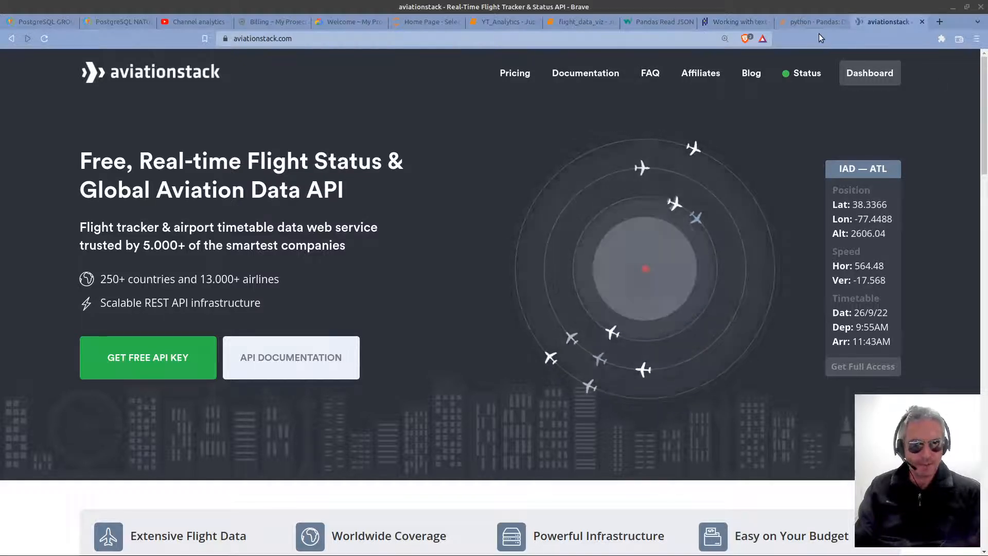
Move through the Brave tabs from Stack Overflow to the pandas 'Working with text data' docs.
click(812, 22)
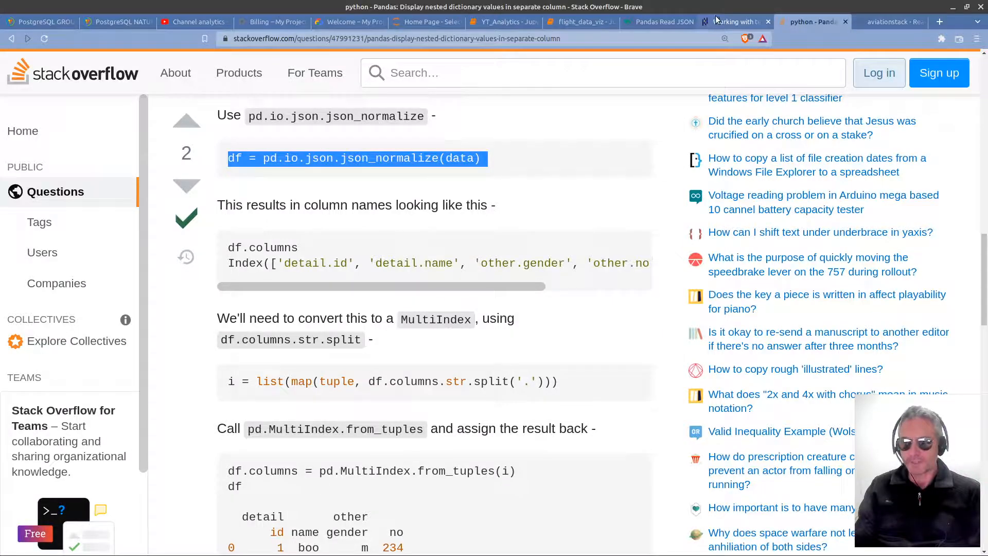
click(731, 22)
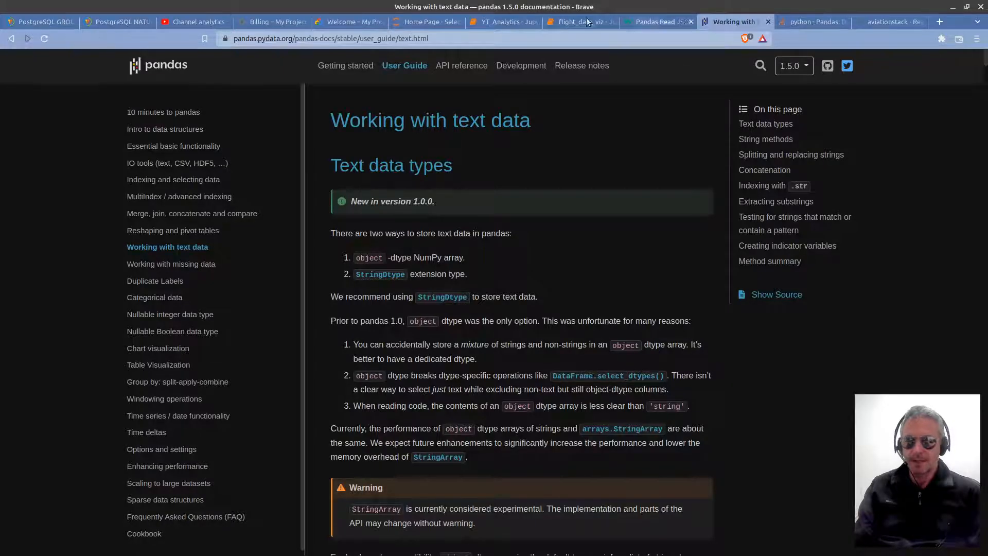
click(586, 22)
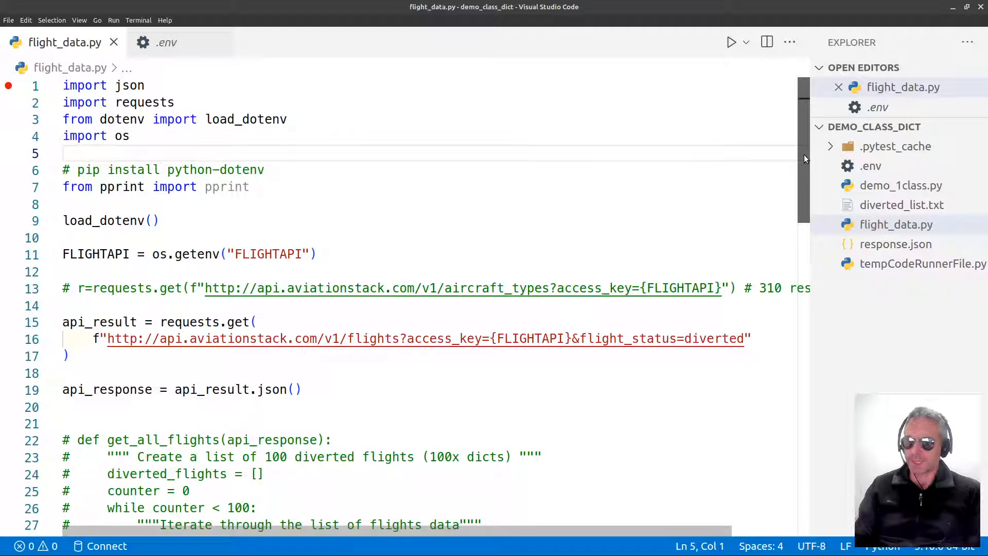
mouse_move(941, 37)
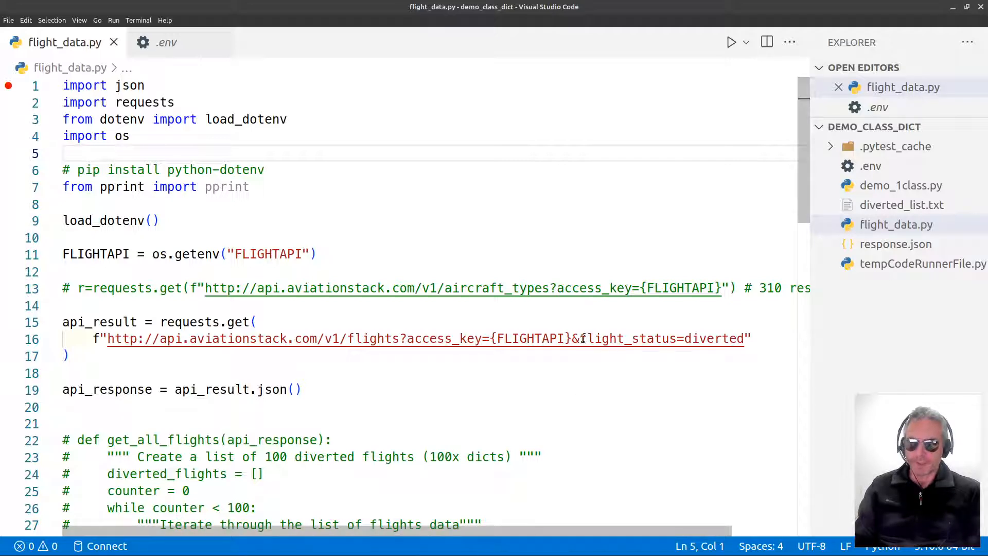
double_click(626, 339)
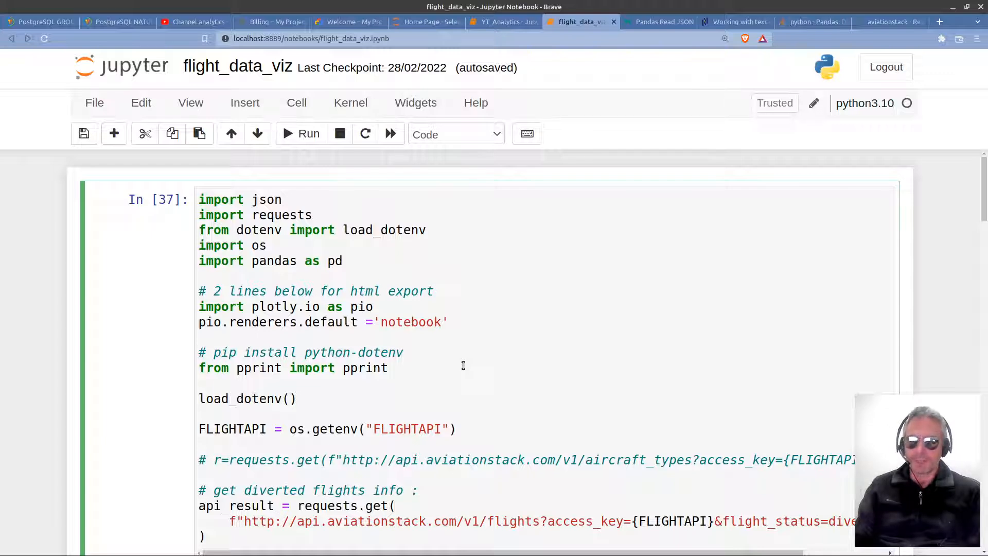
mouse_move(542, 328)
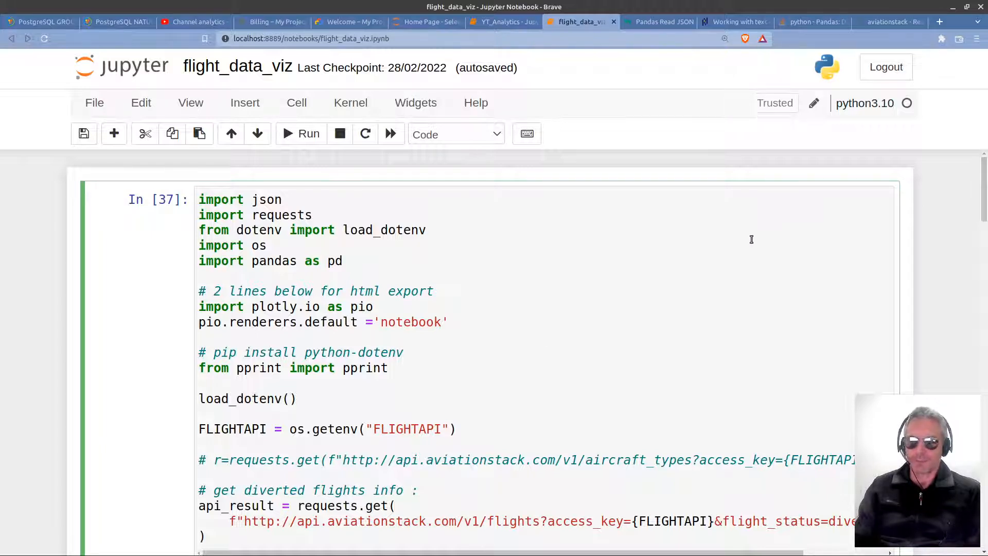
Go full screen and move 'from pprint import pprint' above the '# pip install python-dotenv' comment.
key(F11)
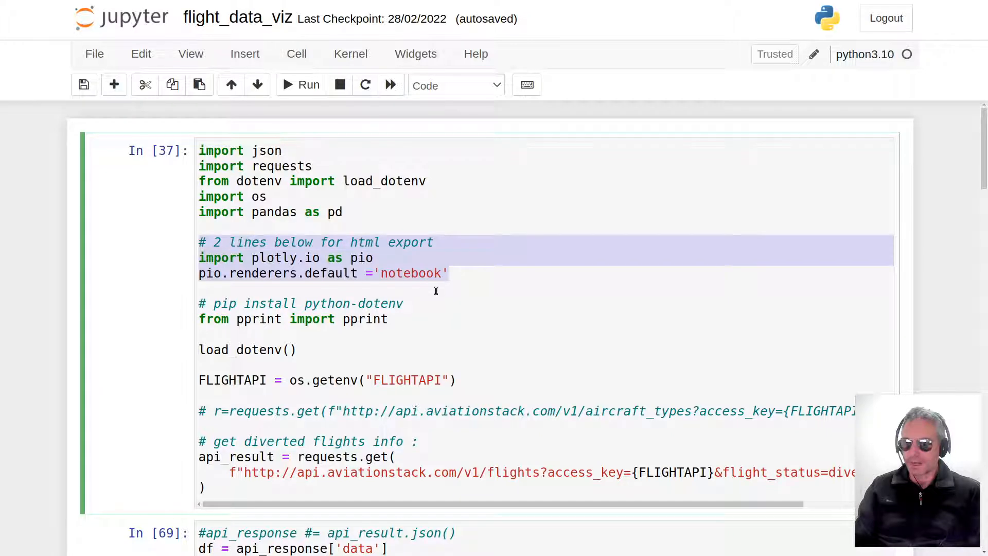
mouse_move(464, 281)
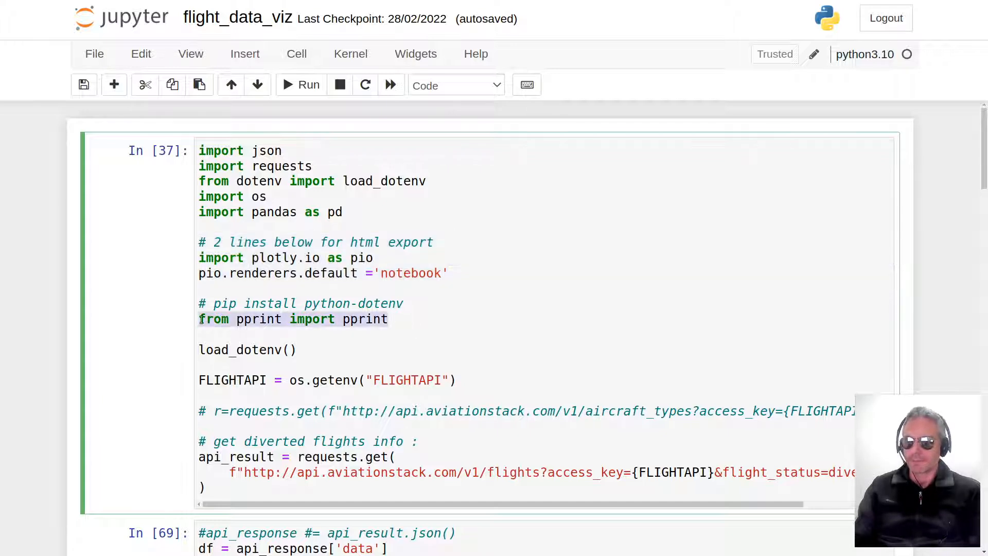
mouse_move(415, 316)
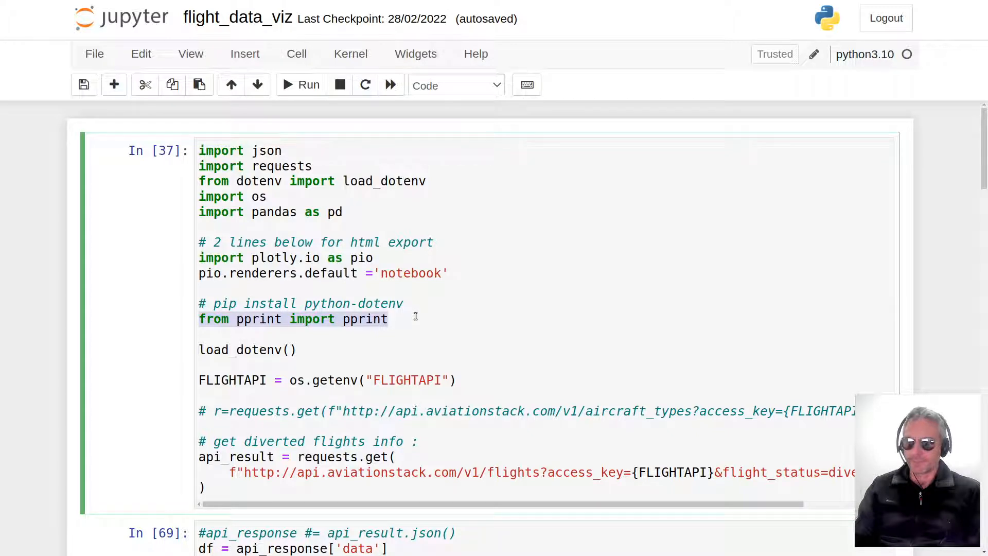
mouse_move(407, 312)
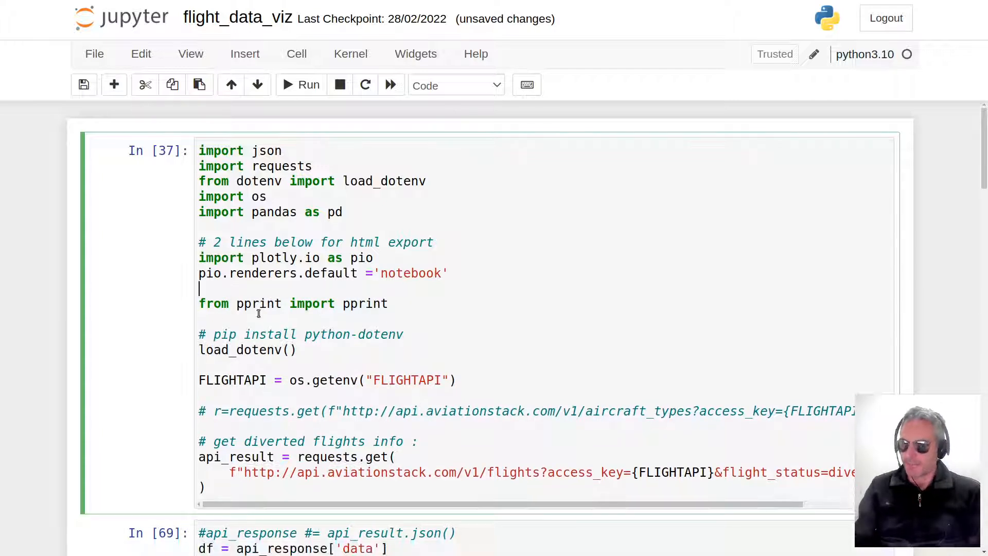
scroll(down, 3)
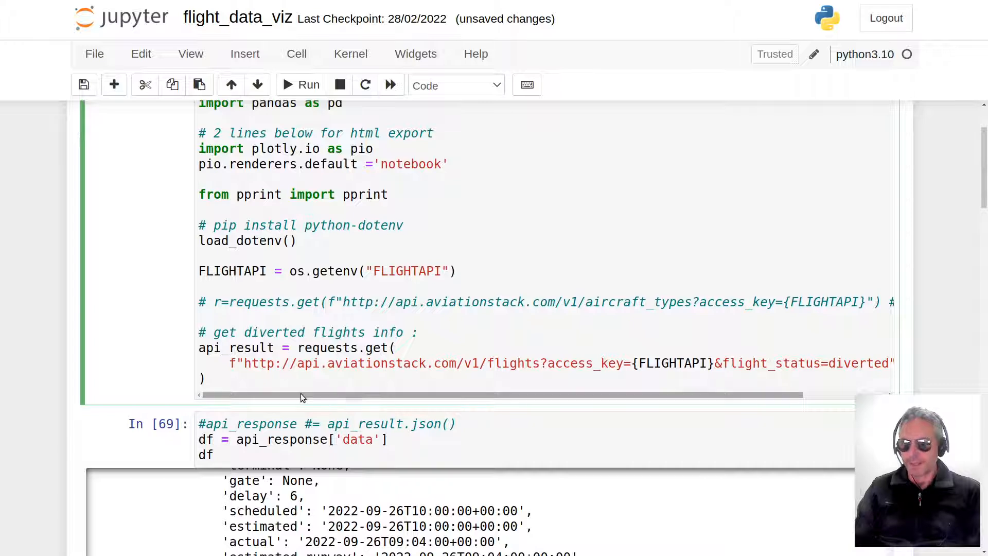
drag(299, 395, 346, 395)
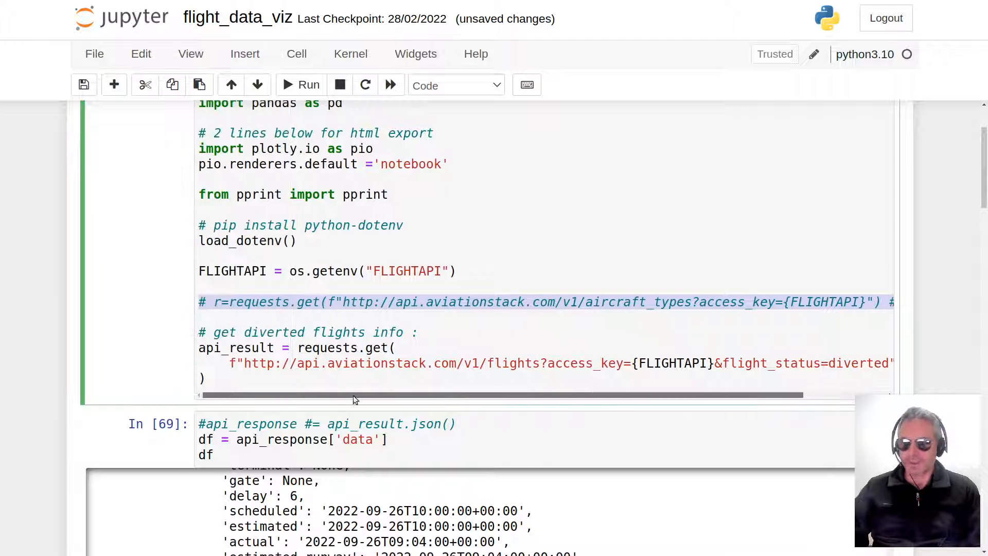
Highlight the flight_status filter and access_key parameter in the request URL.
click(222, 317)
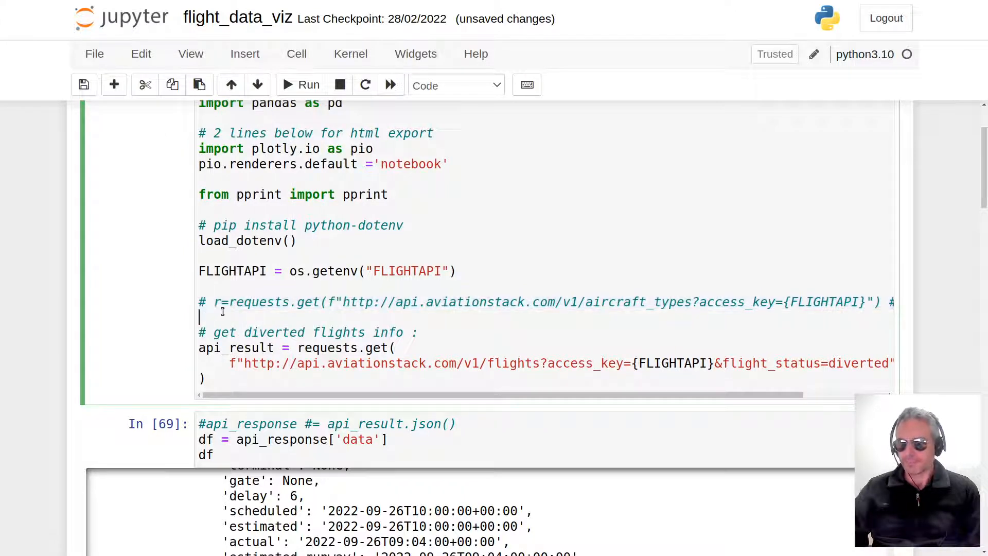
scroll(down, 3)
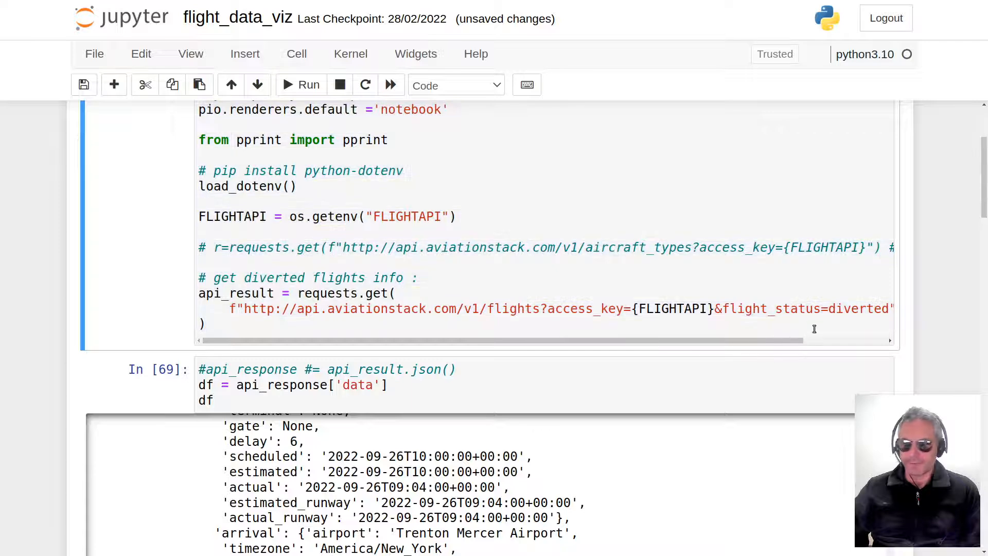
click(738, 308)
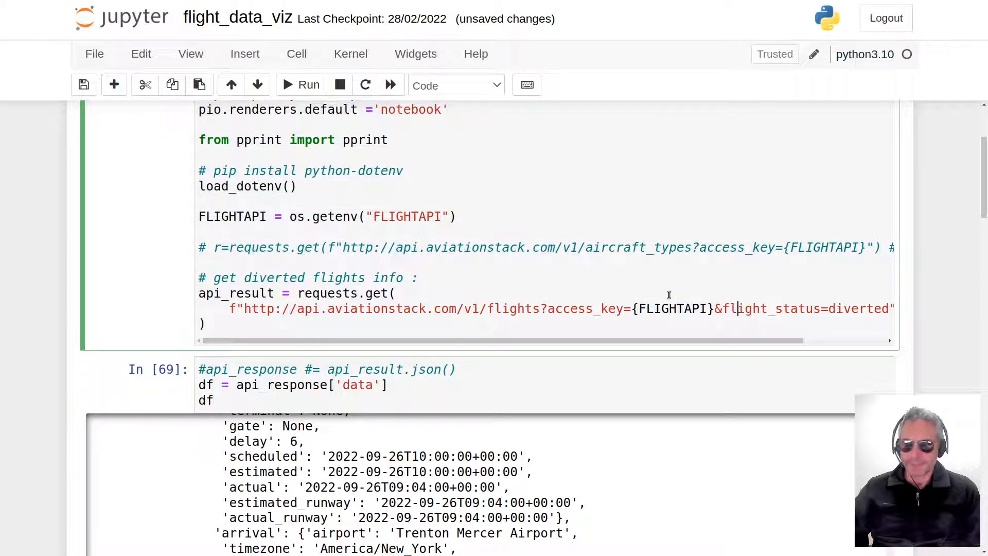
mouse_move(583, 251)
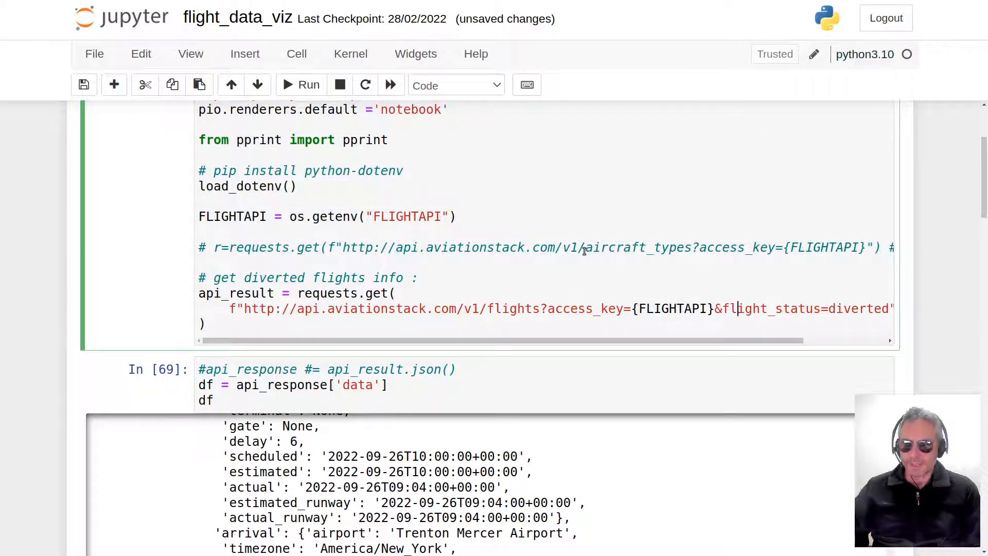
double_click(637, 247)
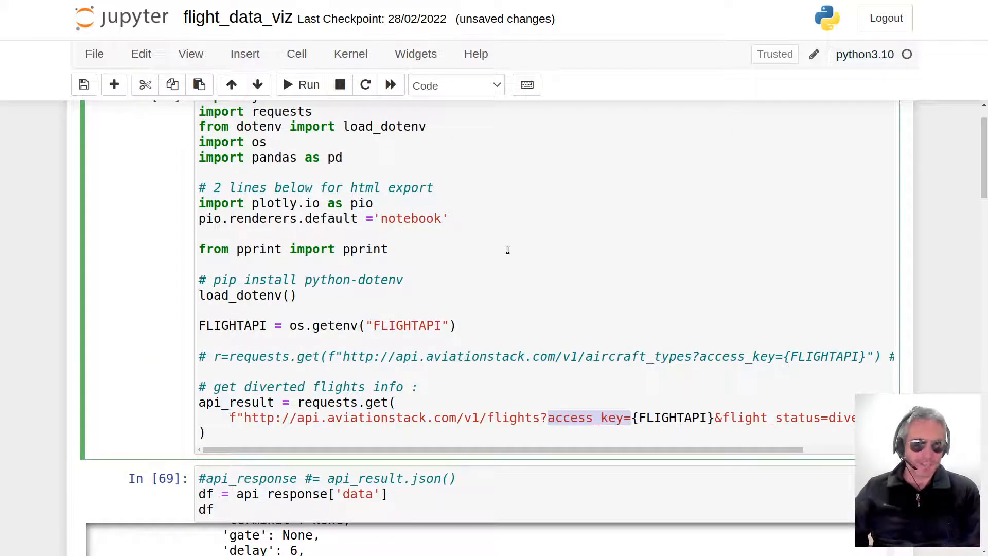
Scroll across the cell and down the output, deleting the commented api_result.json() line.
scroll(down, 3)
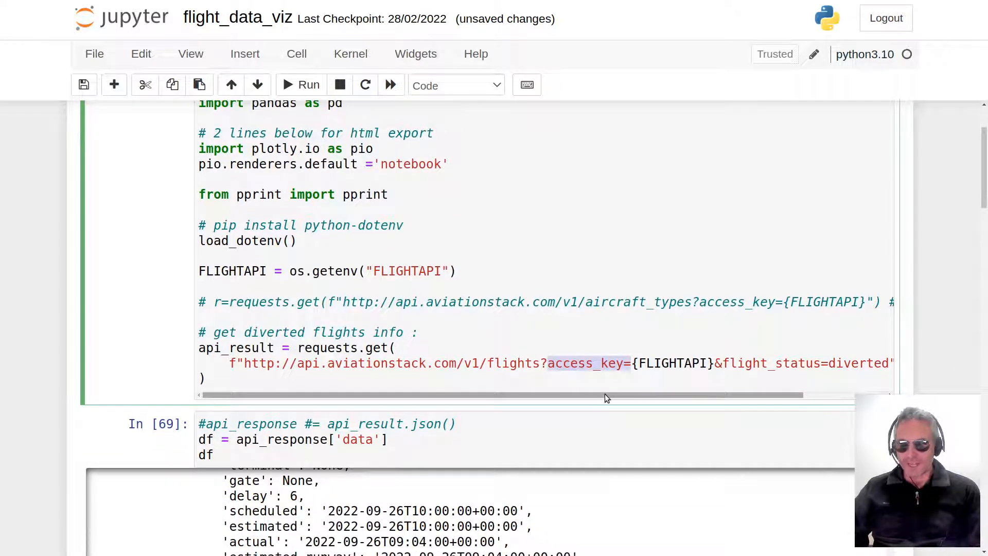
drag(607, 395, 630, 395)
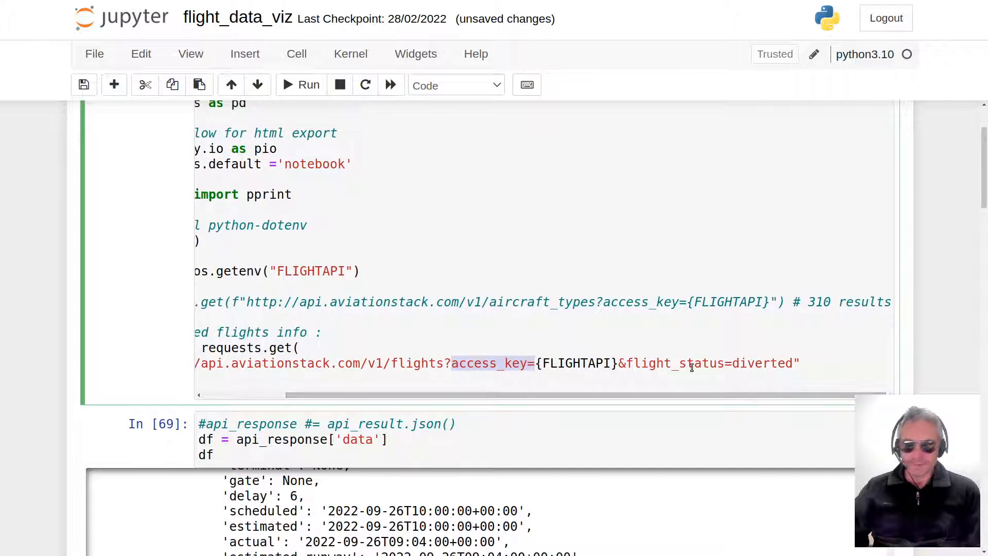
scroll(down, 3)
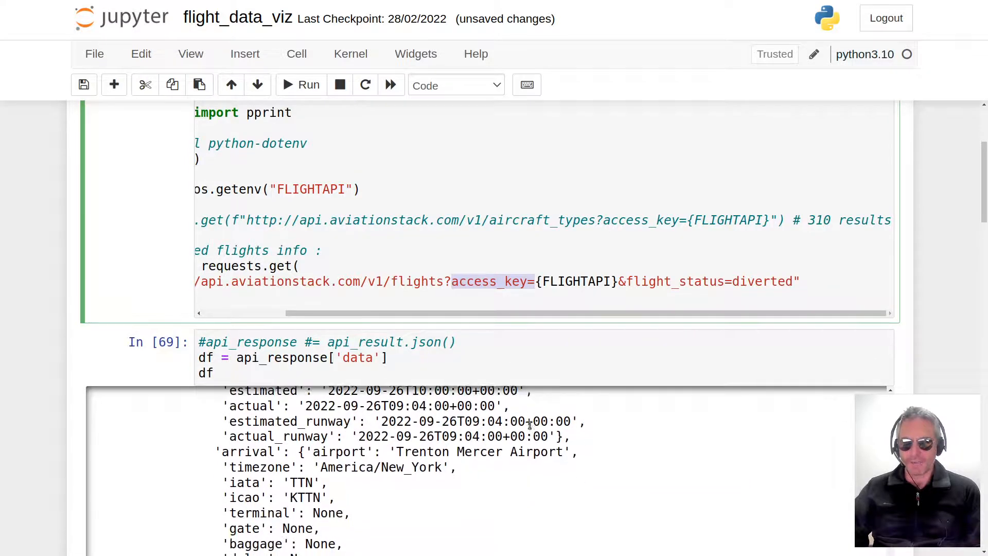
scroll(down, 3)
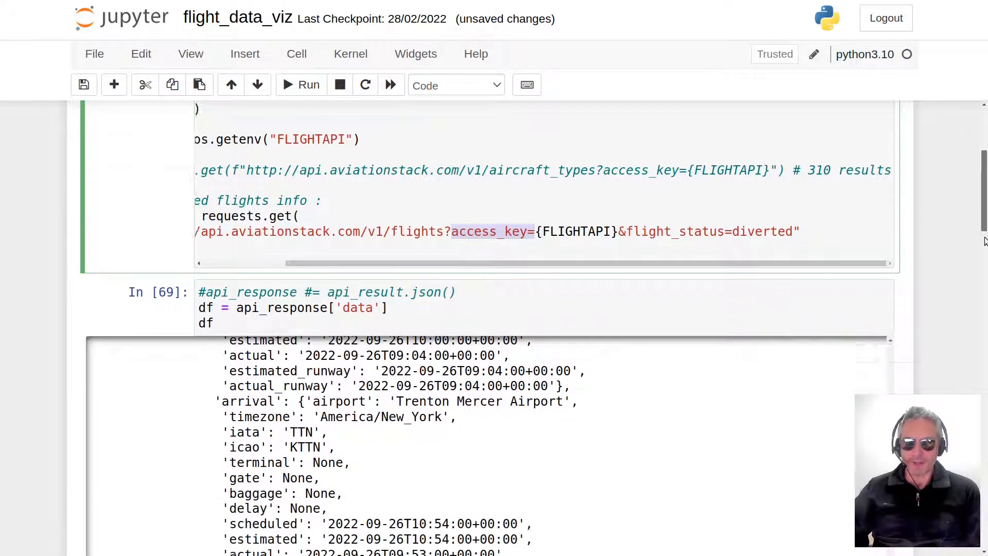
scroll(down, 3)
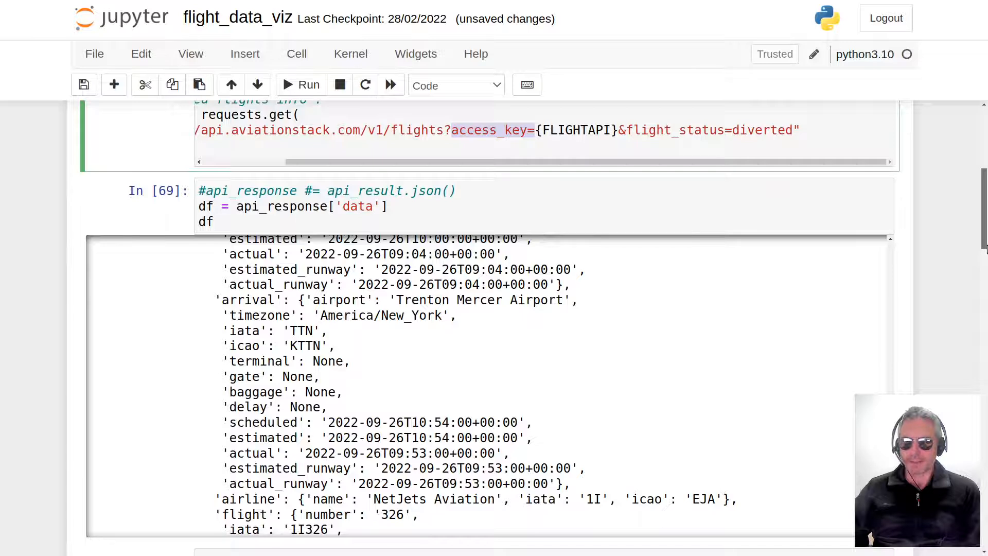
scroll(down, 3)
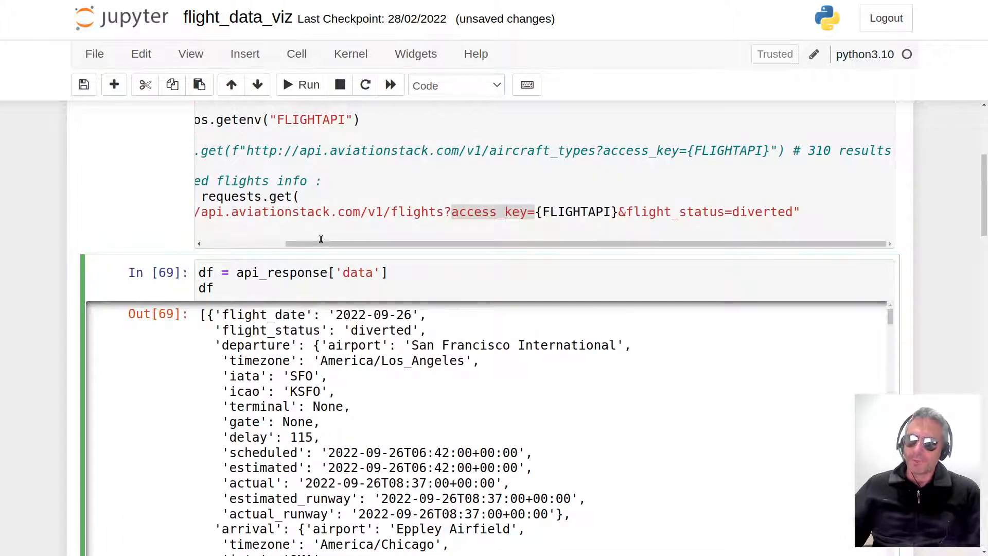
Restore cell In[69]'s first line as an uncommented api_response = api_result.json().
scroll(left, 3)
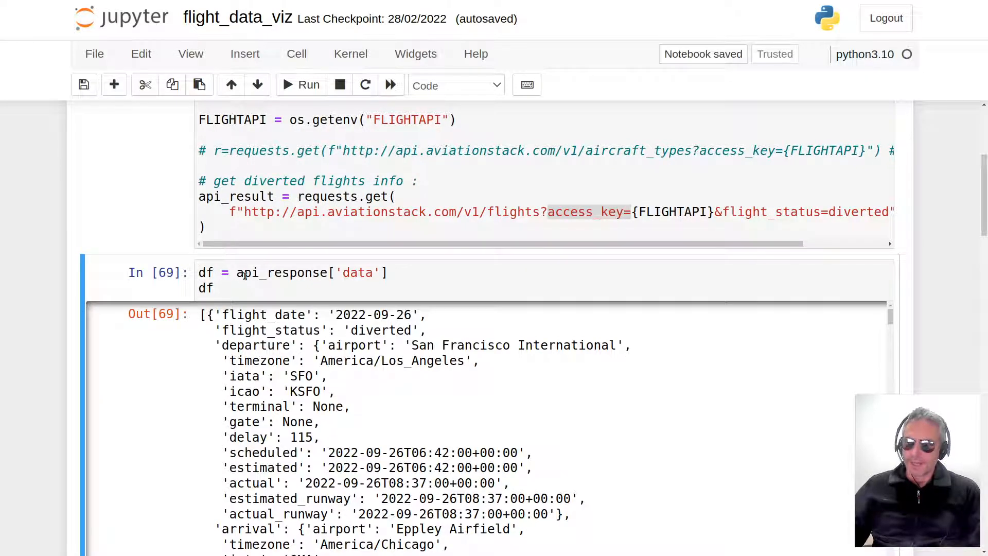
scroll(down, 3)
text(api_response #= api_result.json())
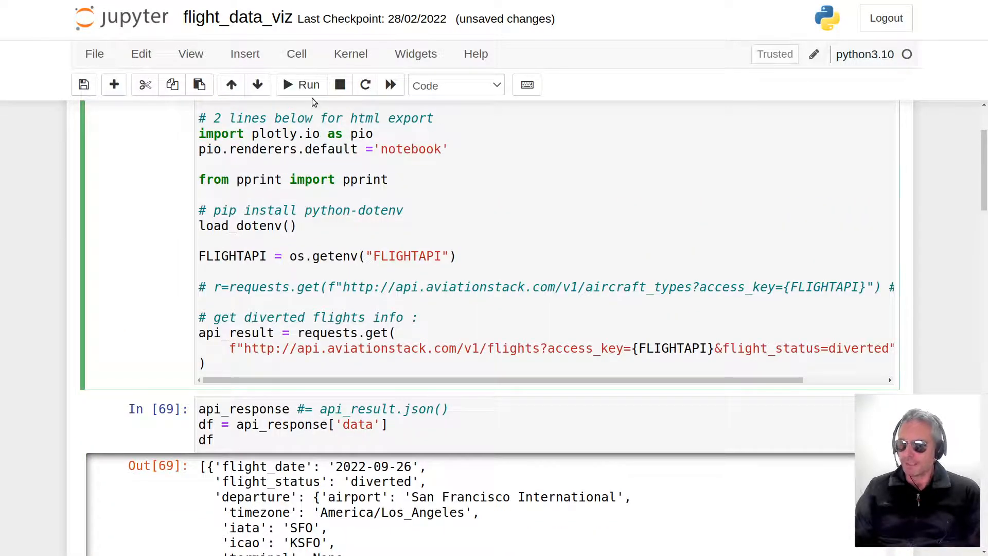
scroll(down, 3)
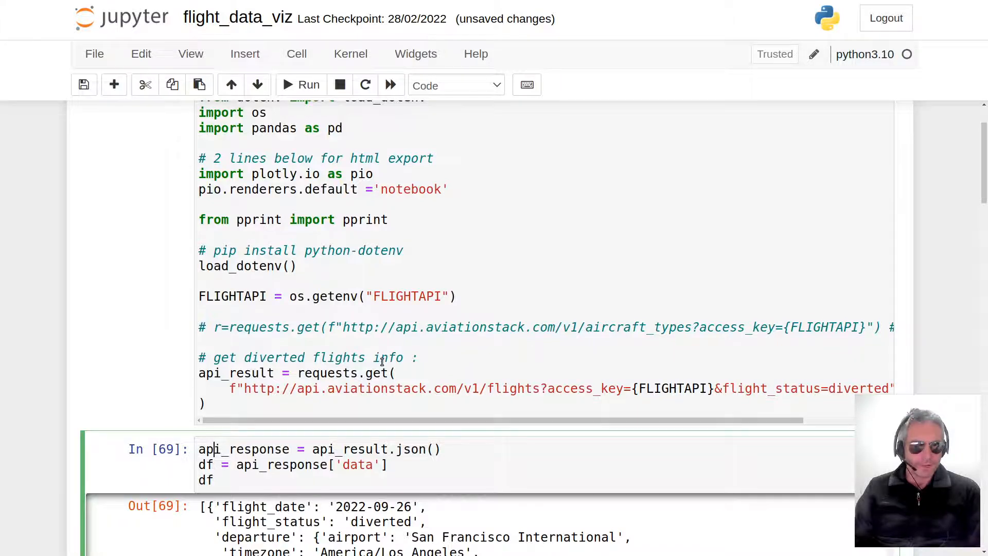
scroll(down, 3)
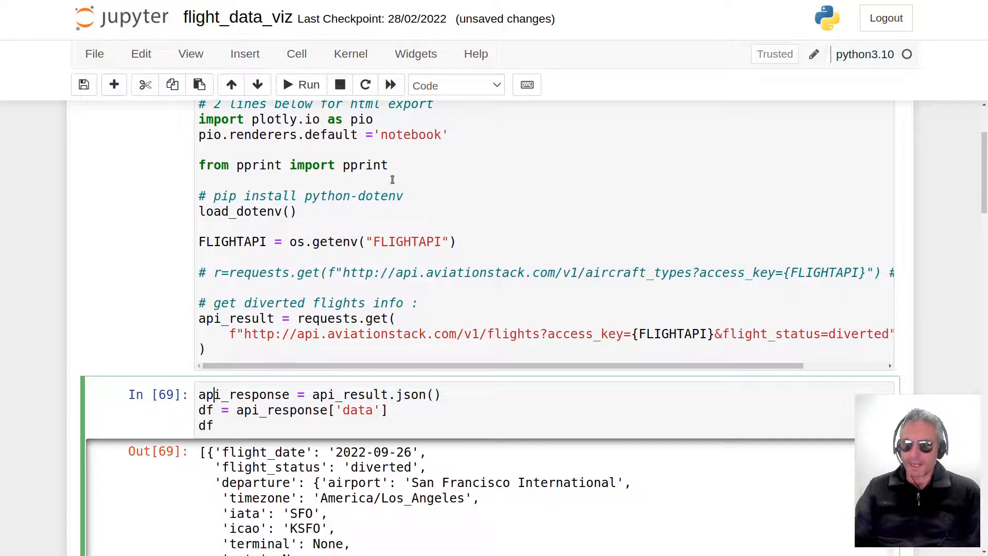
click(297, 409)
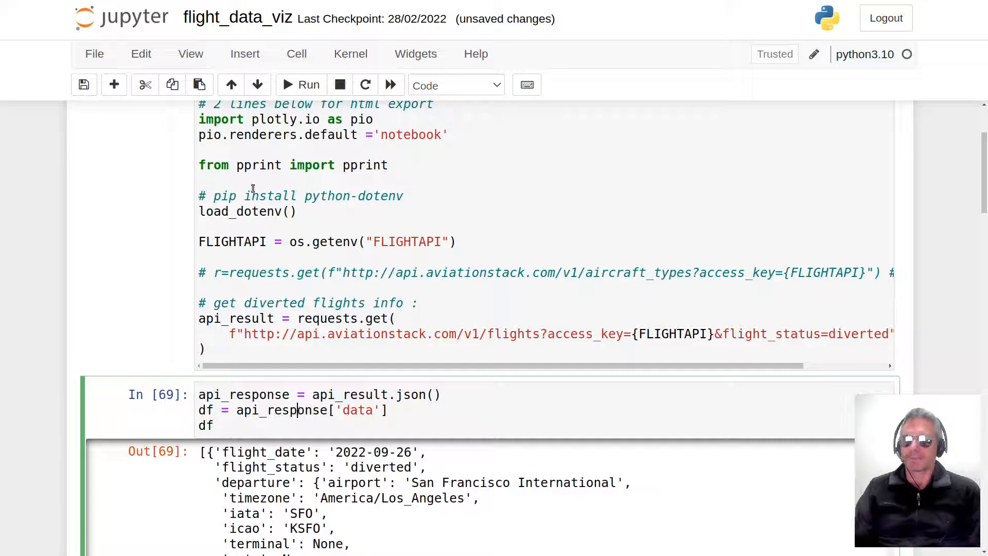
scroll(down, 3)
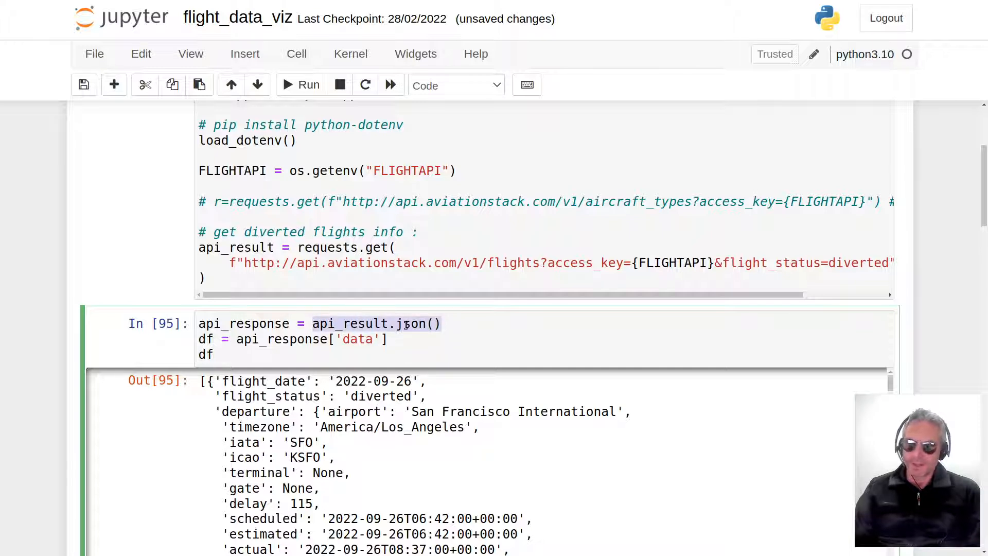
click(220, 254)
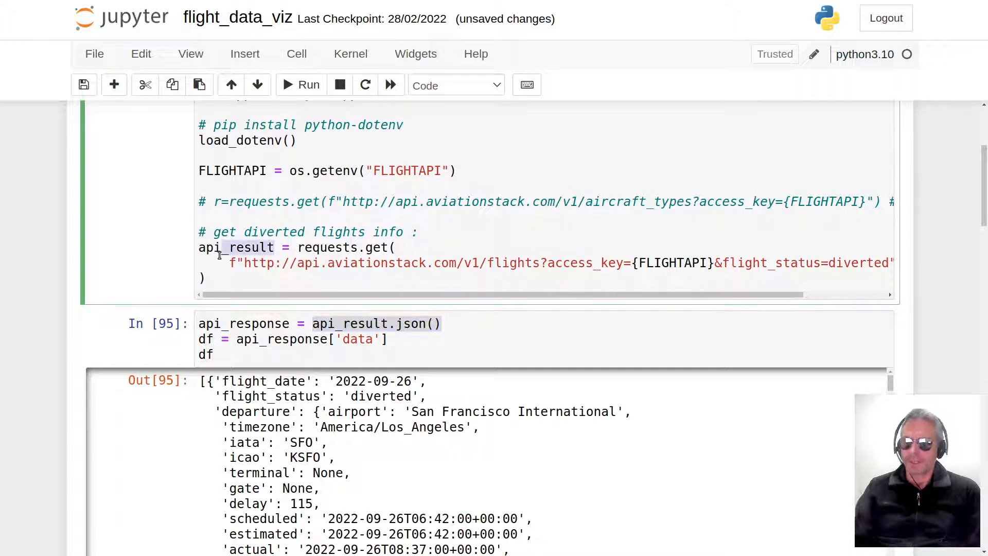
double_click(236, 247)
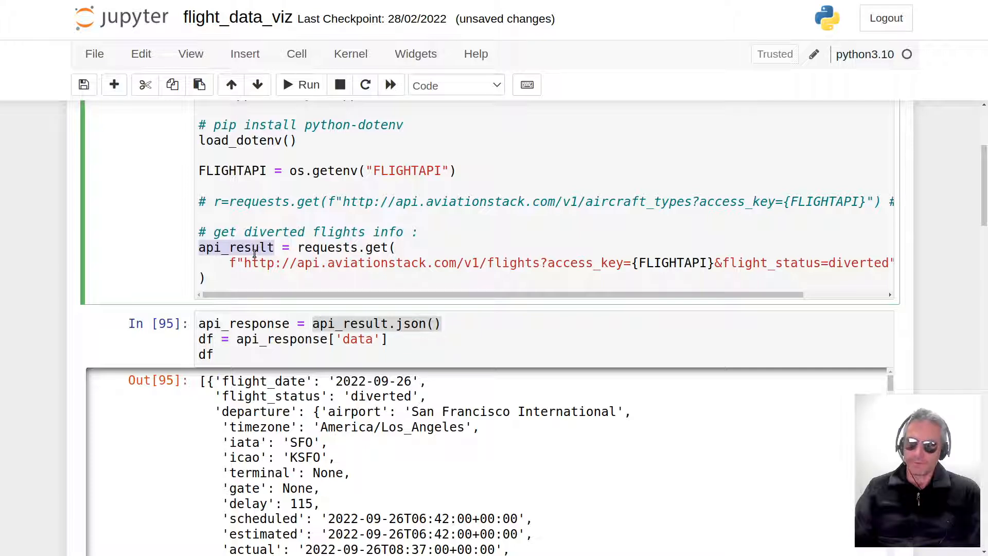
mouse_move(301, 247)
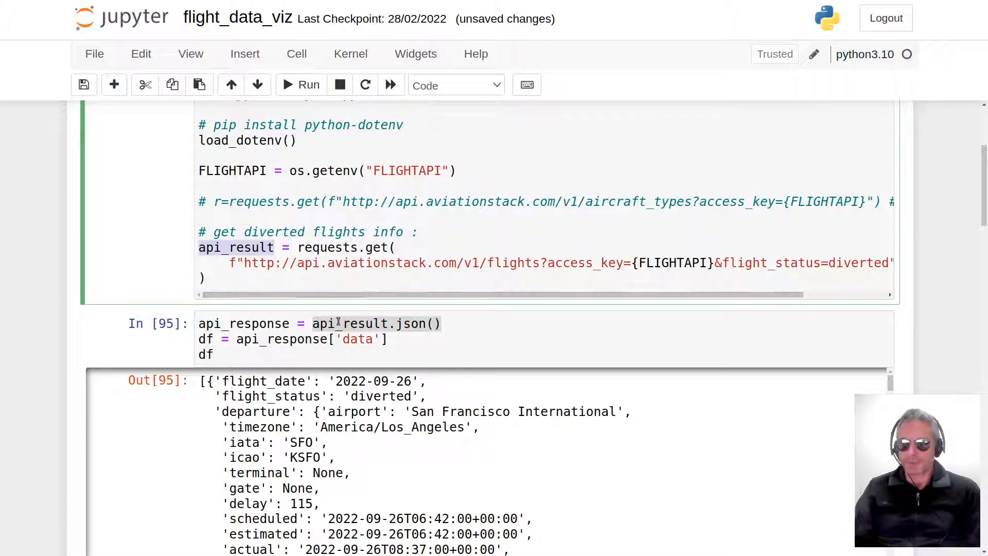
click(330, 323)
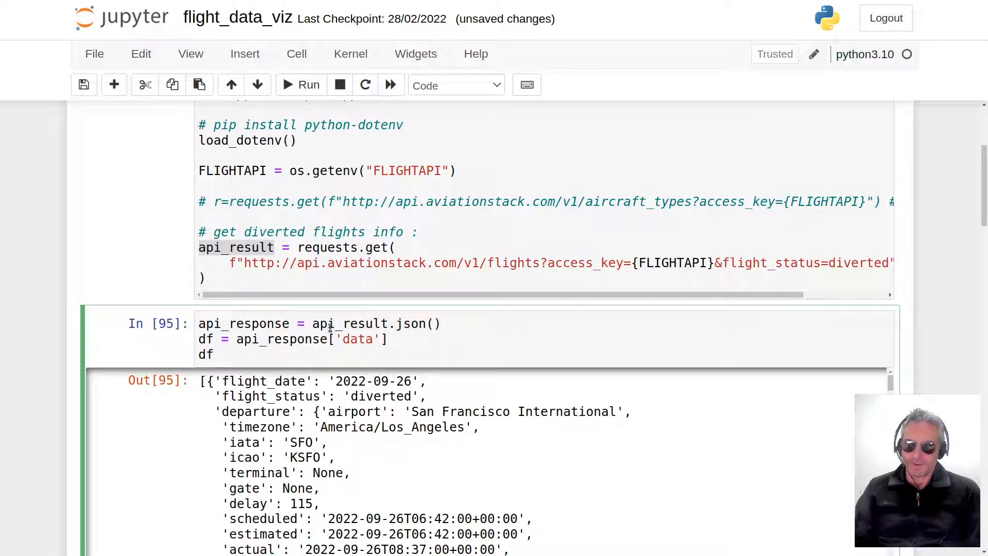
double_click(350, 324)
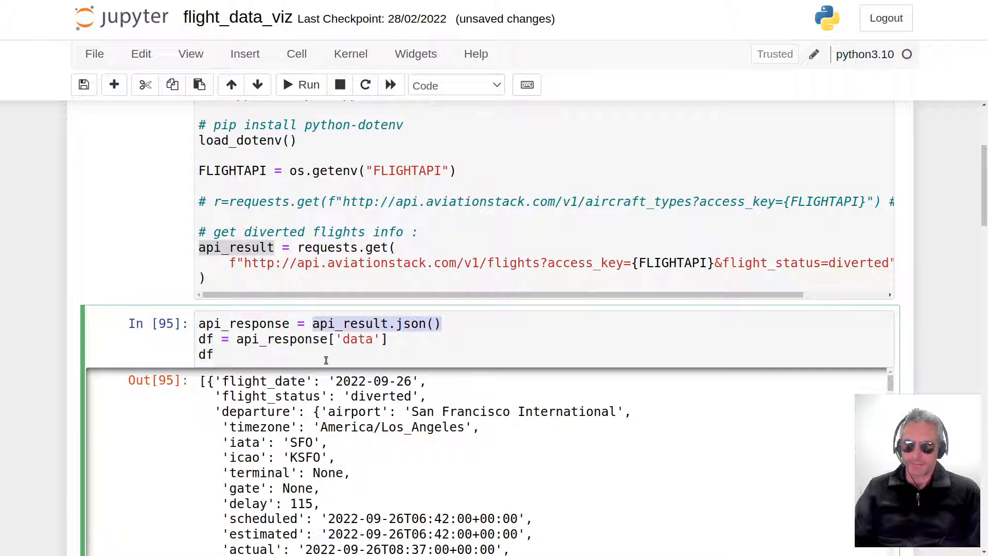
scroll(down, 3)
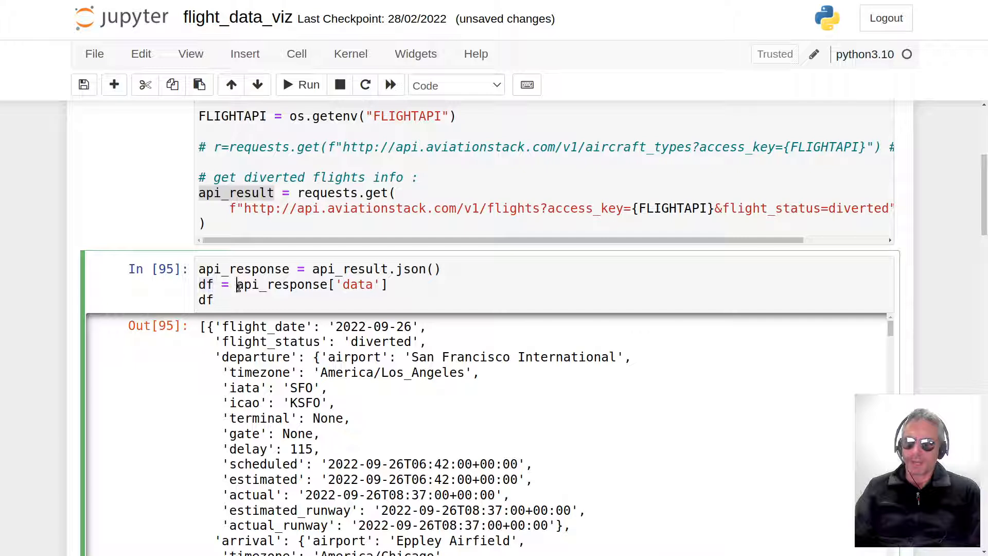
double_click(281, 284)
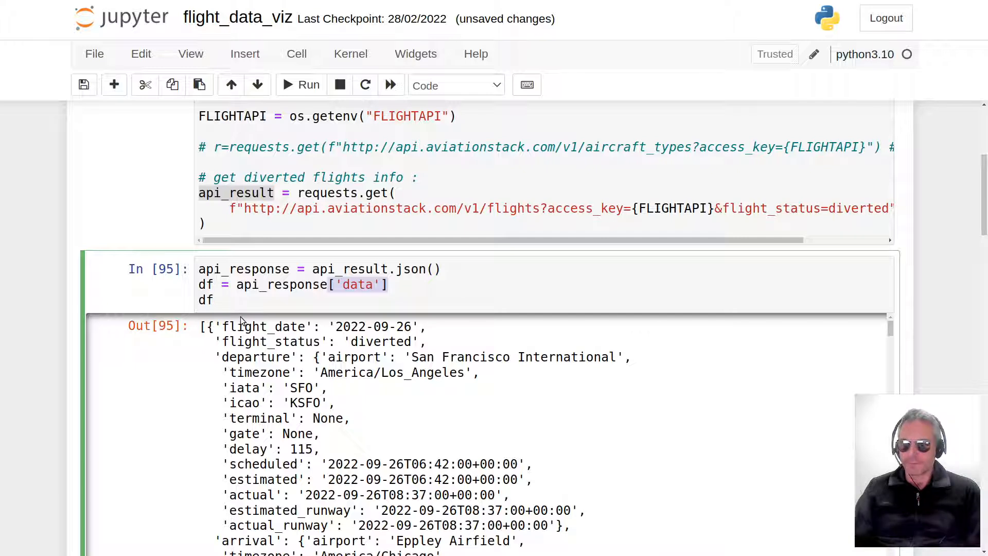
mouse_move(280, 345)
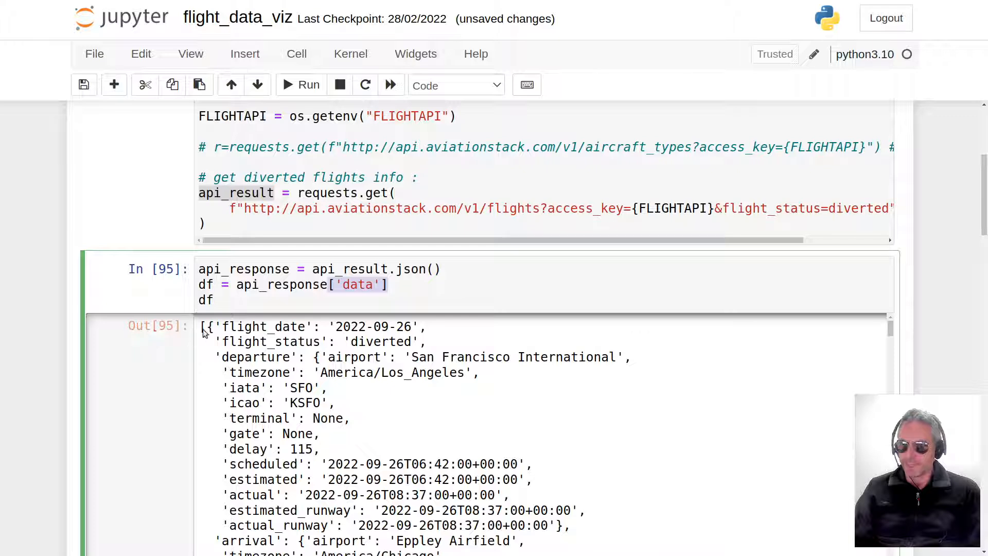
scroll(down, 3)
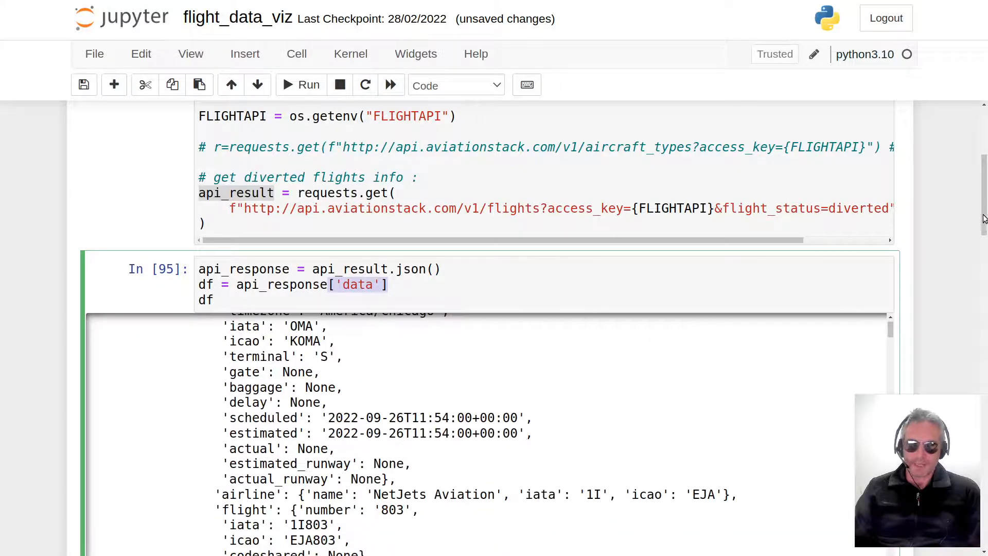
scroll(down, 3)
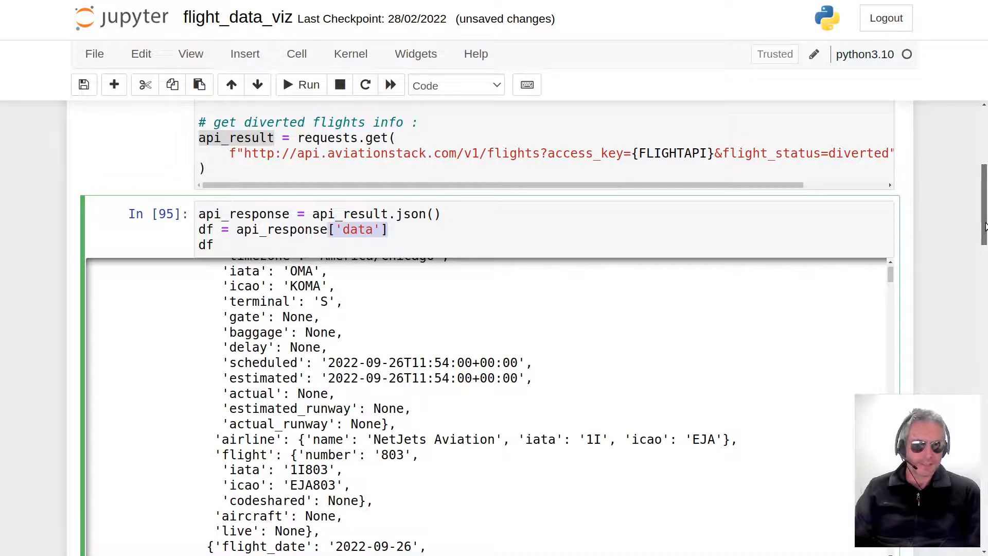
scroll(down, 3)
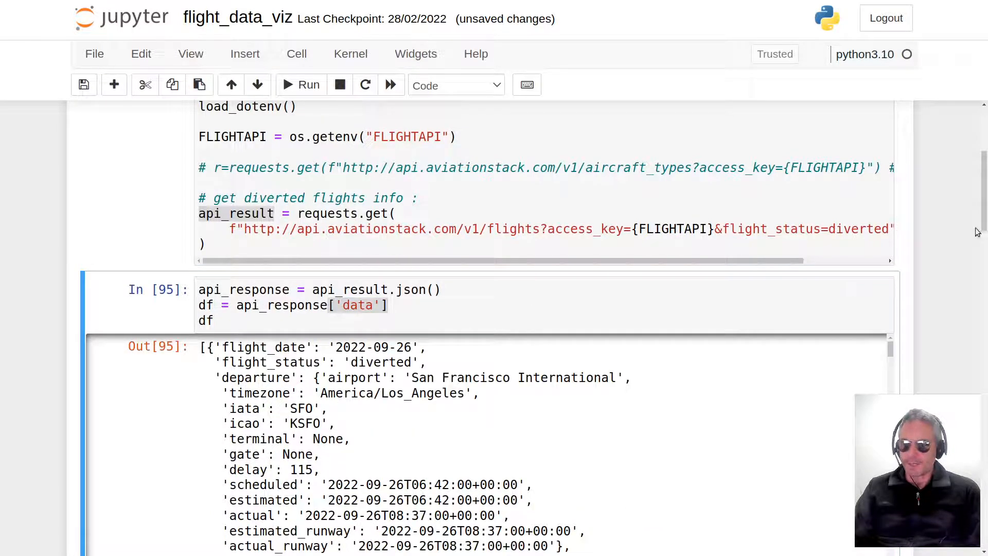
scroll(down, 3)
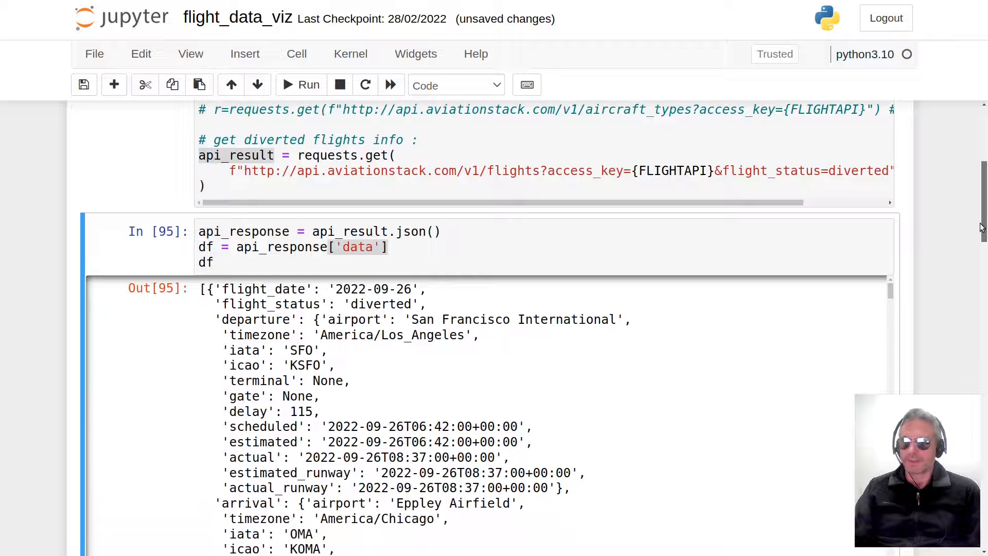
scroll(down, 3)
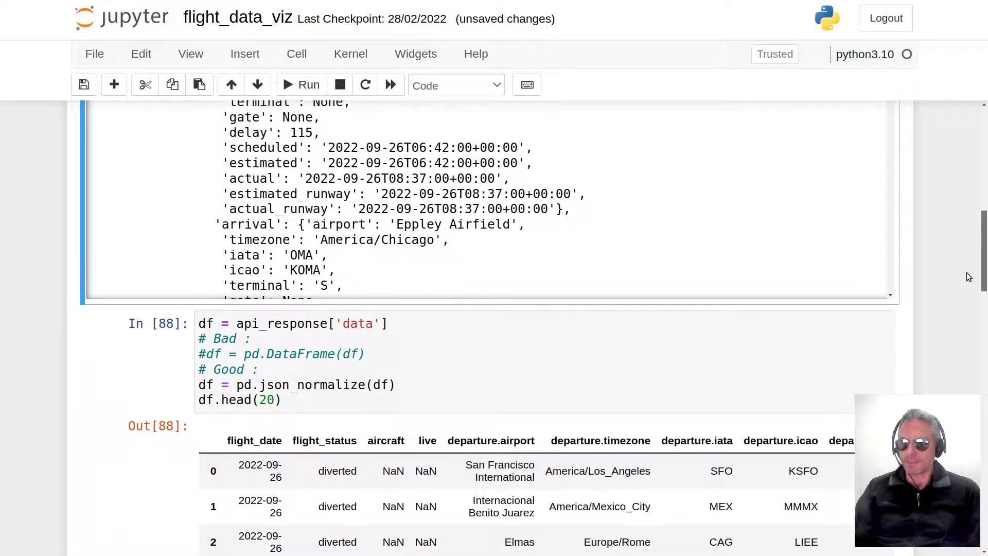
In cell 88, uncomment pd.DataFrame(df) and comment out the json_normalize lines with Ctrl+/.
click(293, 323)
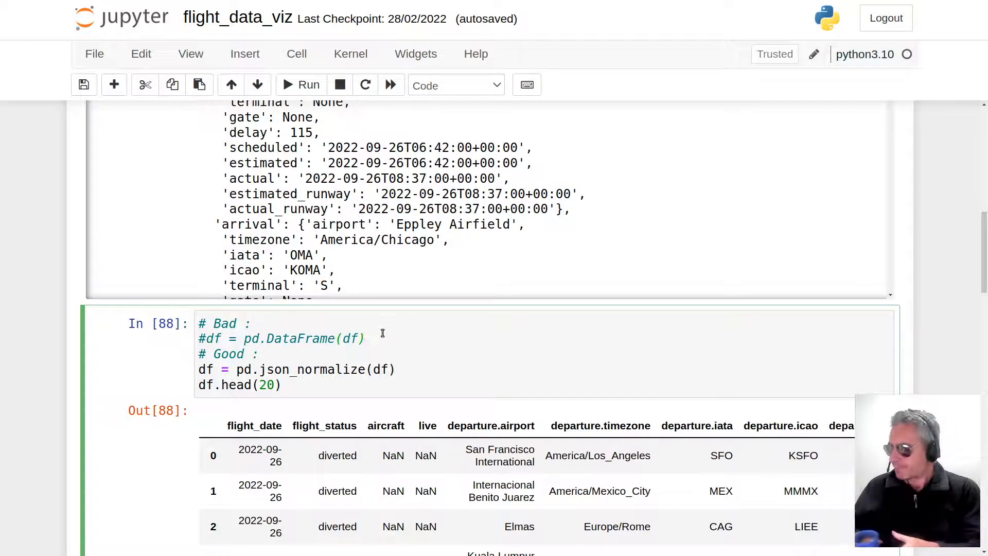
click(372, 338)
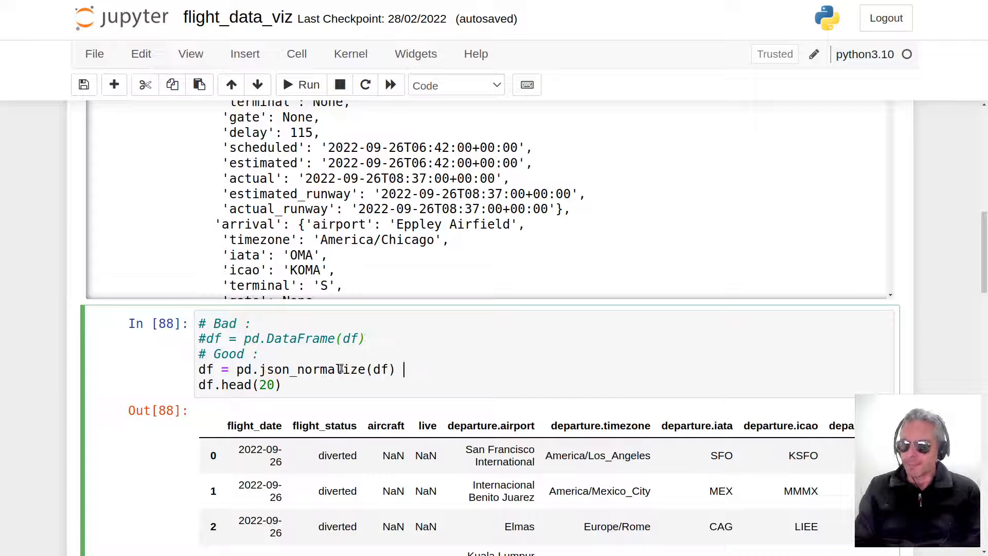
key(ctrl+/)
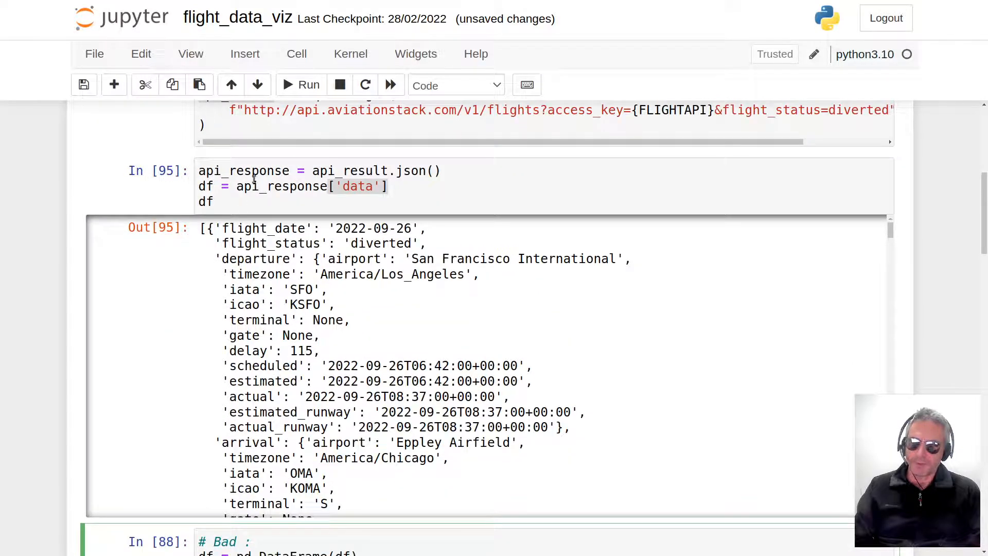
mouse_move(300, 274)
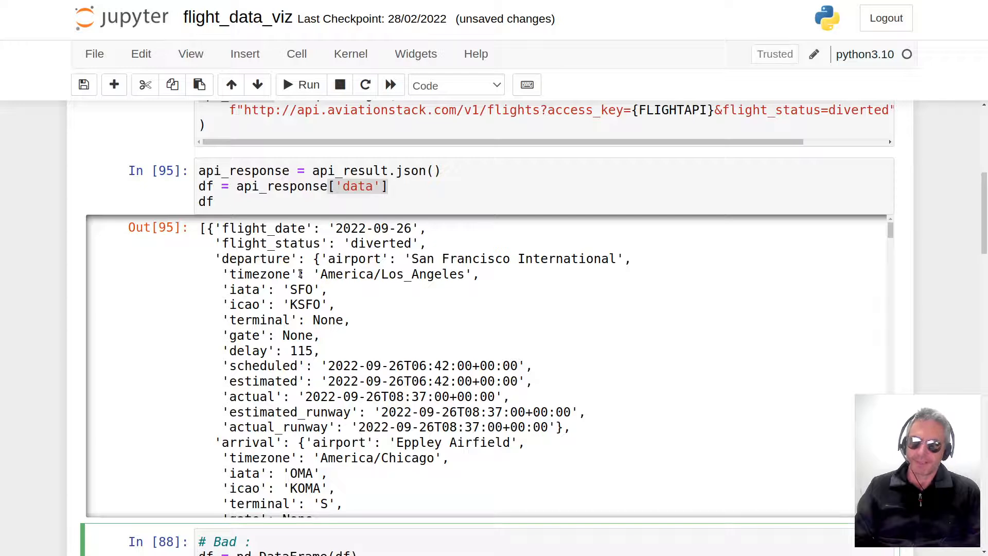
scroll(down, 3)
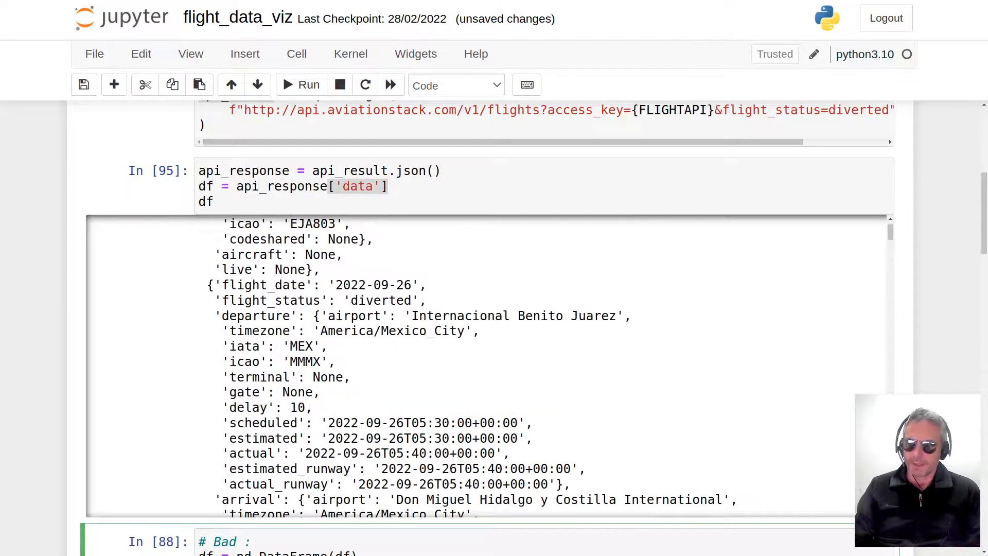
scroll(down, 3)
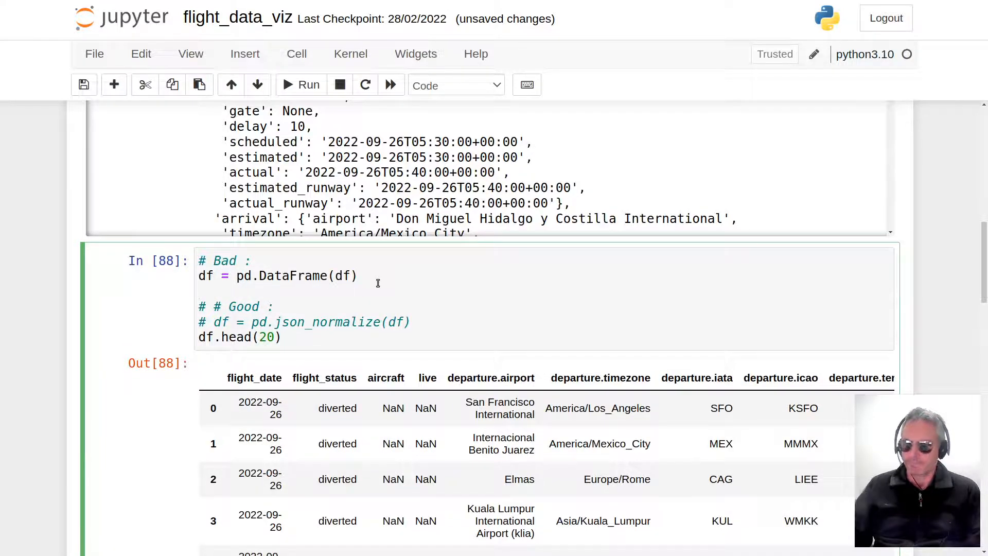
Run the pd.DataFrame cell and highlight row 0's nested departure dictionary in the output.
click(301, 85)
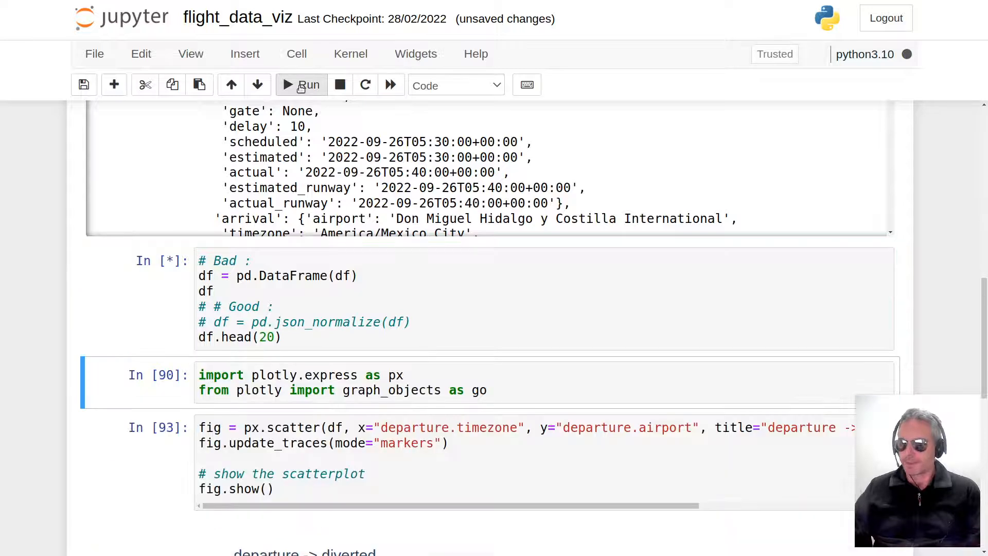
click(301, 85)
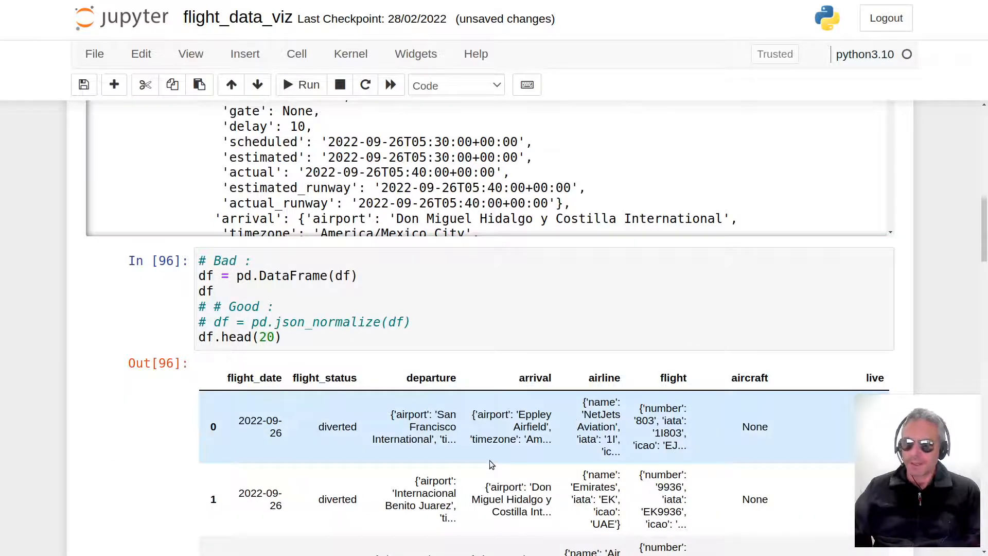
mouse_move(217, 431)
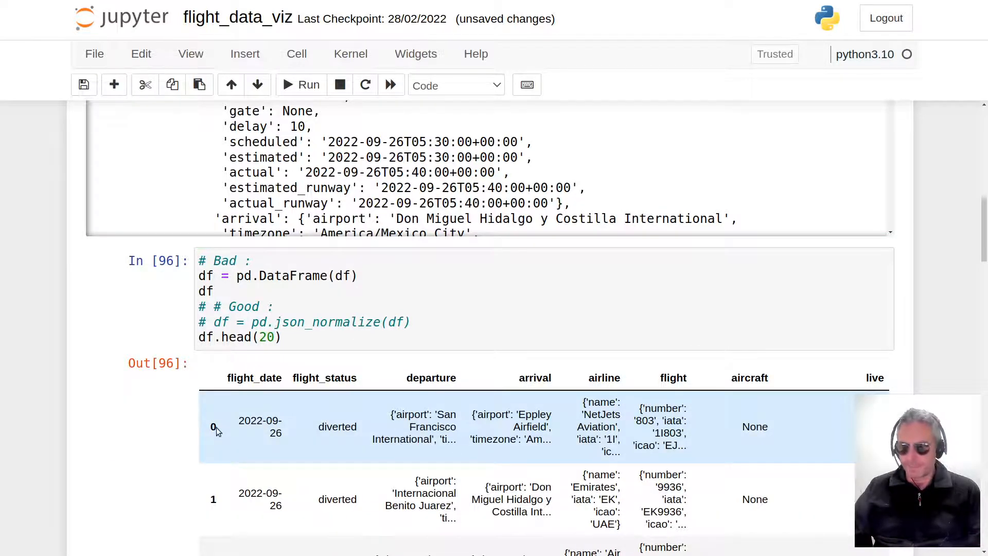
mouse_move(400, 414)
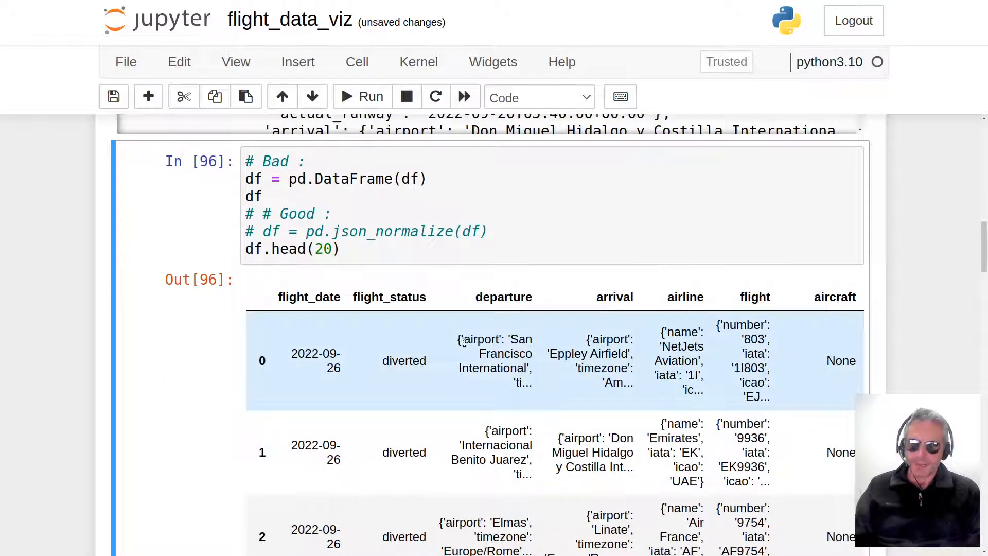
mouse_move(389, 359)
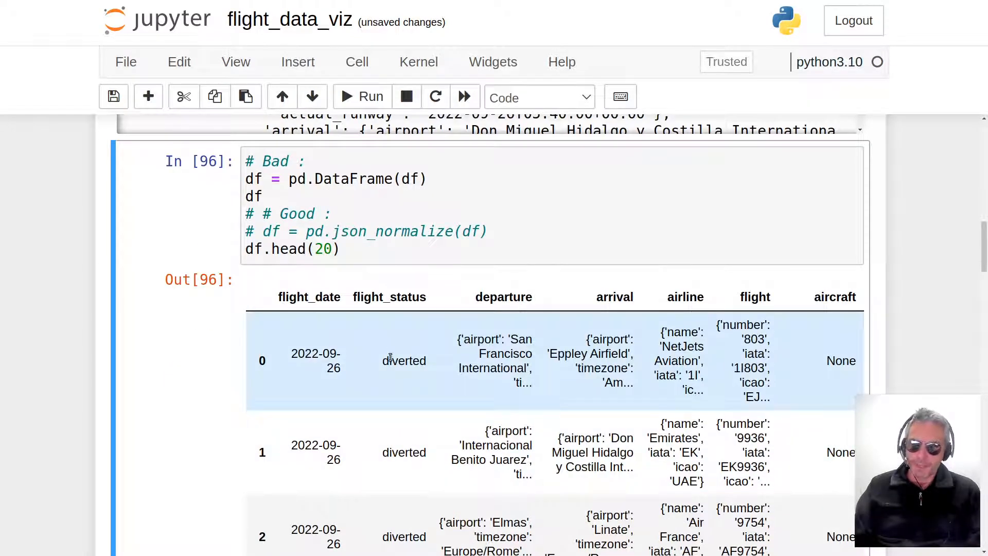
mouse_move(839, 350)
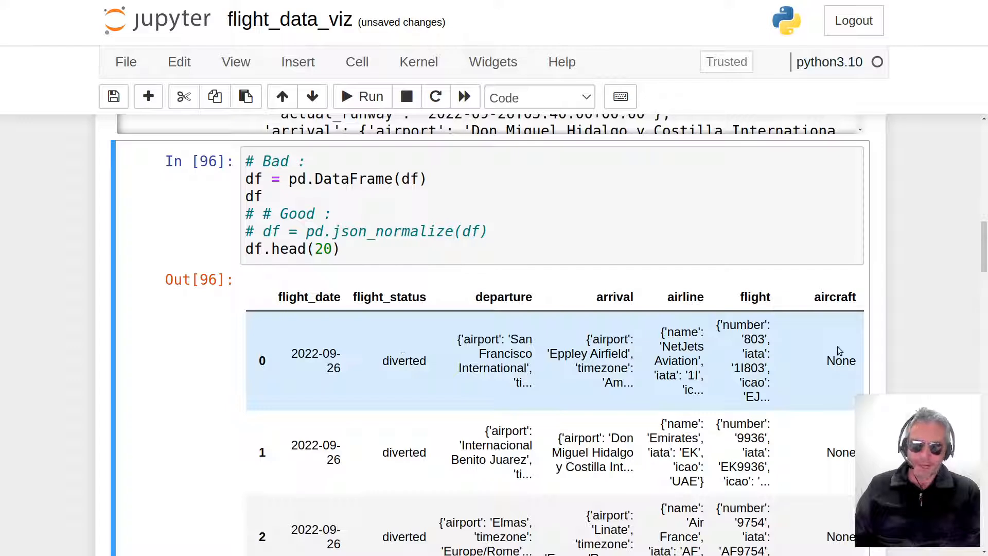
mouse_move(841, 360)
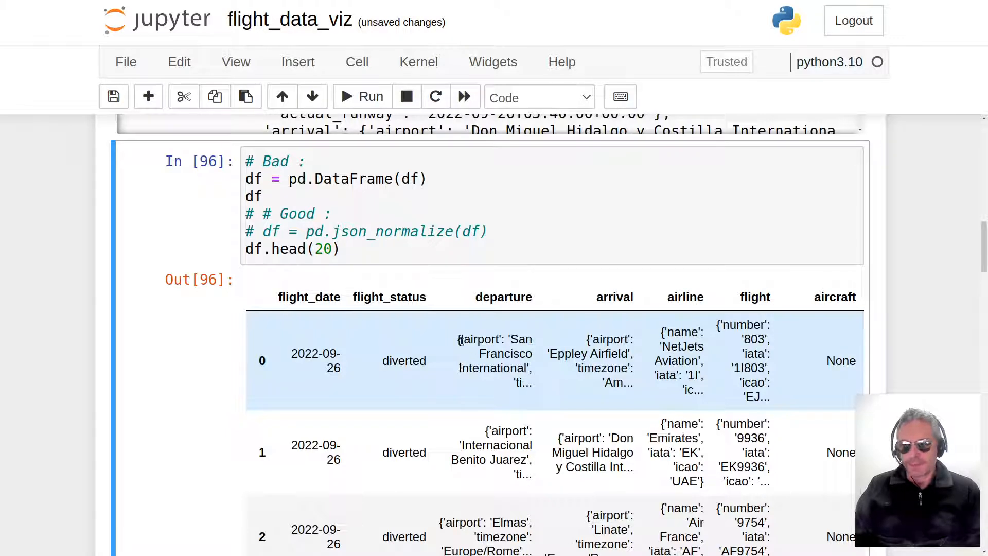
double_click(470, 339)
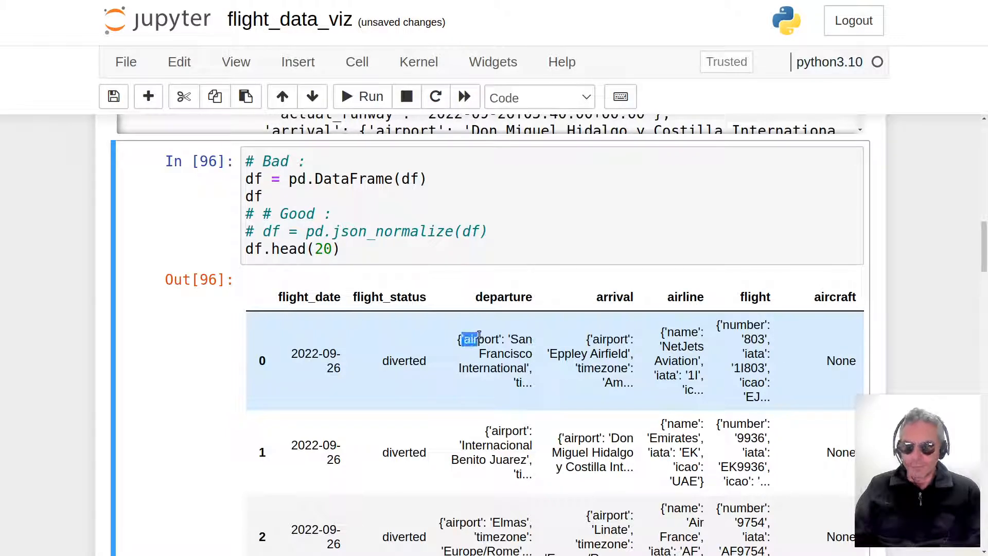
double_click(480, 339)
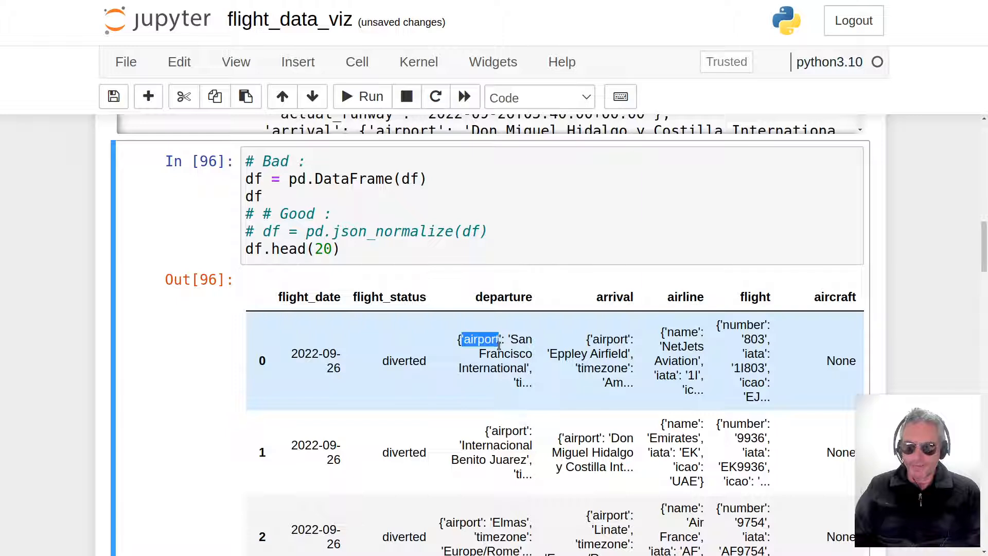
drag(479, 339, 520, 382)
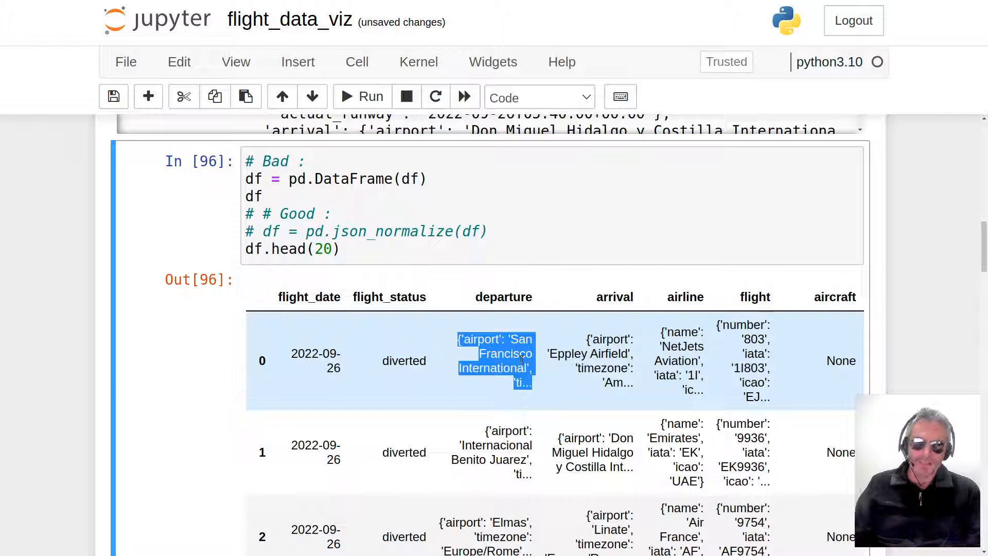
click(514, 339)
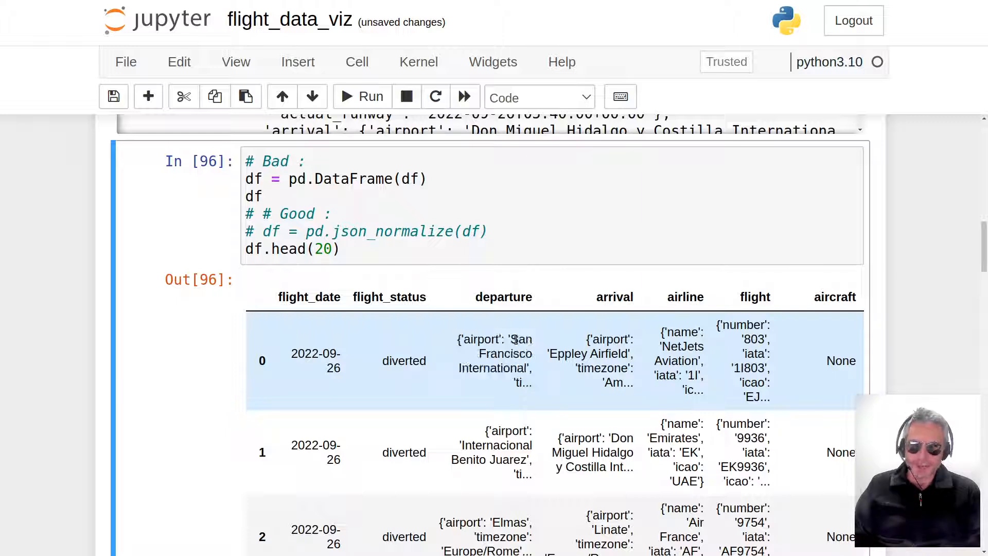
double_click(480, 340)
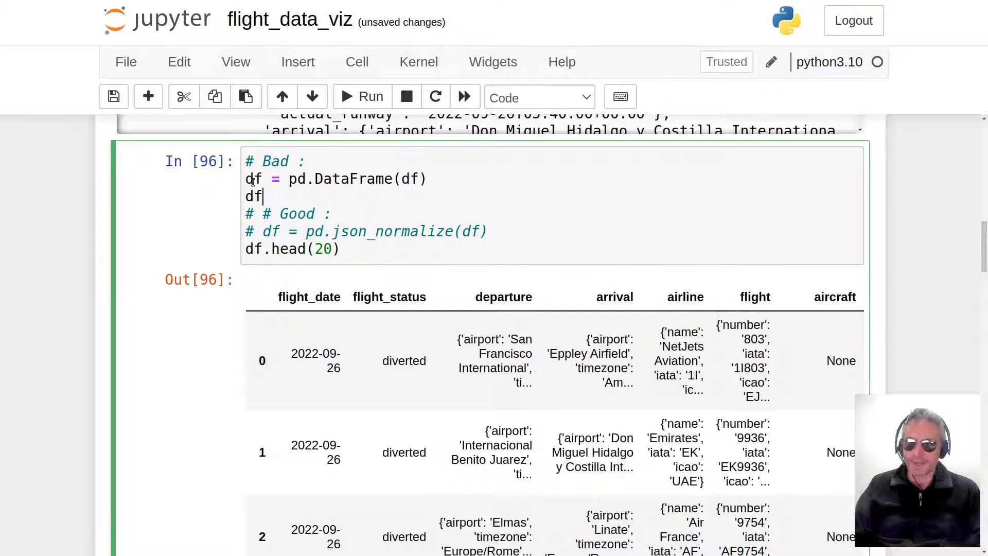
Comment out the pd.DataFrame lines, use pd.json_normalize(df), and run the data cell.
drag(246, 161, 264, 196)
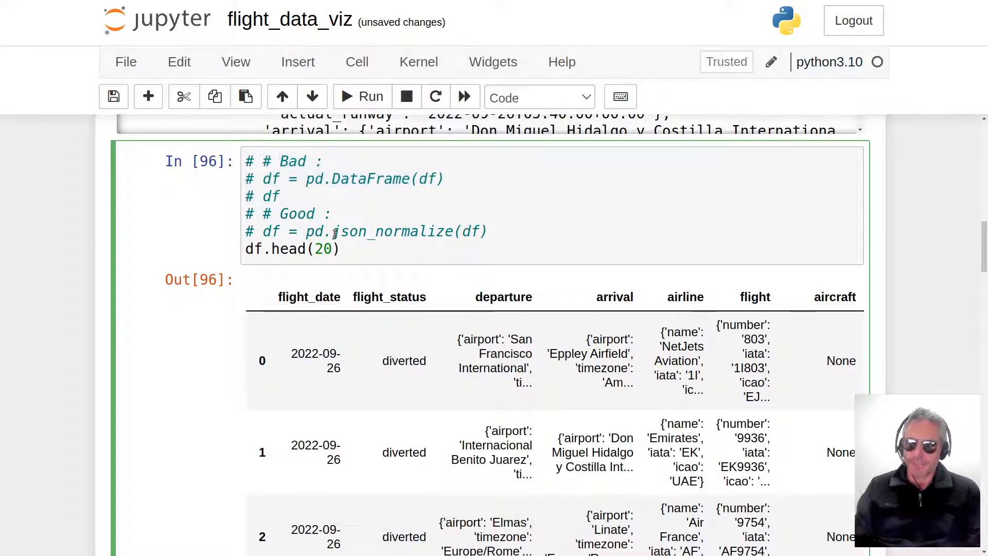
double_click(394, 231)
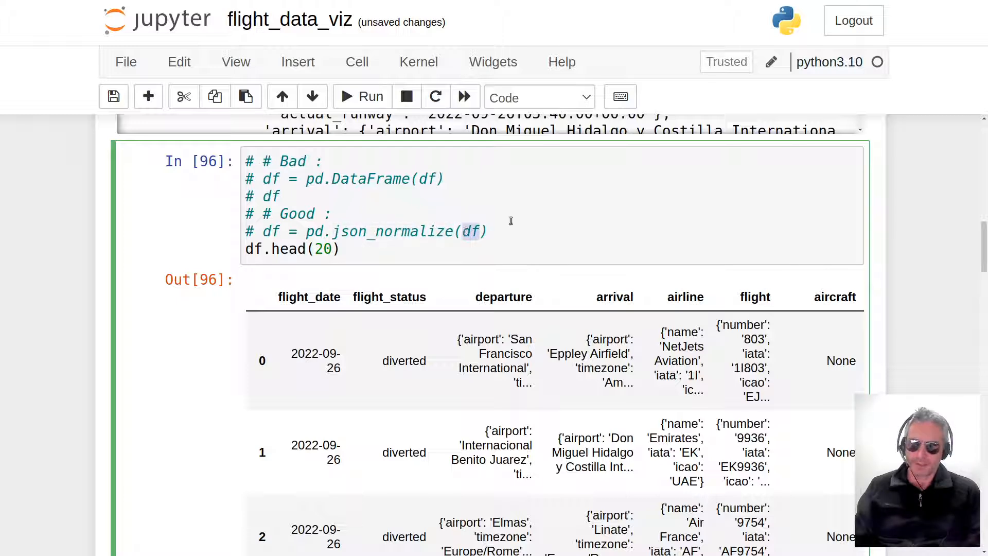
mouse_move(369, 231)
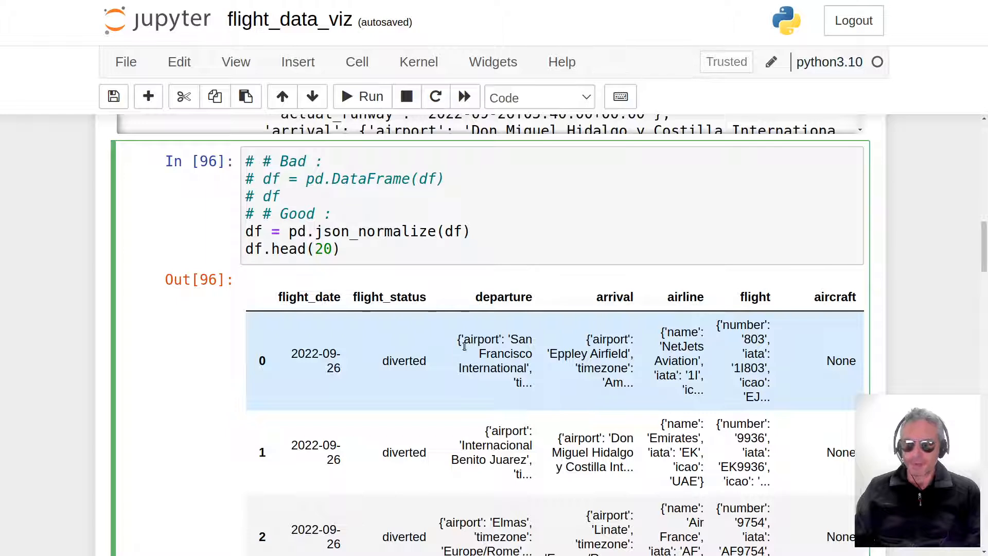
click(362, 96)
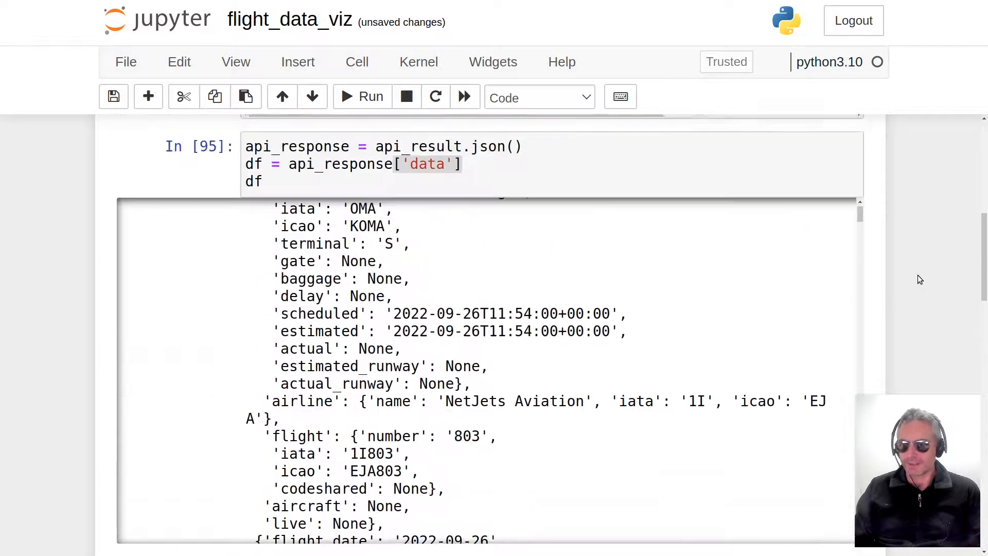
Run the data cell then the json_normalize cell to get flattened departure.* columns.
click(362, 96)
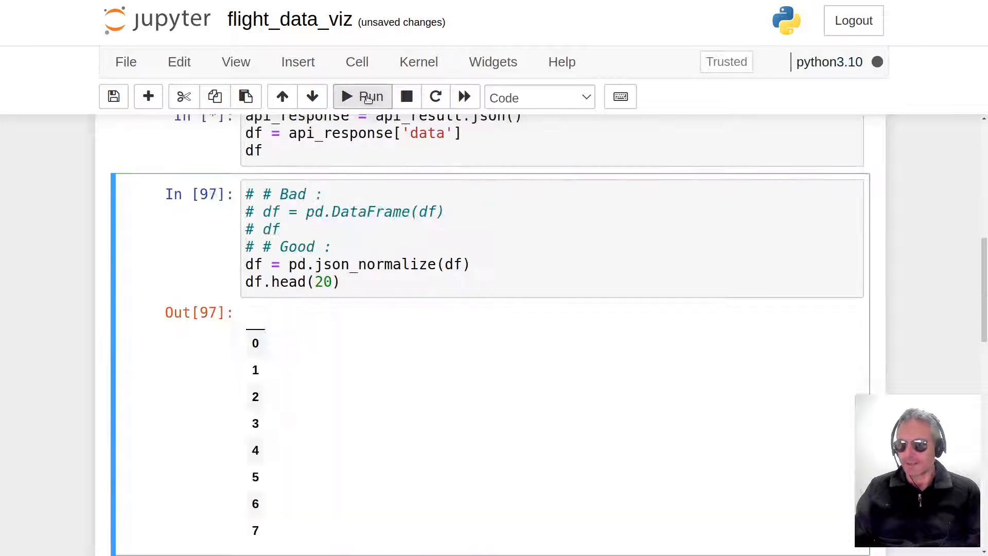
click(362, 96)
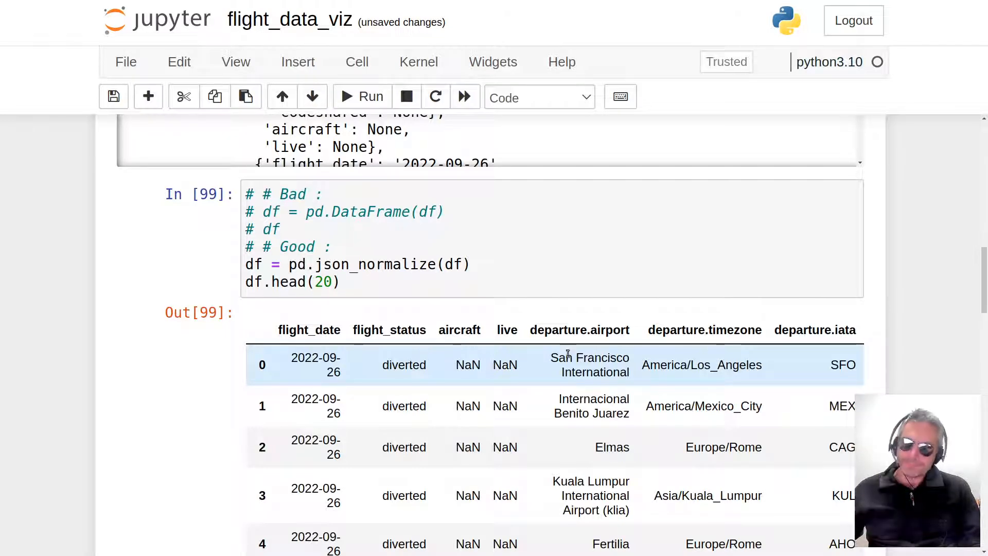
double_click(580, 357)
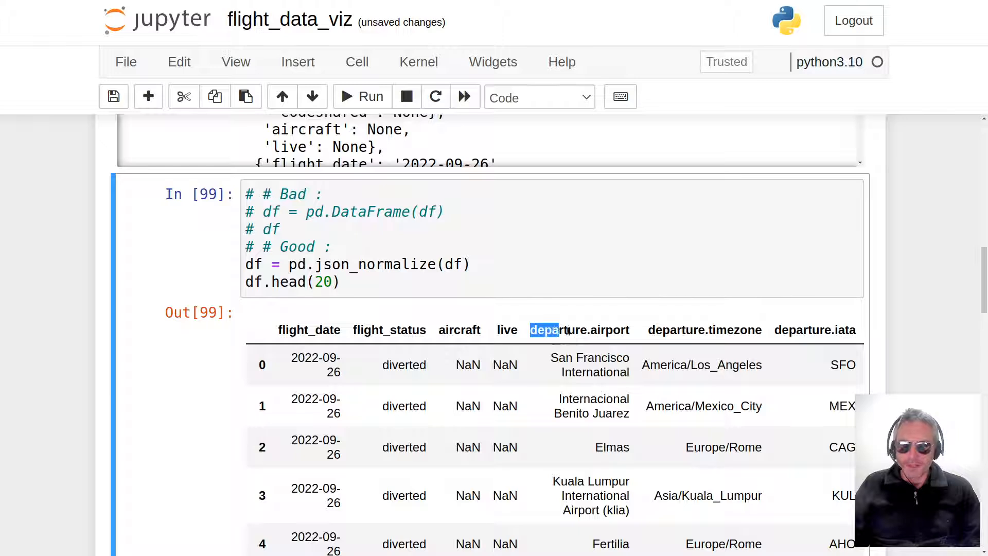
double_click(558, 330)
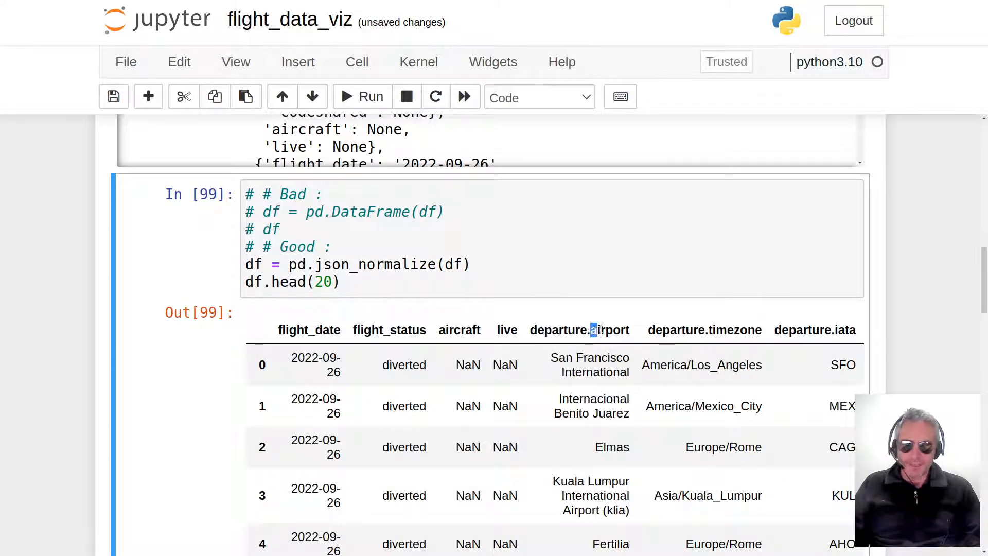
double_click(608, 330)
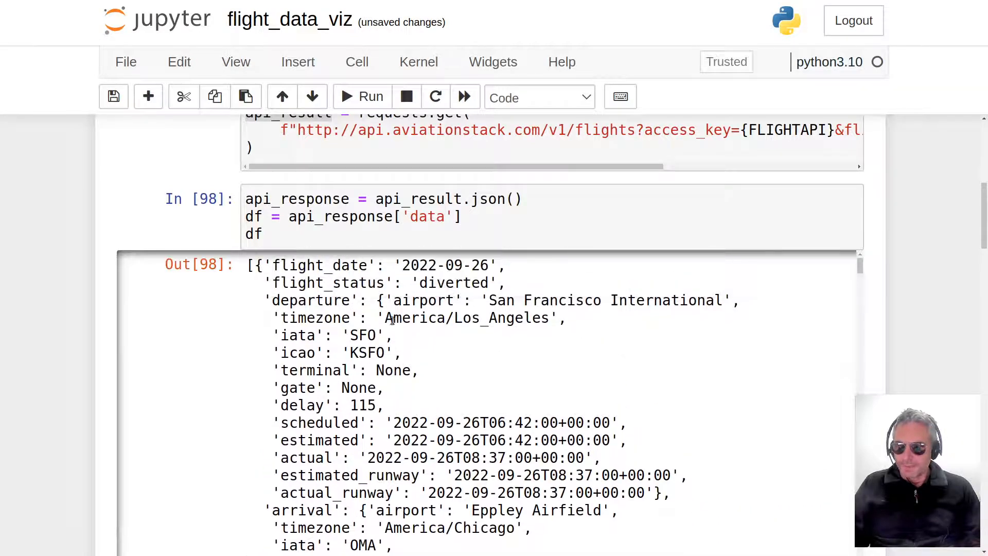
double_click(307, 300)
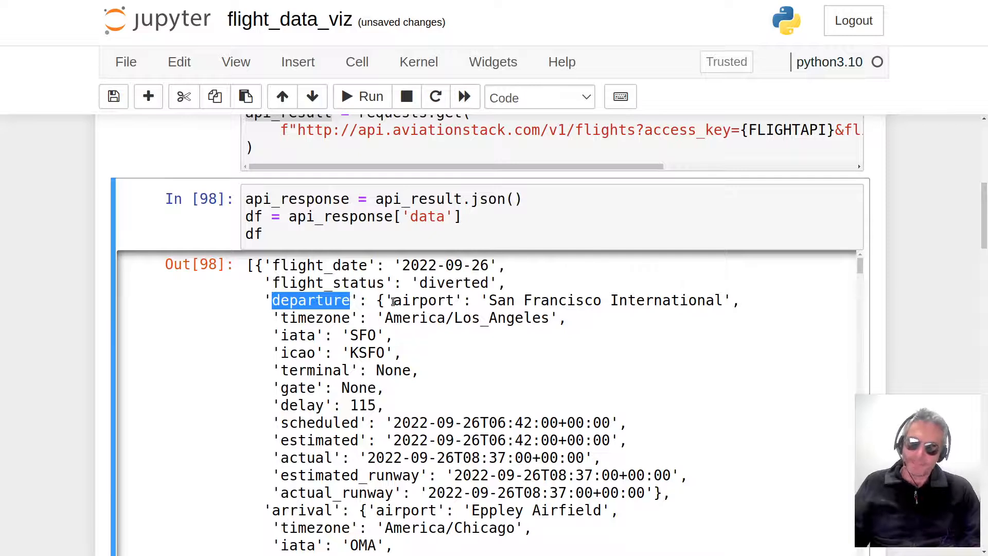
double_click(419, 300)
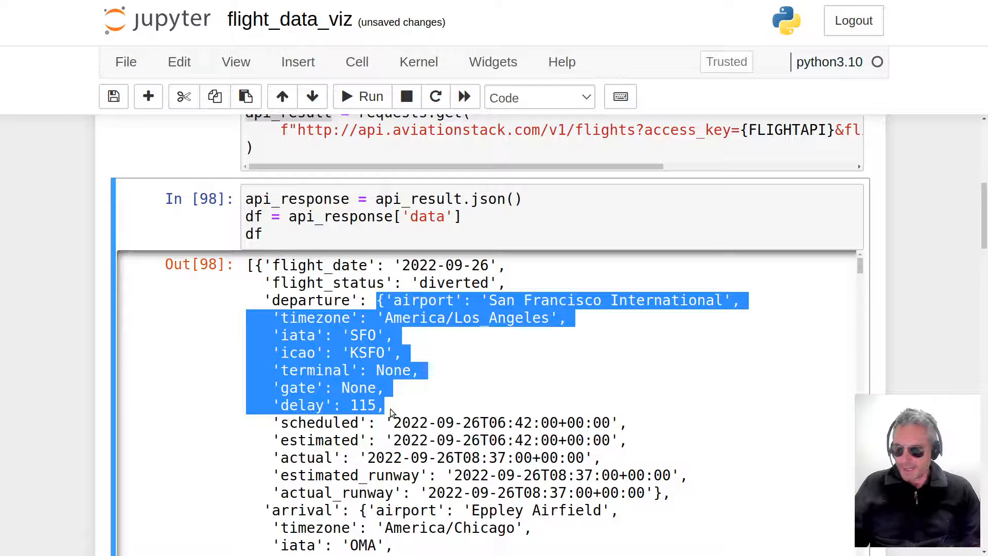
drag(389, 413, 690, 510)
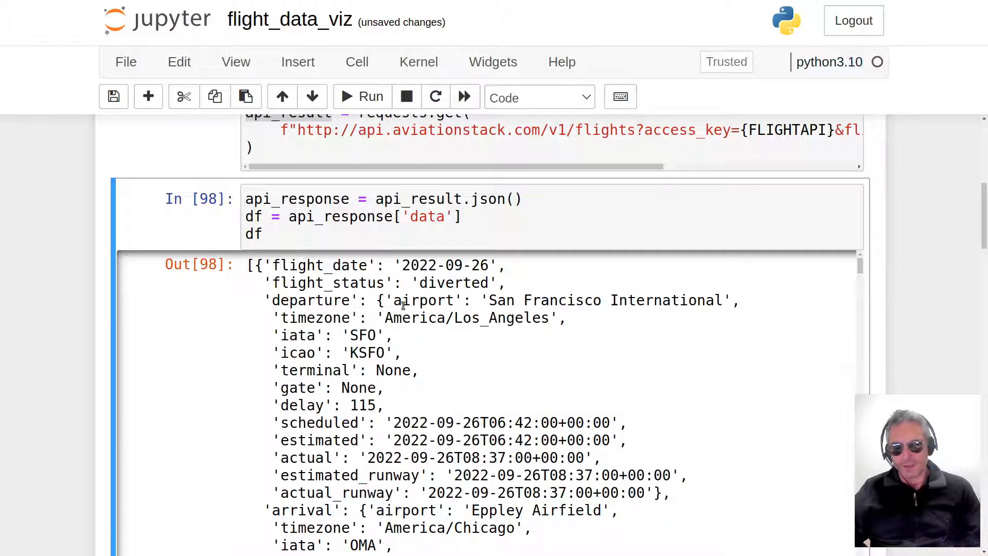
double_click(419, 300)
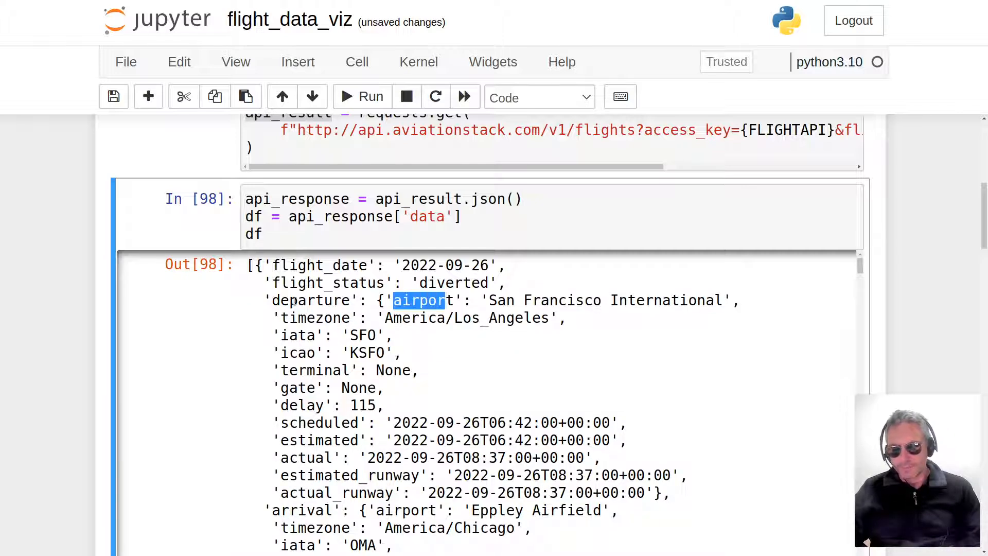
scroll(down, 3)
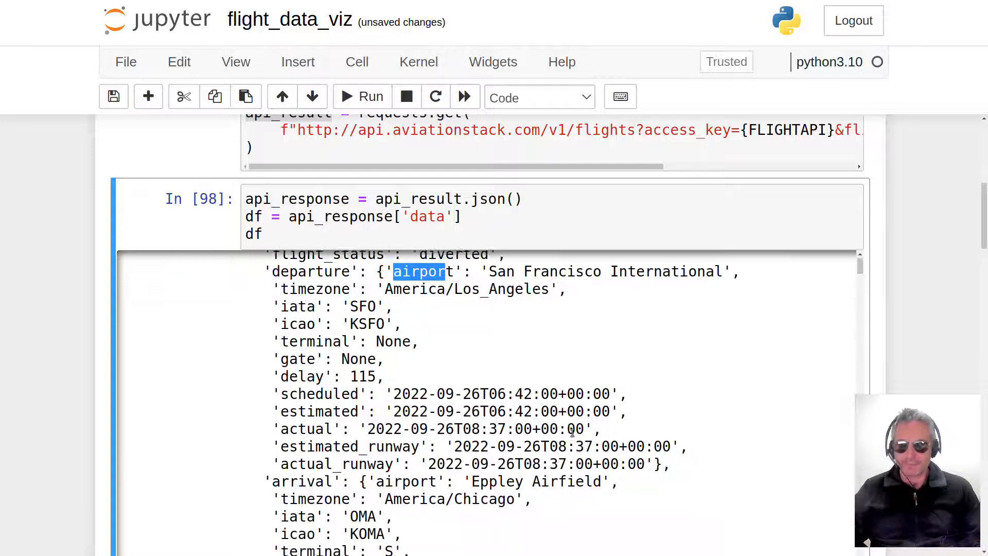
scroll(down, 3)
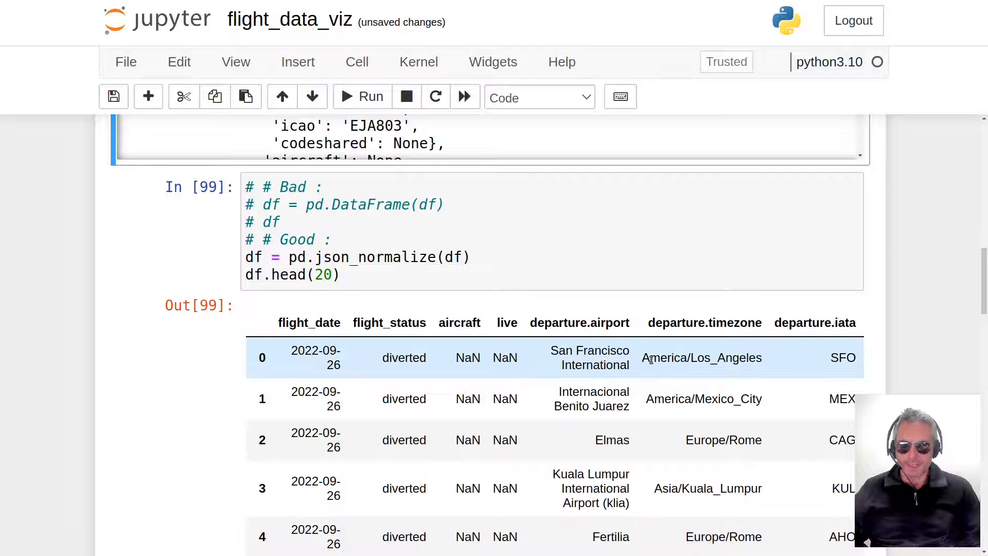
double_click(673, 323)
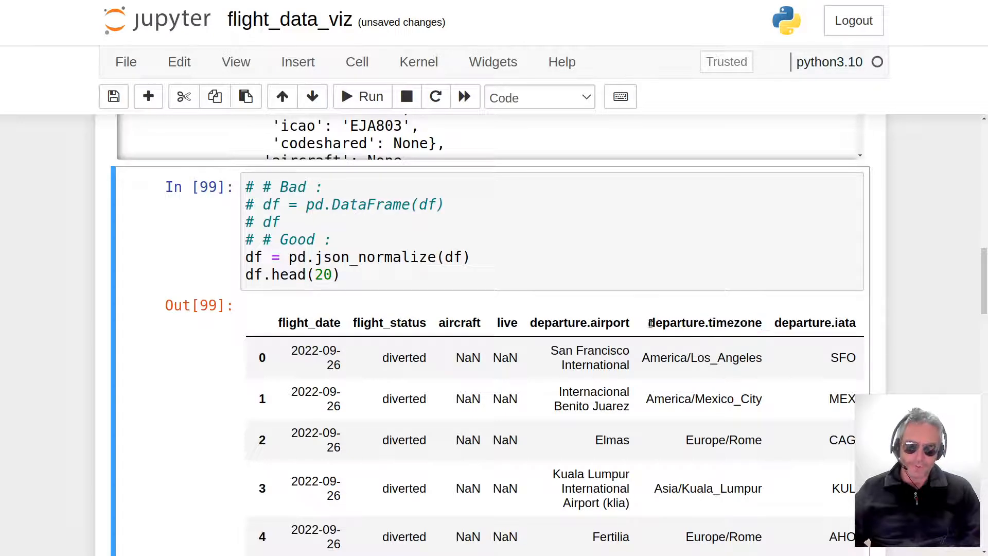
double_click(673, 323)
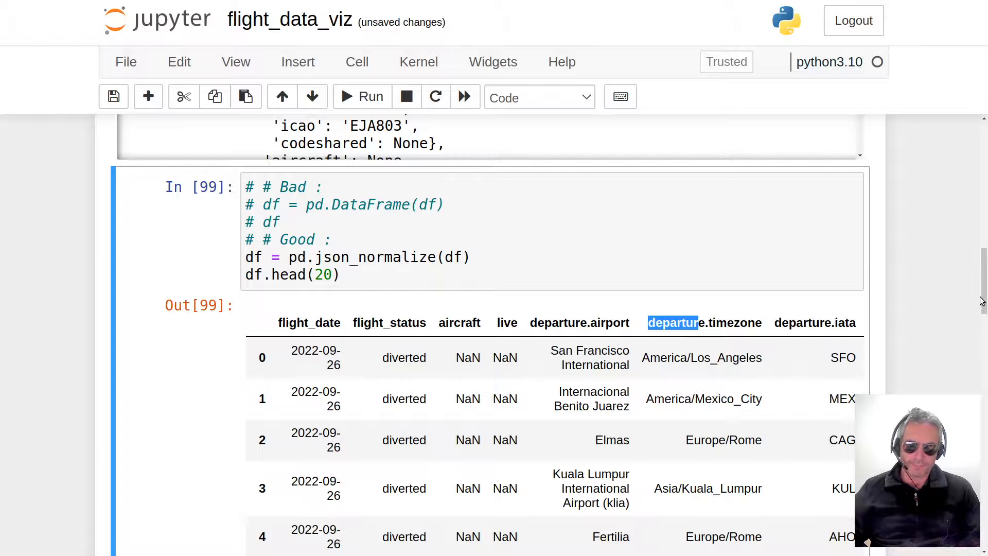
scroll(down, 3)
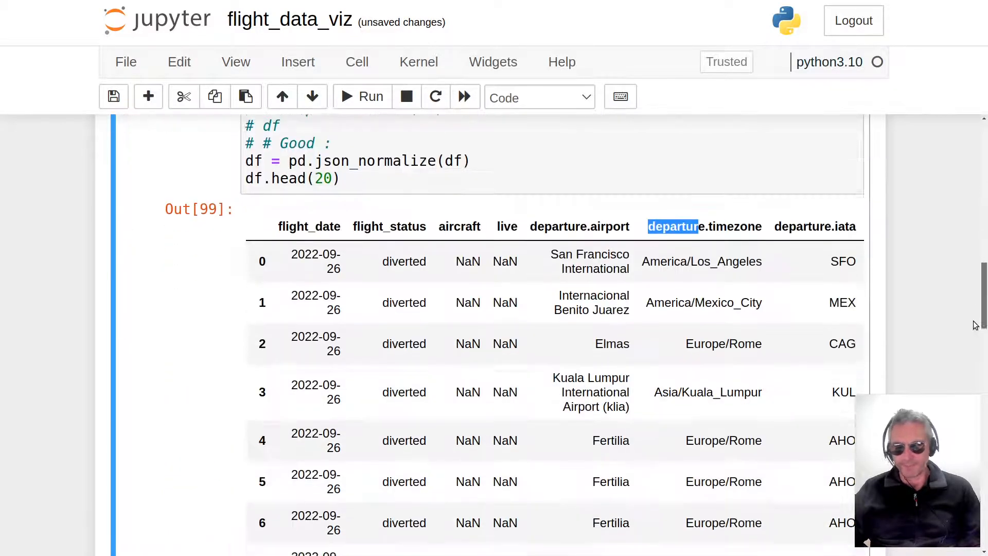
scroll(down, 3)
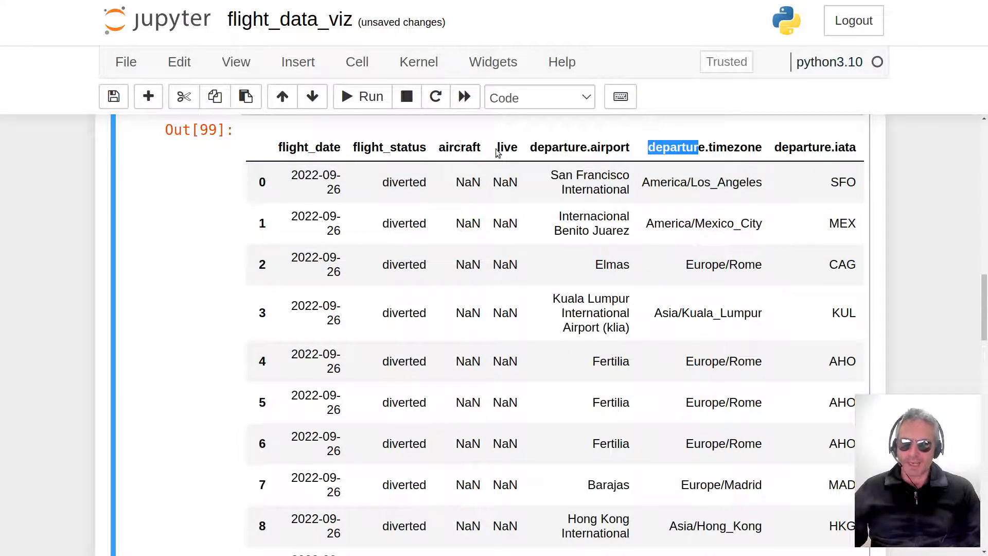
mouse_move(672, 158)
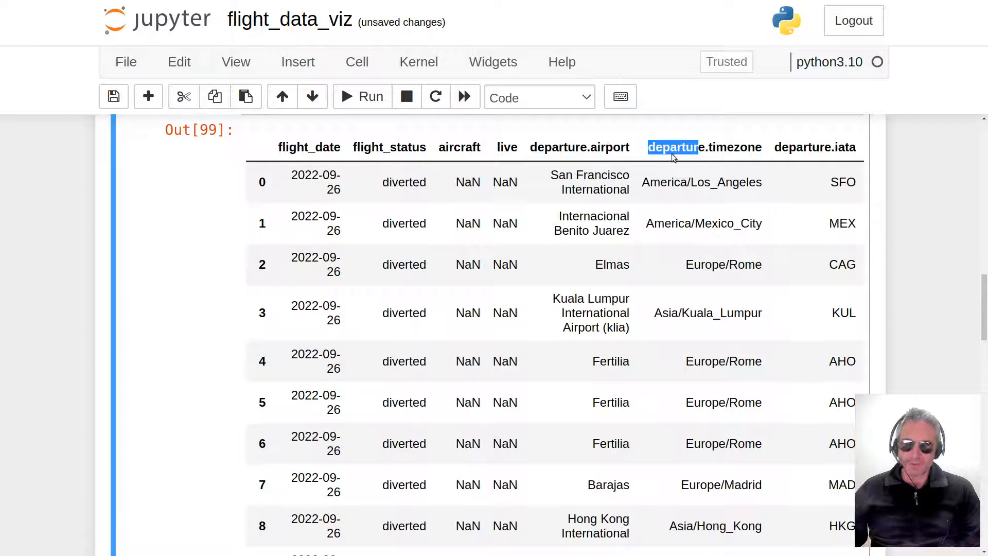
scroll(down, 3)
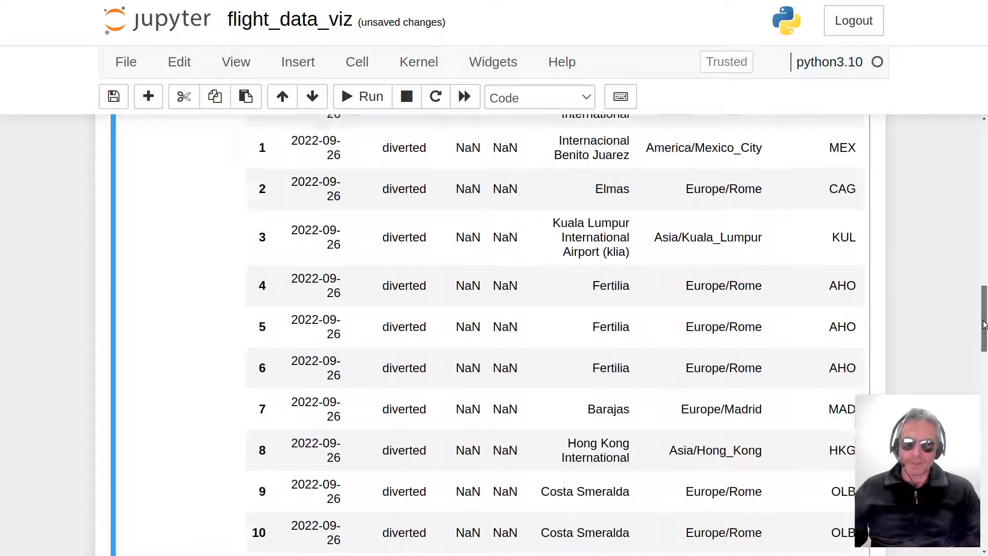
scroll(down, 3)
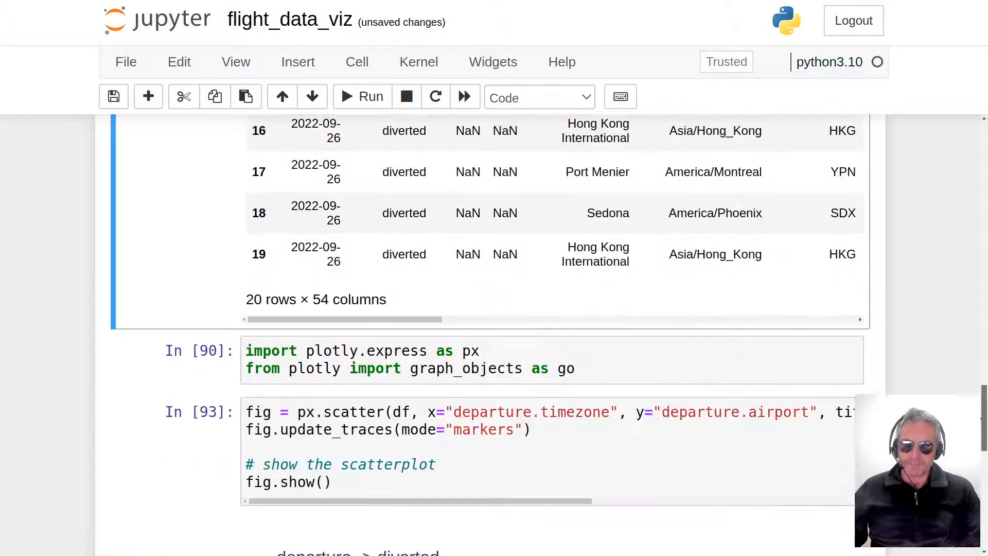
click(283, 340)
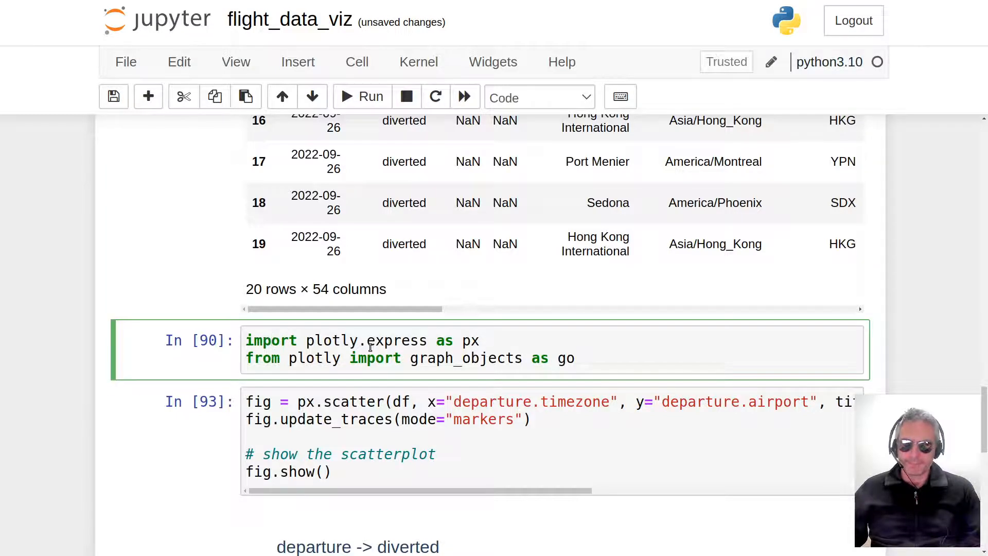
double_click(444, 341)
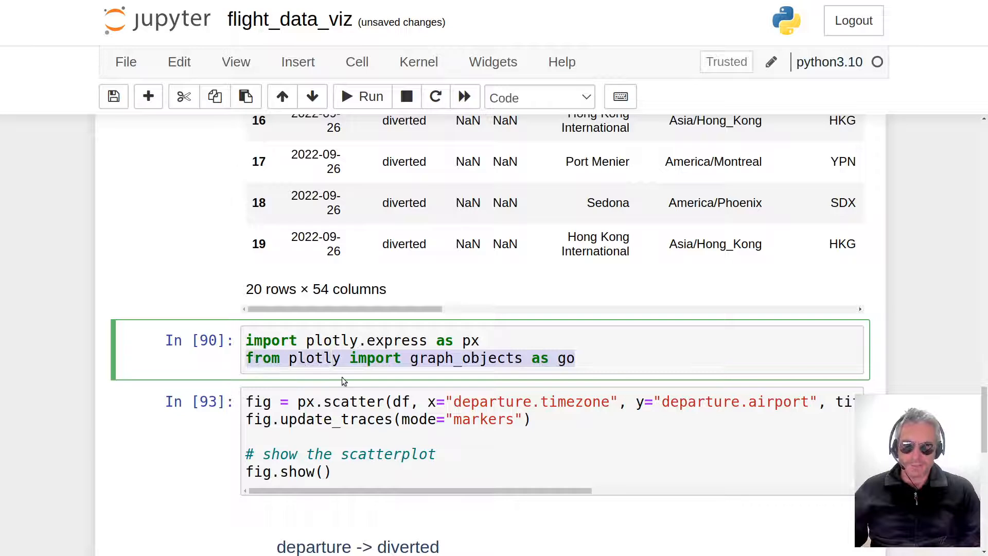
scroll(down, 3)
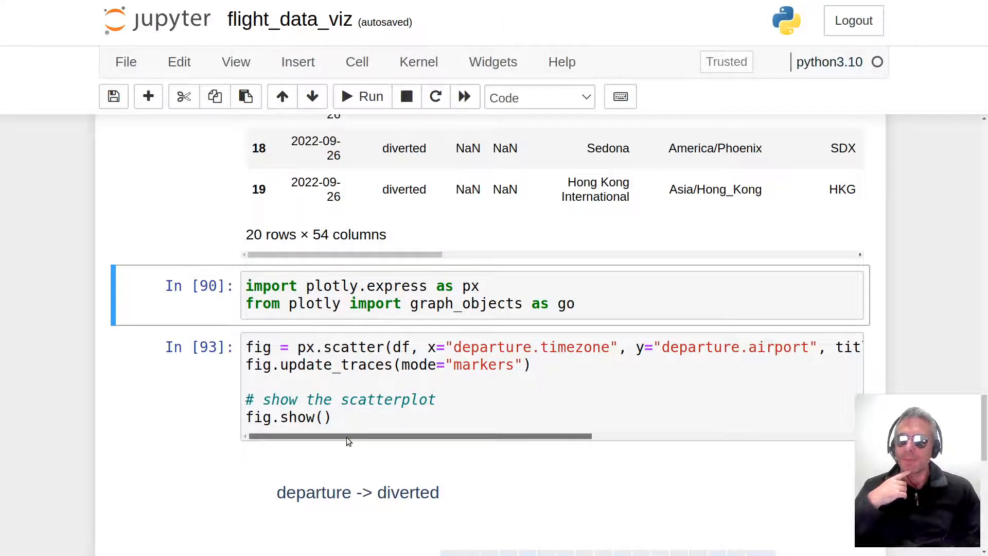
click(275, 357)
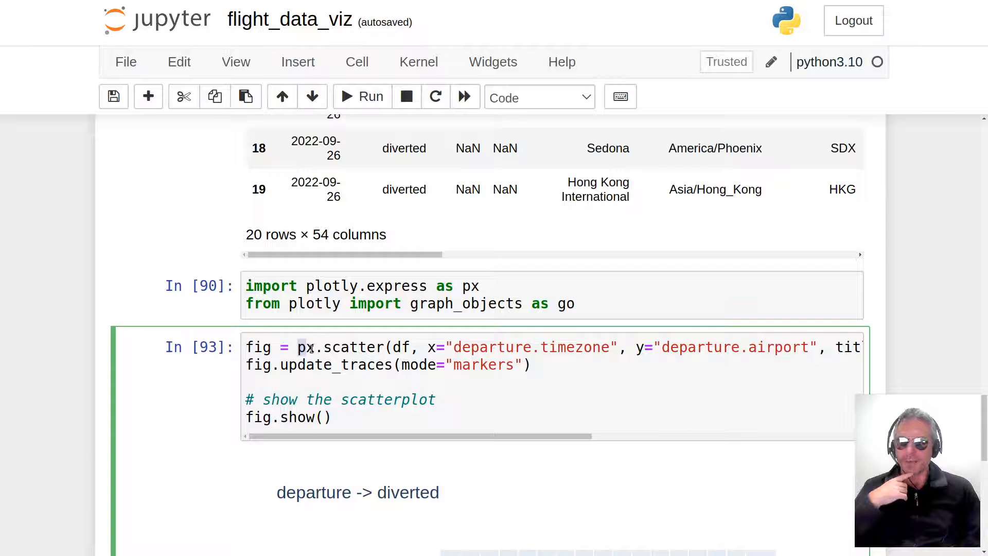
double_click(353, 347)
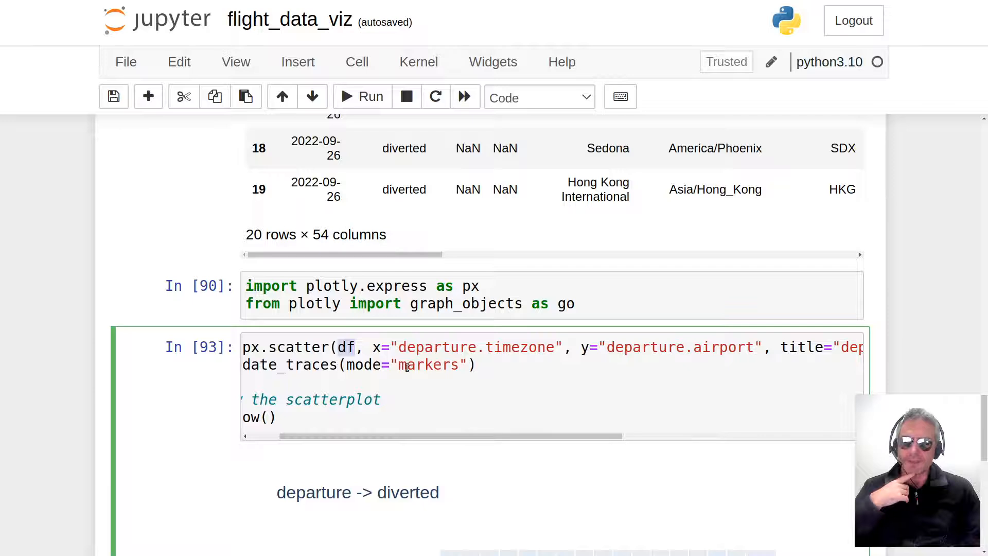
double_click(476, 347)
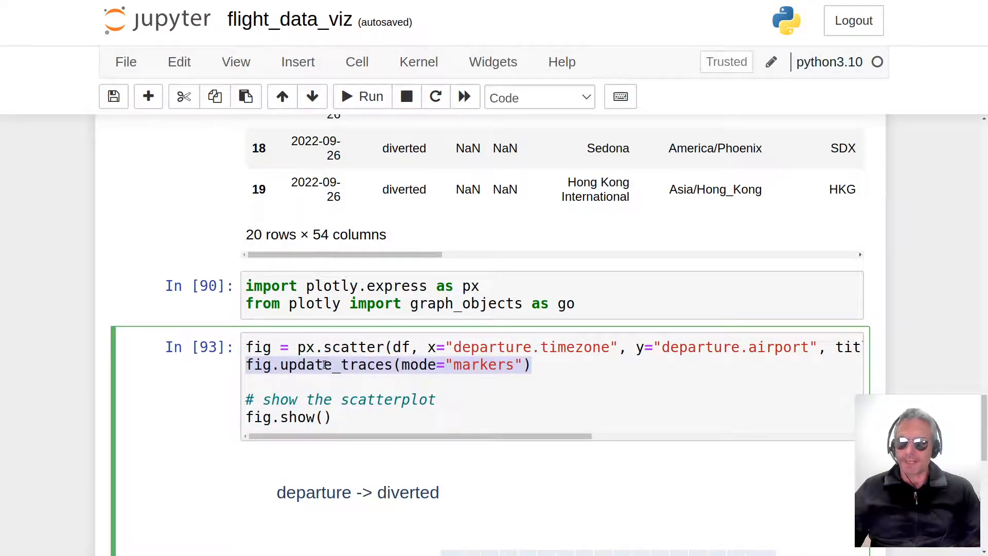
click(547, 364)
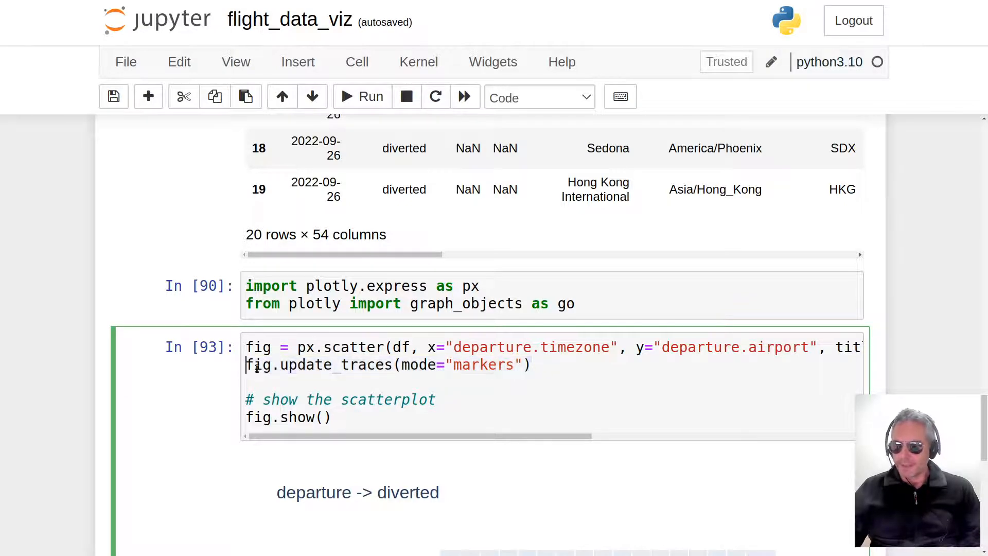
Plot without the commented fig.update_traces line, then restore it and rerun import and scatter cells.
text(#)
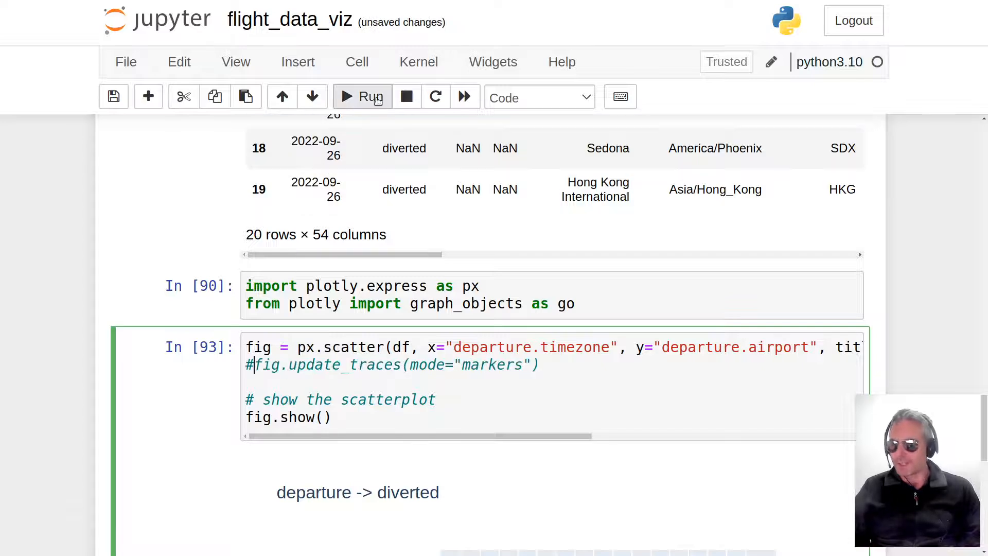
click(362, 96)
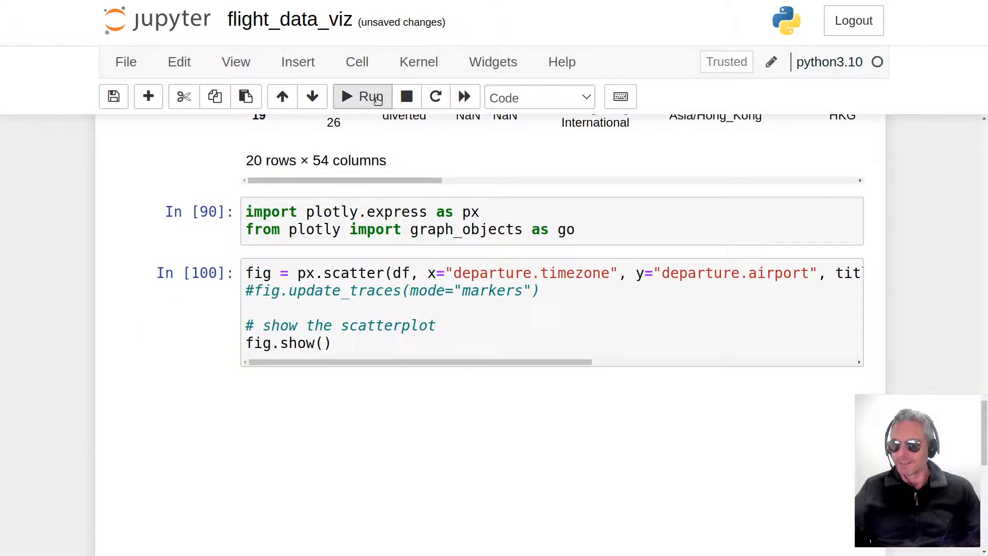
click(362, 96)
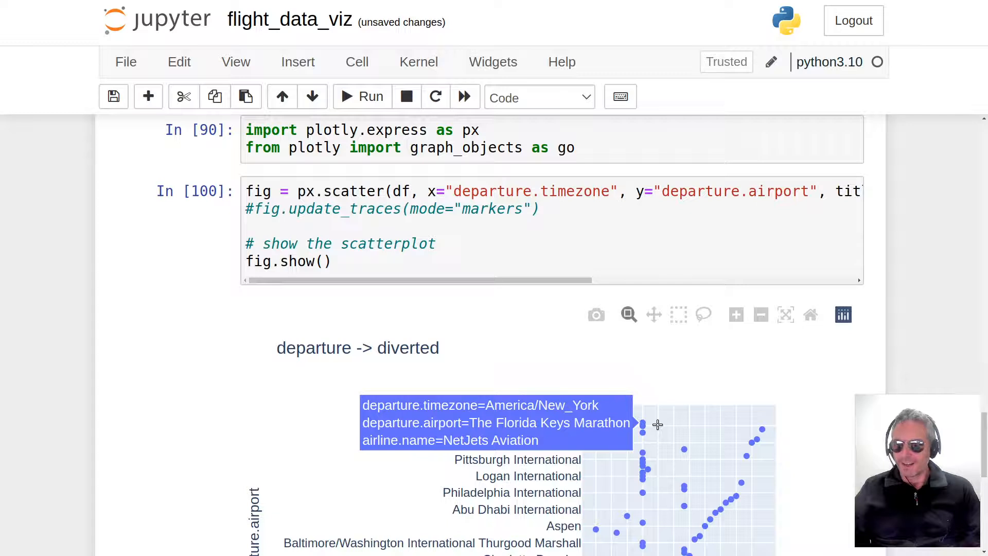
scroll(down, 3)
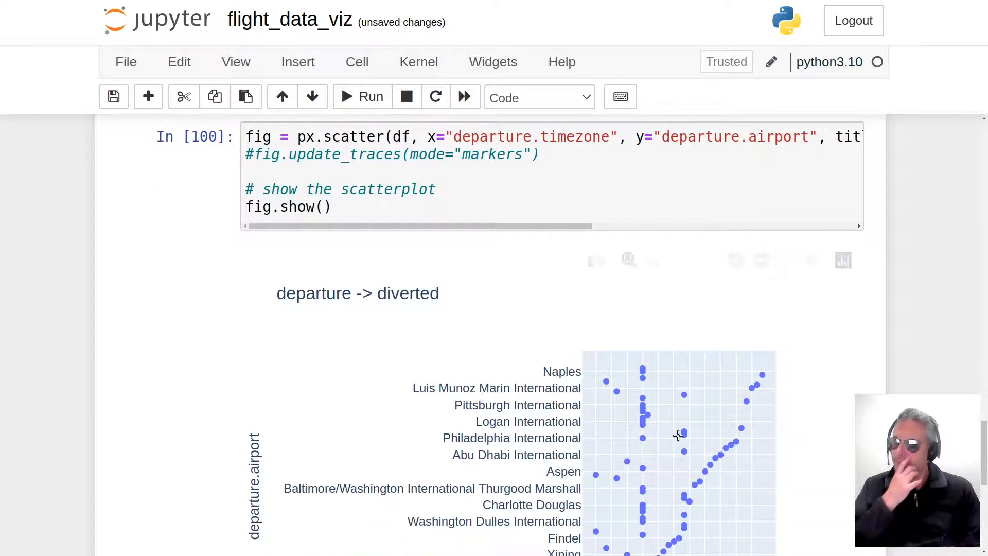
mouse_move(643, 439)
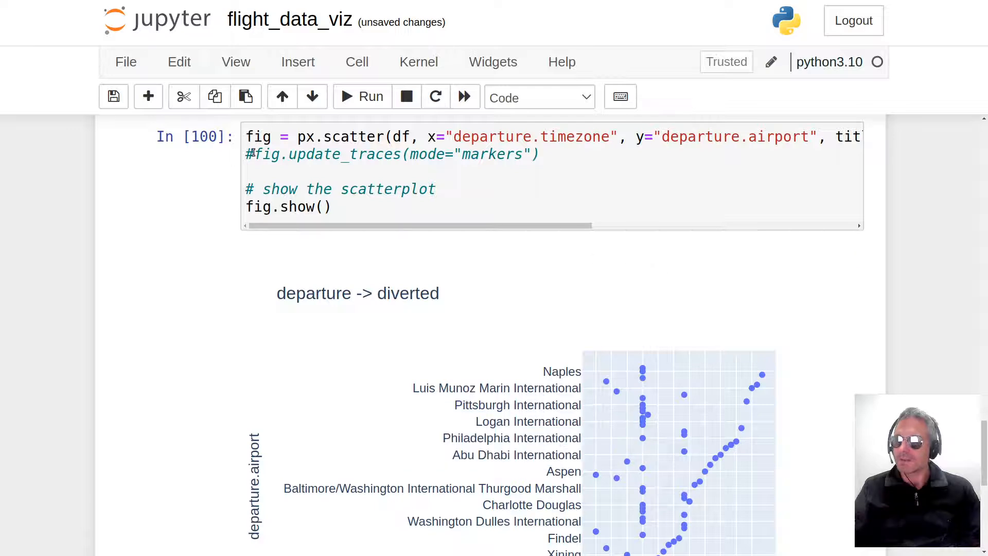
click(362, 96)
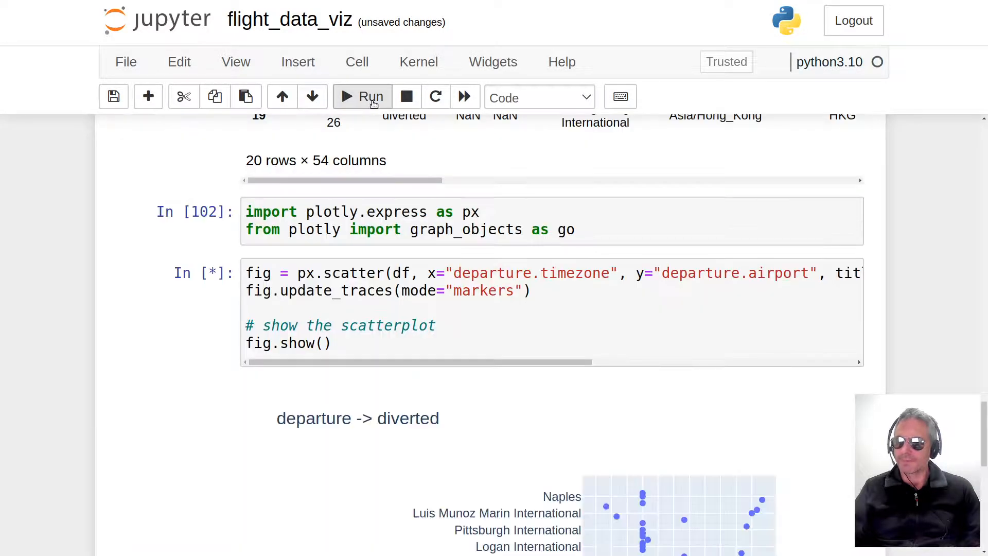
Rerun the scatter cell and view the redrawn departure.timezone vs departure.airport plot.
click(362, 96)
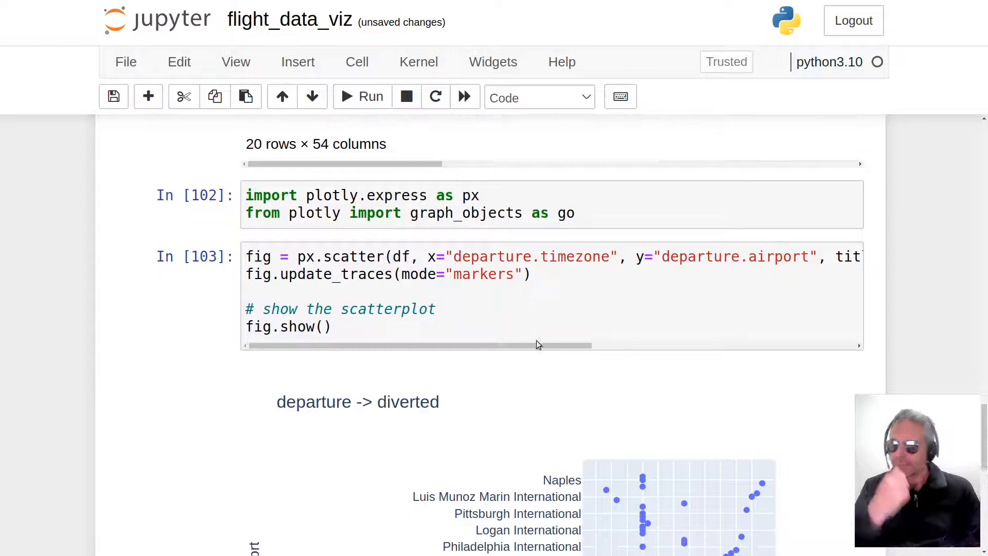
scroll(down, 3)
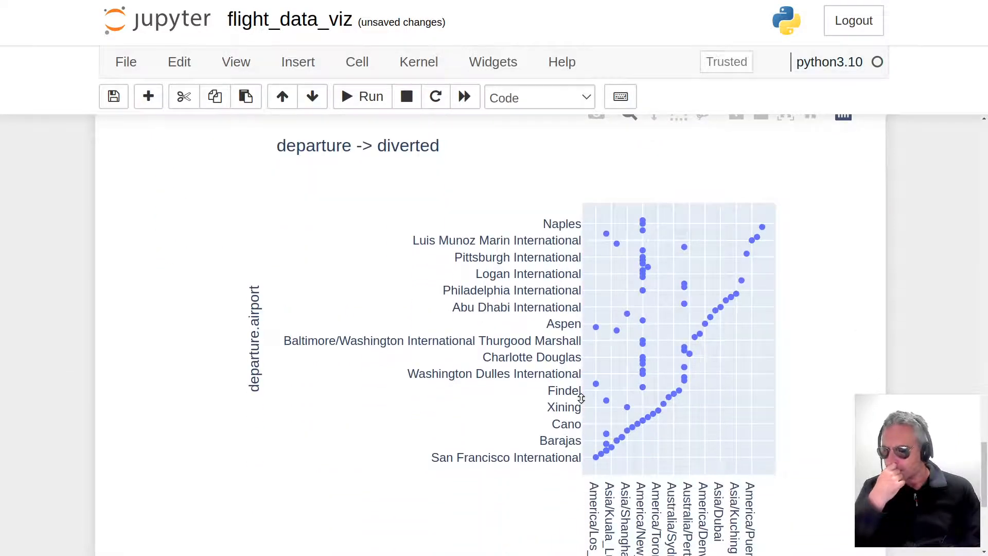
mouse_move(595, 397)
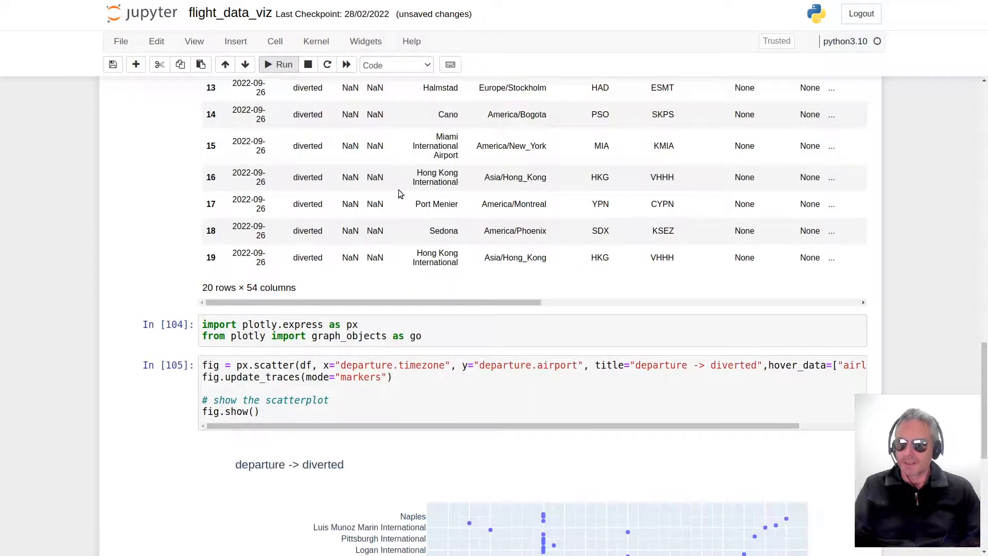
scroll(down, 3)
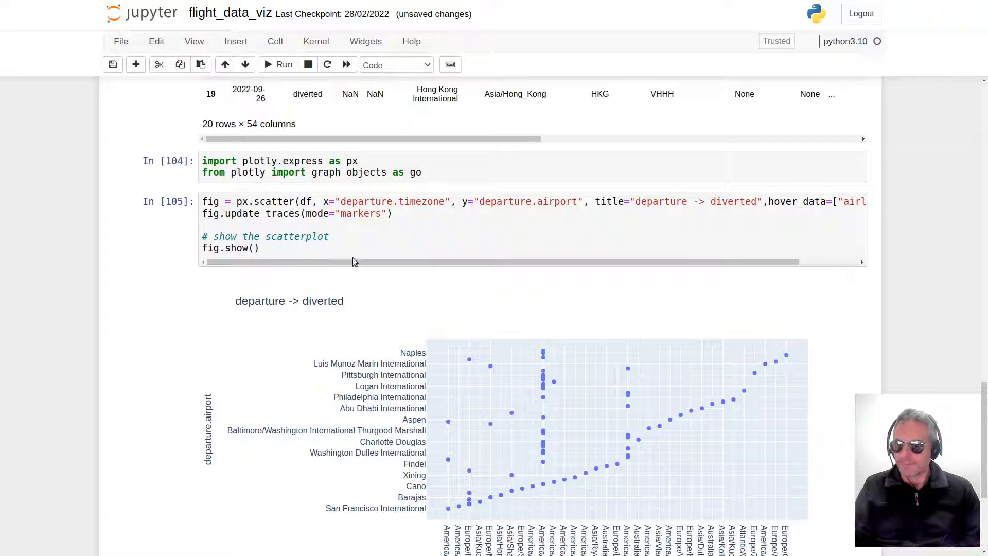
scroll(down, 3)
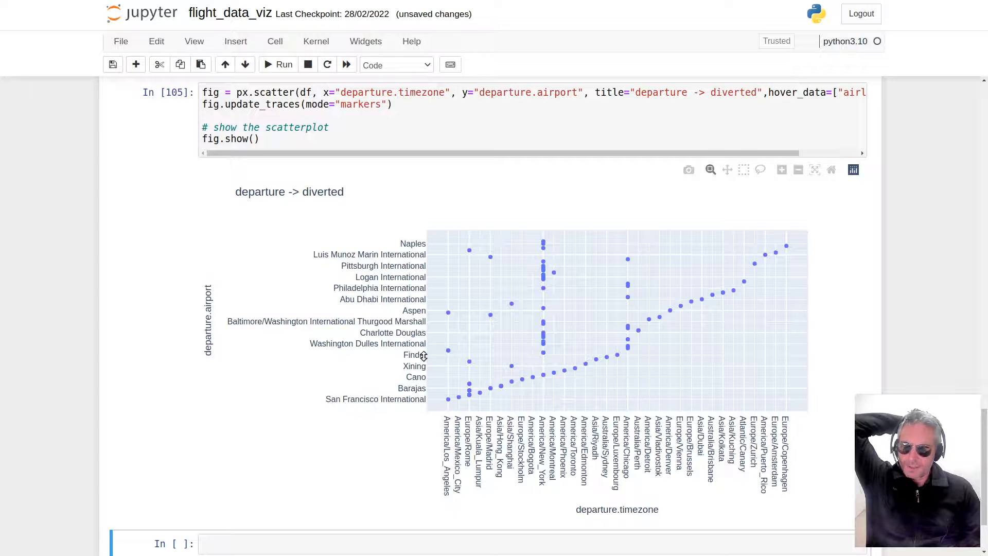
scroll(down, 3)
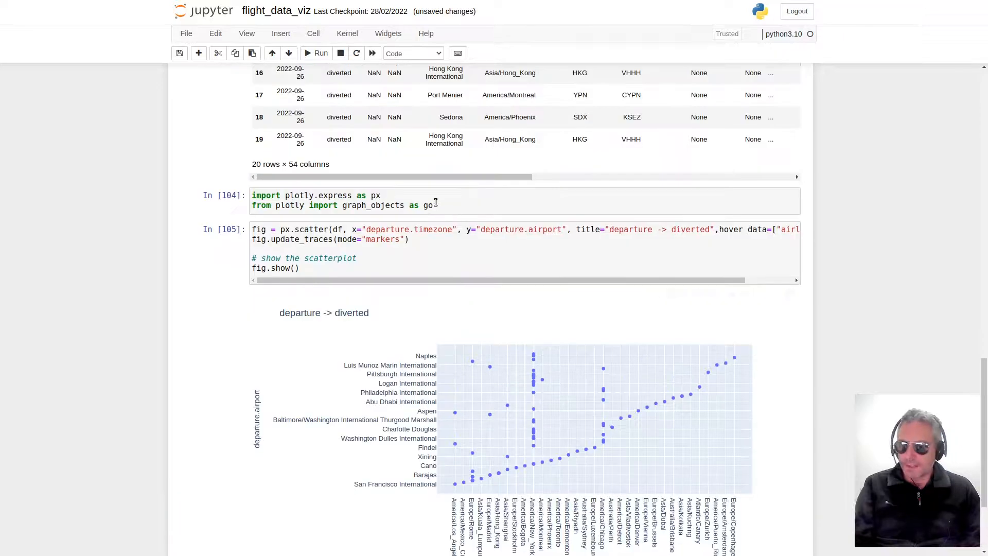
Rerun the Plotly import and scatter cells to redraw the departure timezone versus airport plot.
click(314, 53)
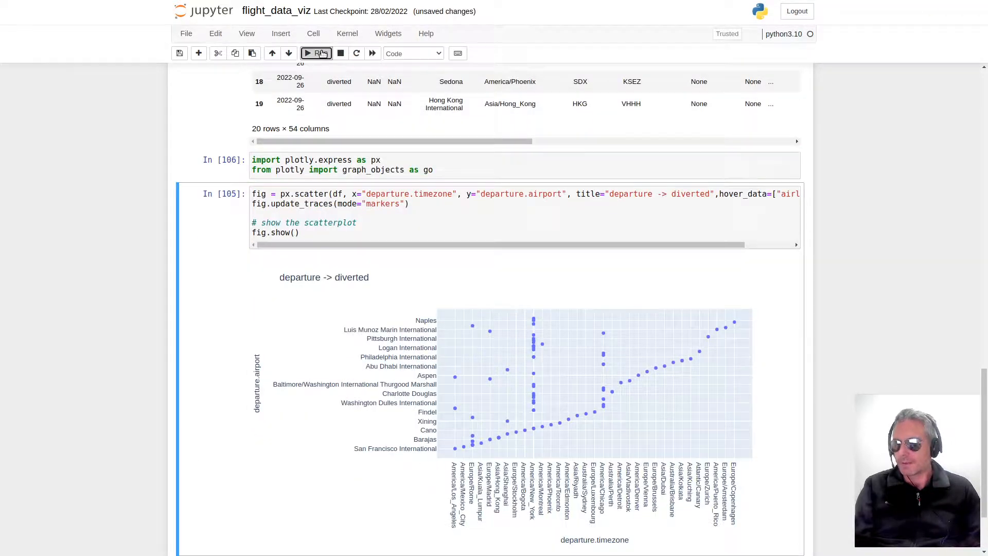
click(316, 53)
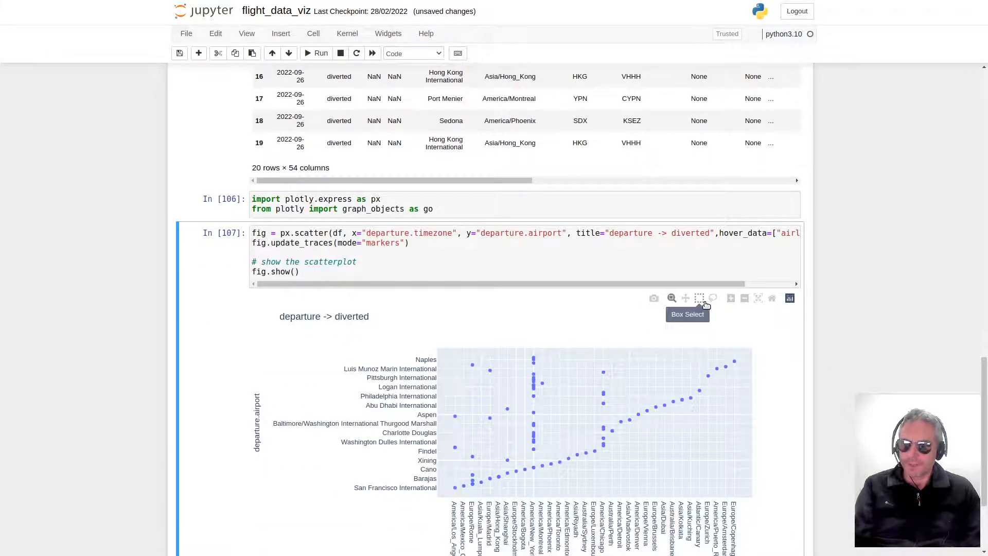
mouse_move(671, 298)
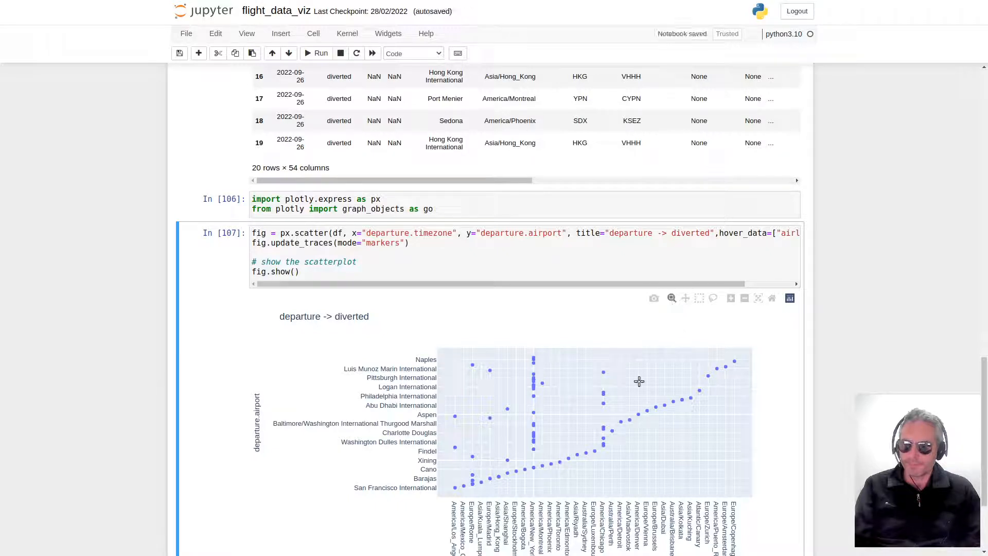
scroll(down, 3)
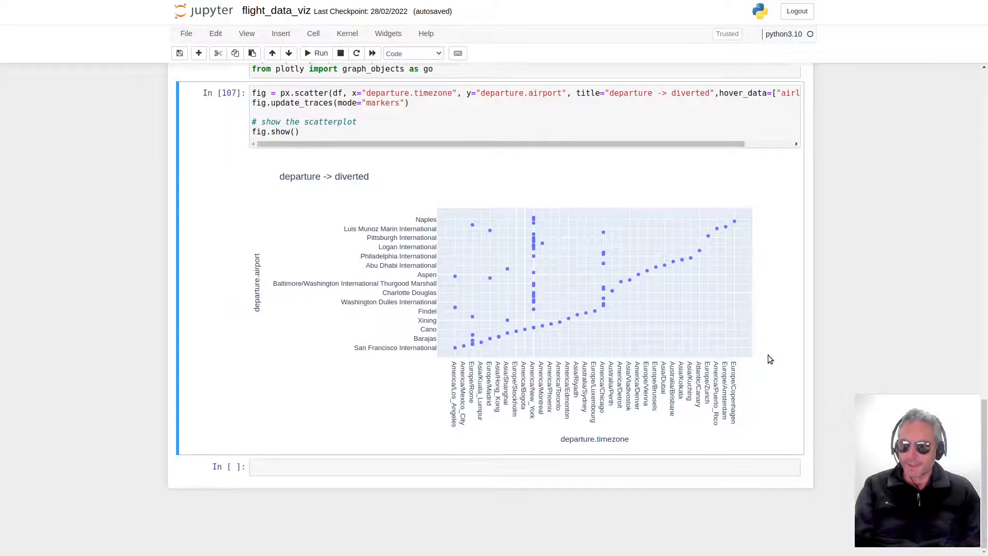
mouse_move(511, 284)
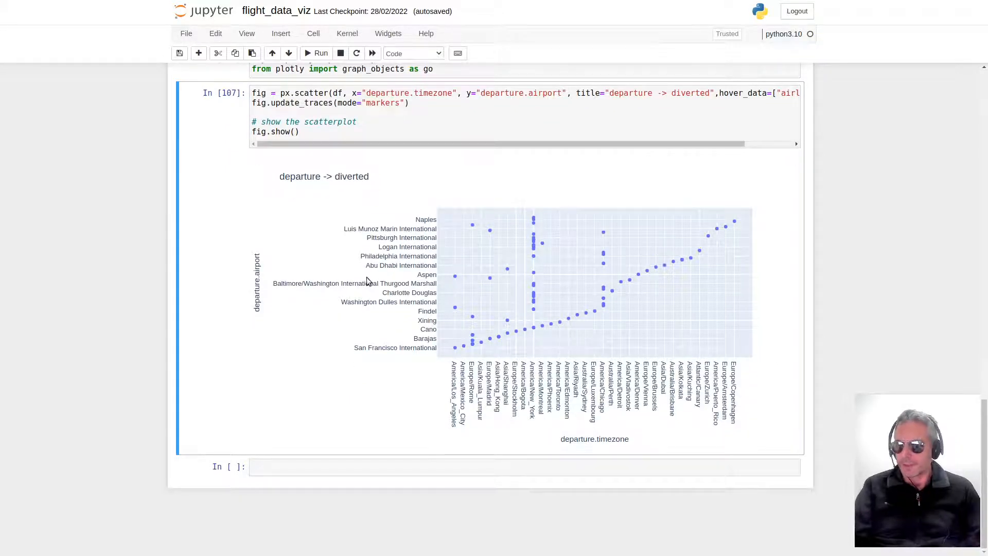
mouse_move(847, 213)
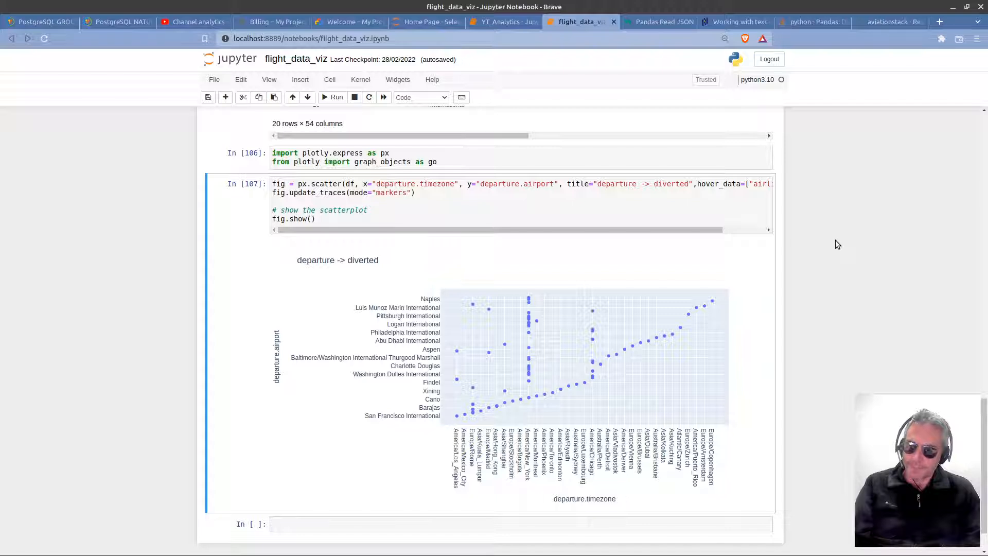
Shrink, reset, then enlarge the browser zoom so the departure scatter plot is readable.
key(ctrl+-)
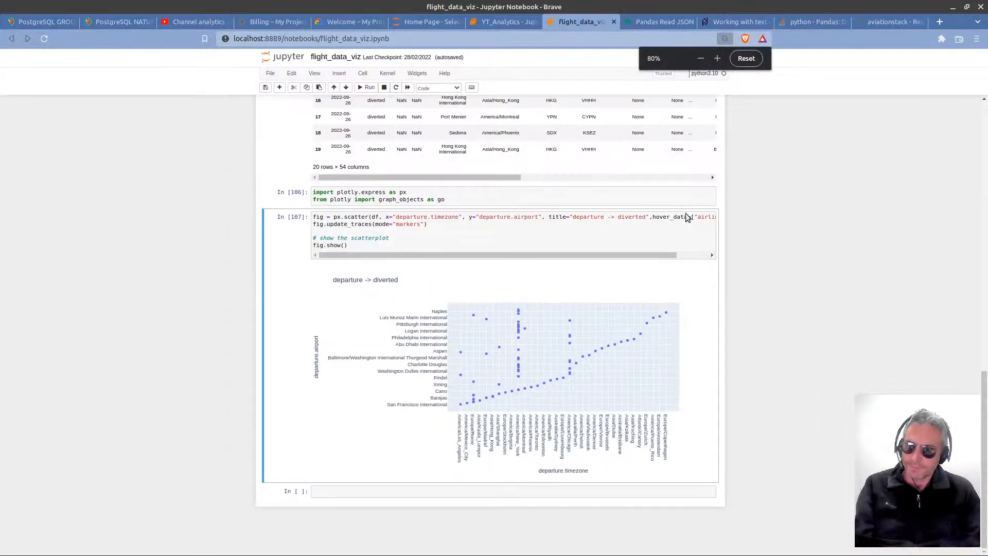
click(366, 87)
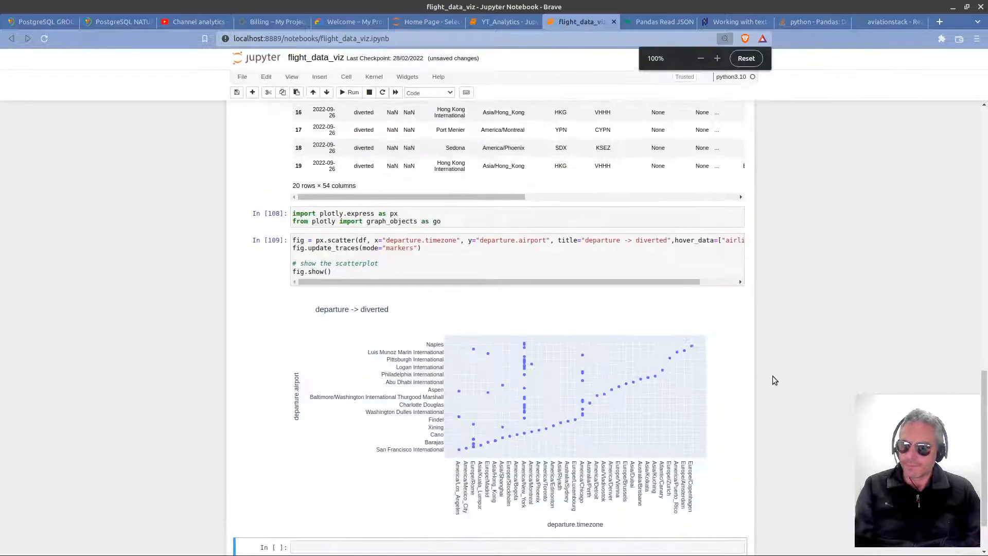
click(717, 58)
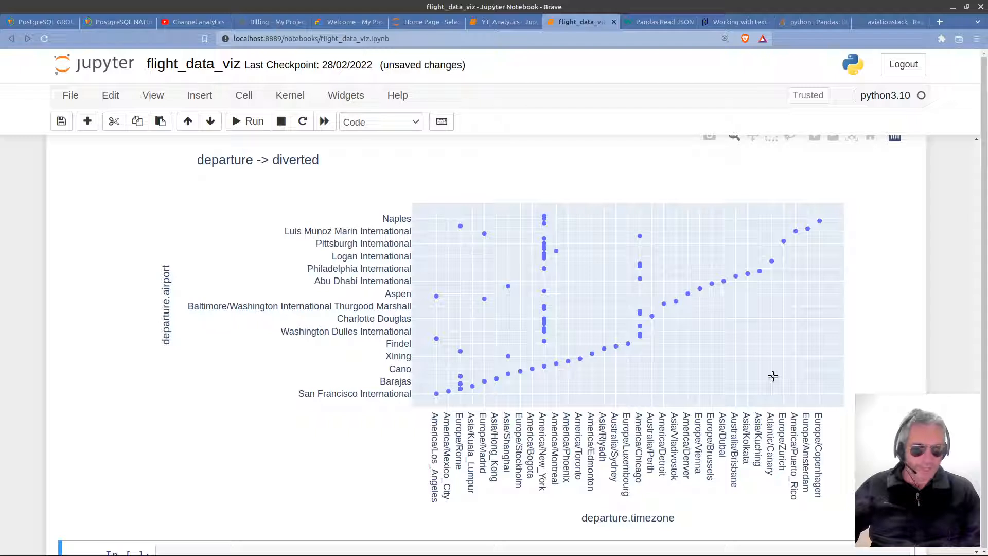
mouse_move(688, 385)
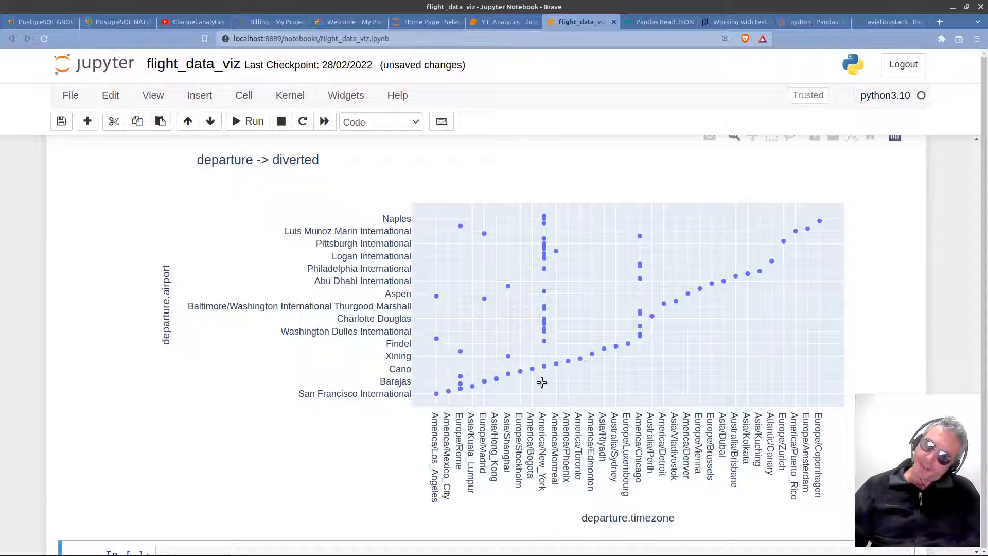
mouse_move(543, 343)
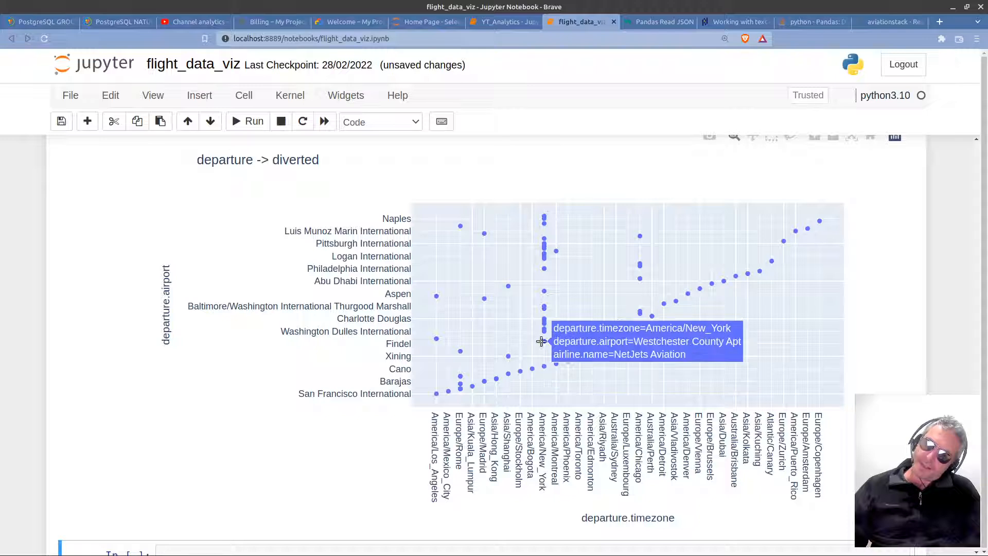
mouse_move(541, 356)
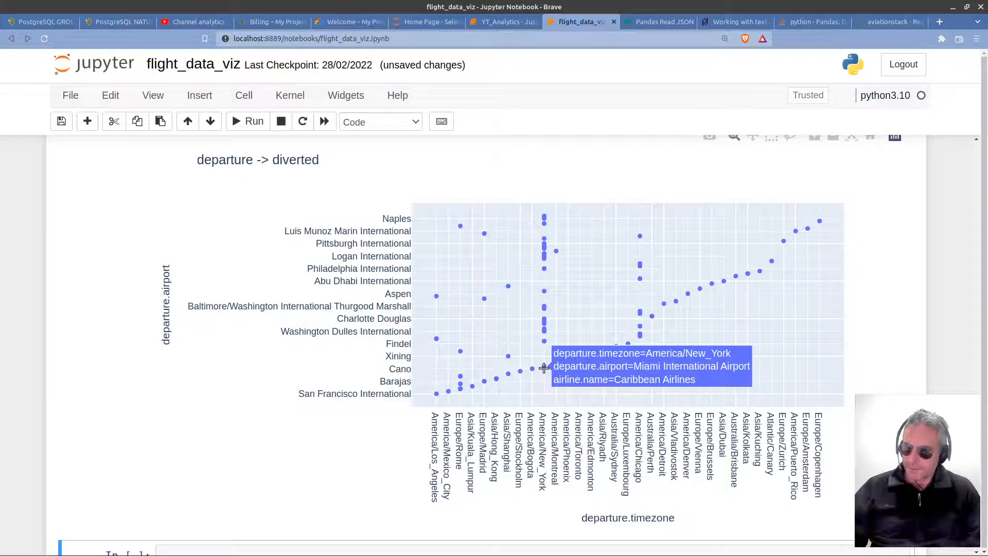
mouse_move(437, 406)
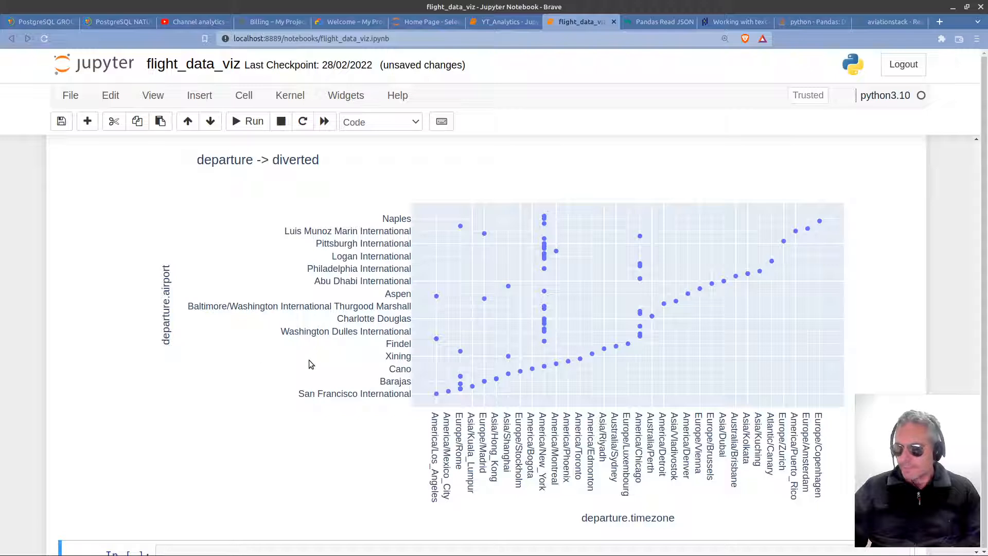
mouse_move(544, 367)
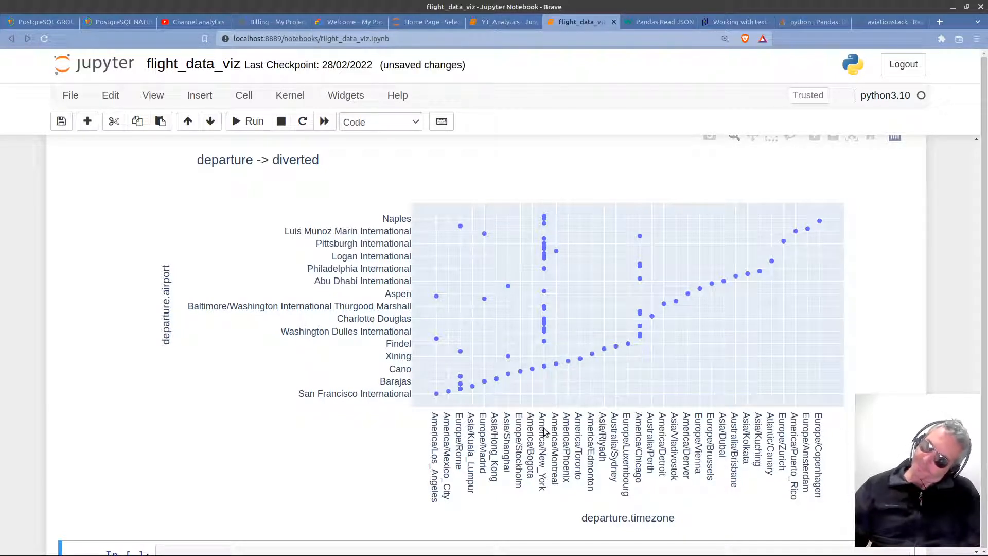
mouse_move(545, 337)
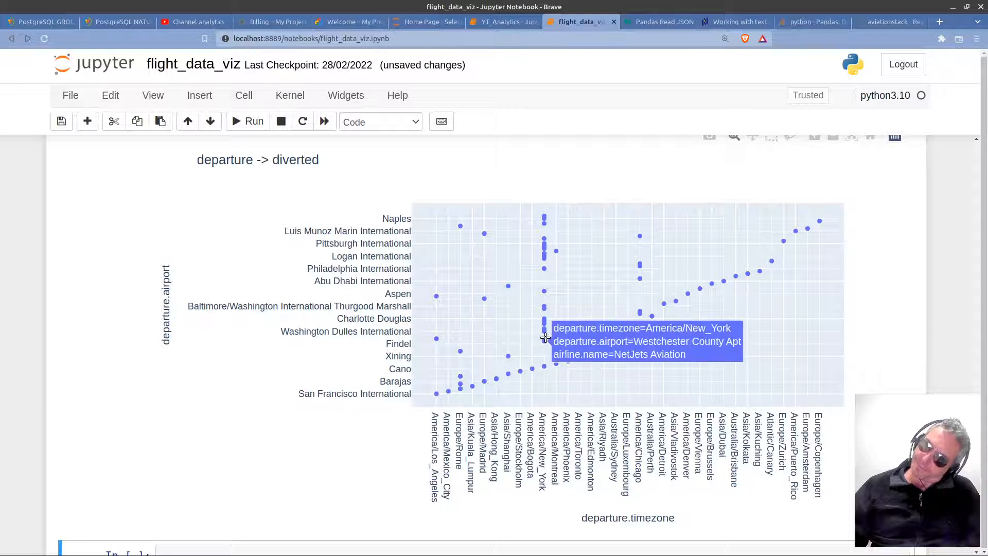
mouse_move(545, 328)
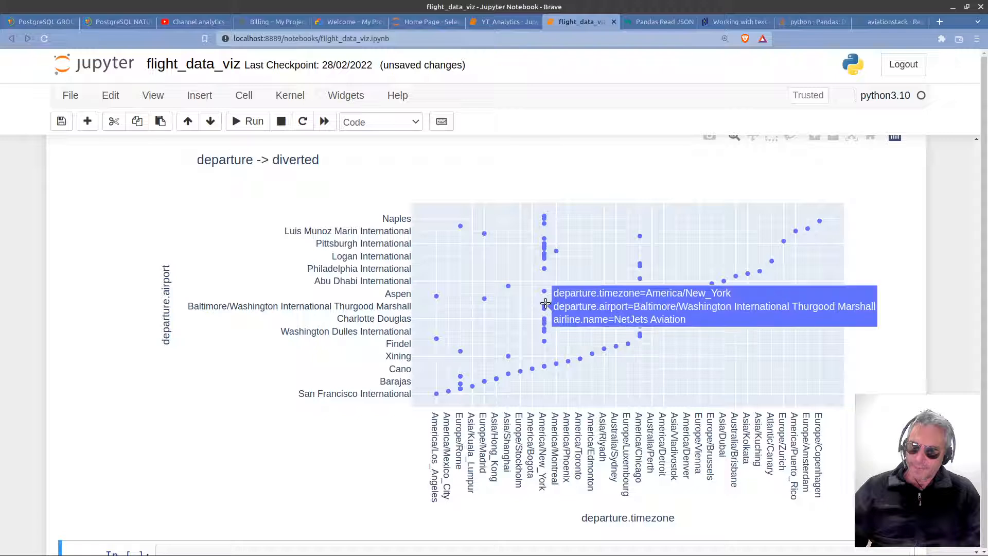
mouse_move(543, 289)
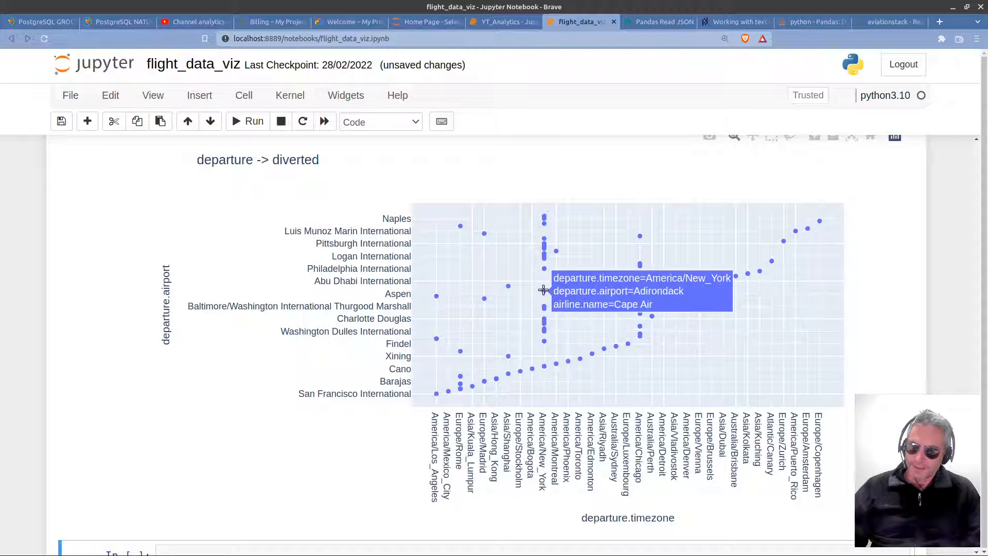
mouse_move(545, 257)
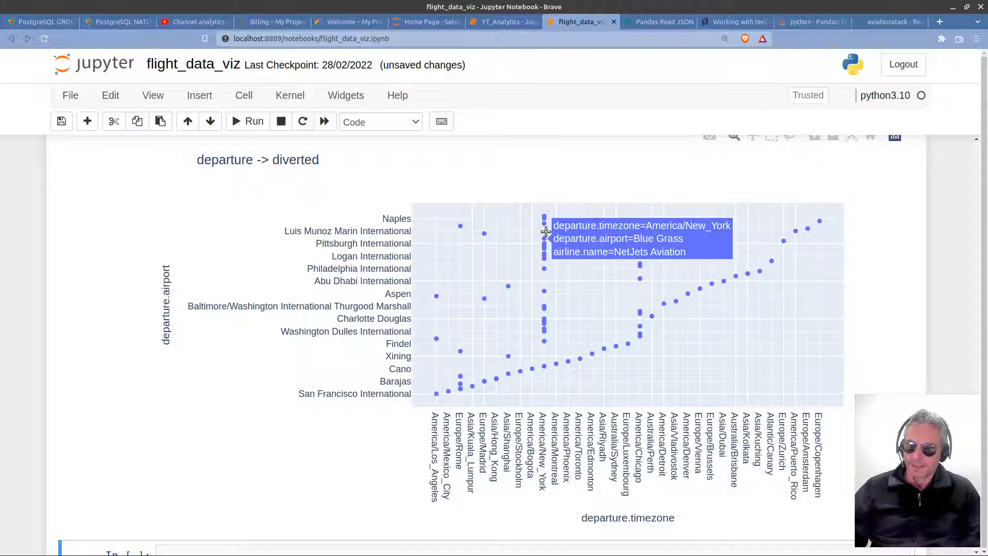
mouse_move(554, 328)
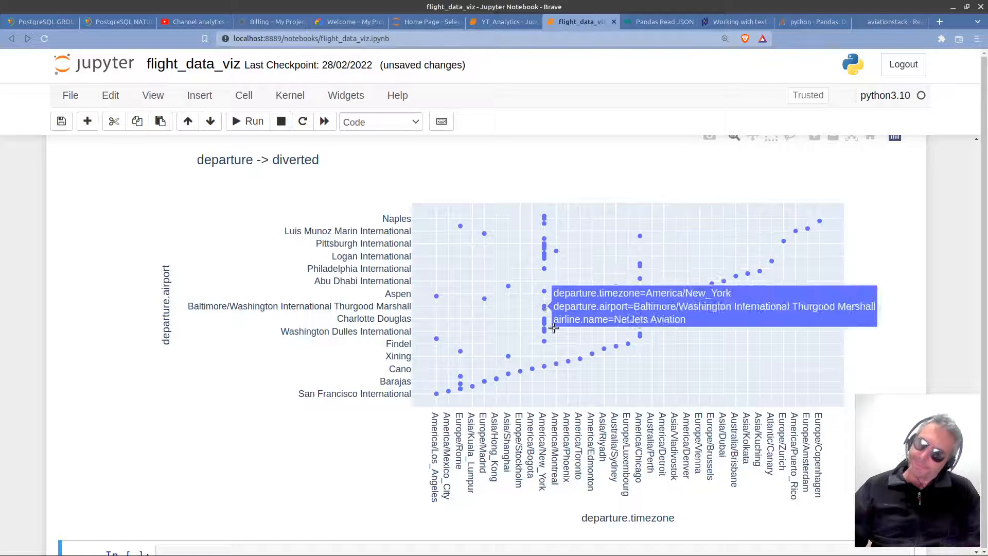
mouse_move(545, 337)
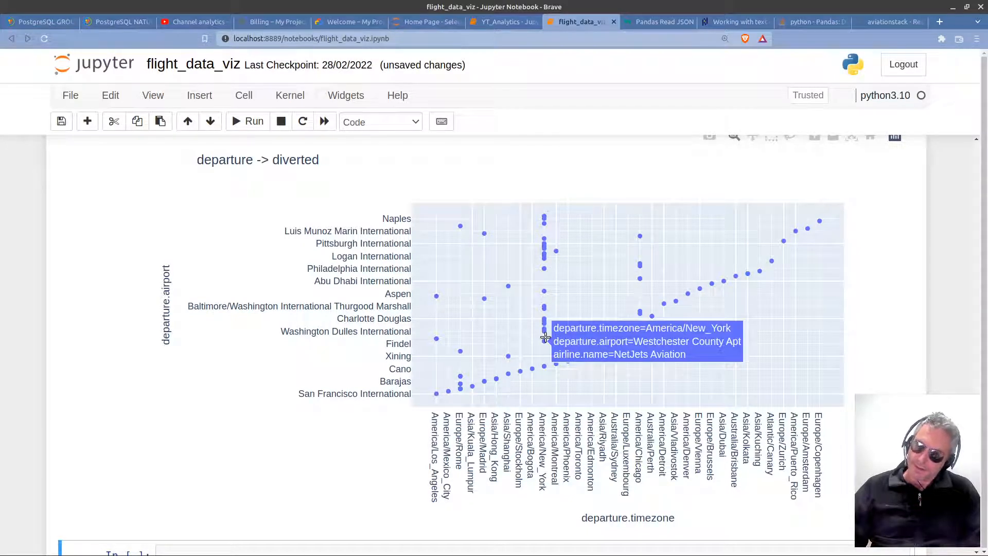
mouse_move(643, 364)
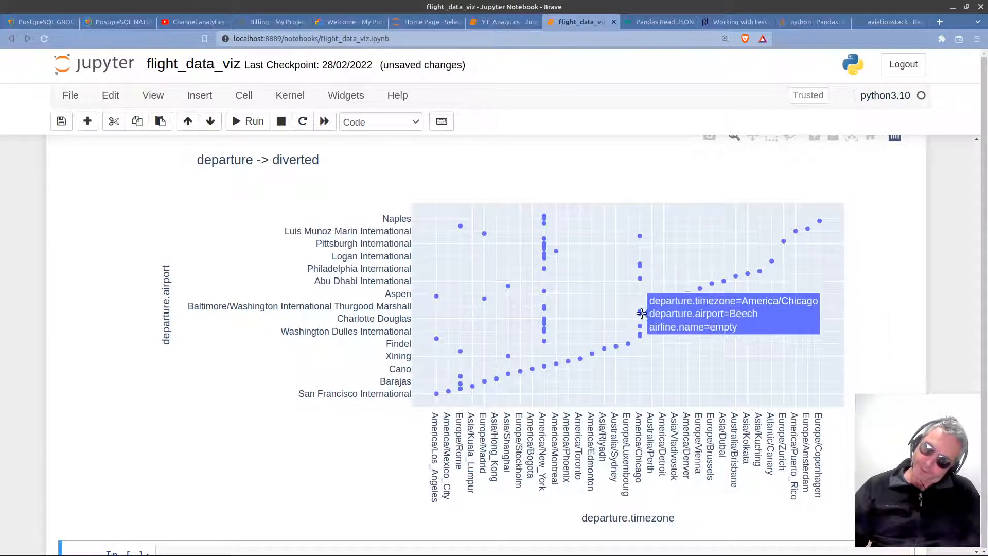
mouse_move(641, 274)
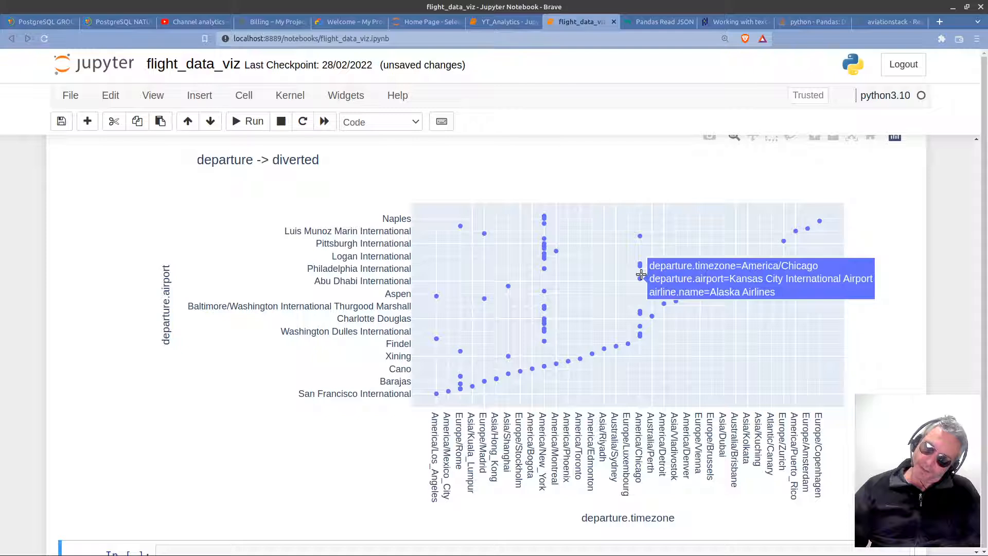
mouse_move(576, 377)
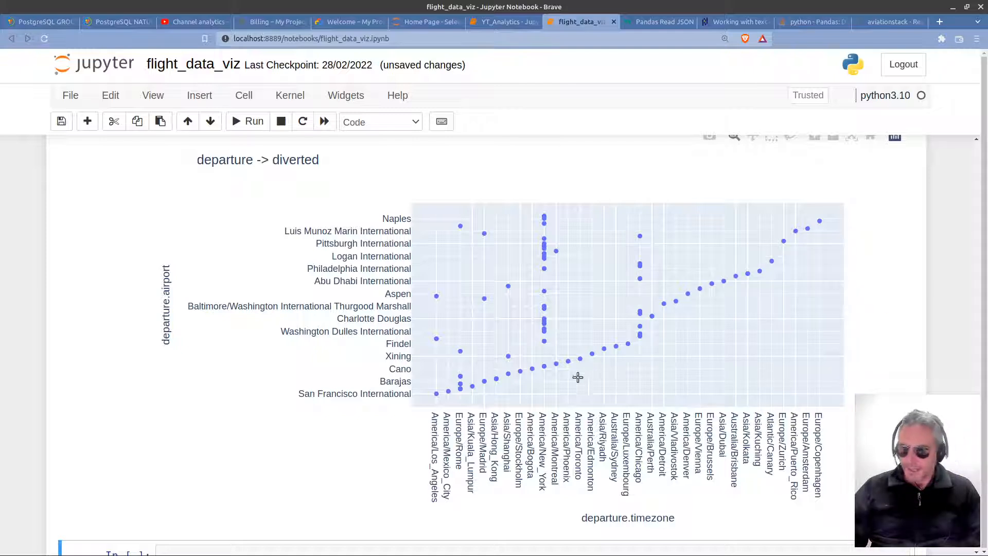
mouse_move(460, 390)
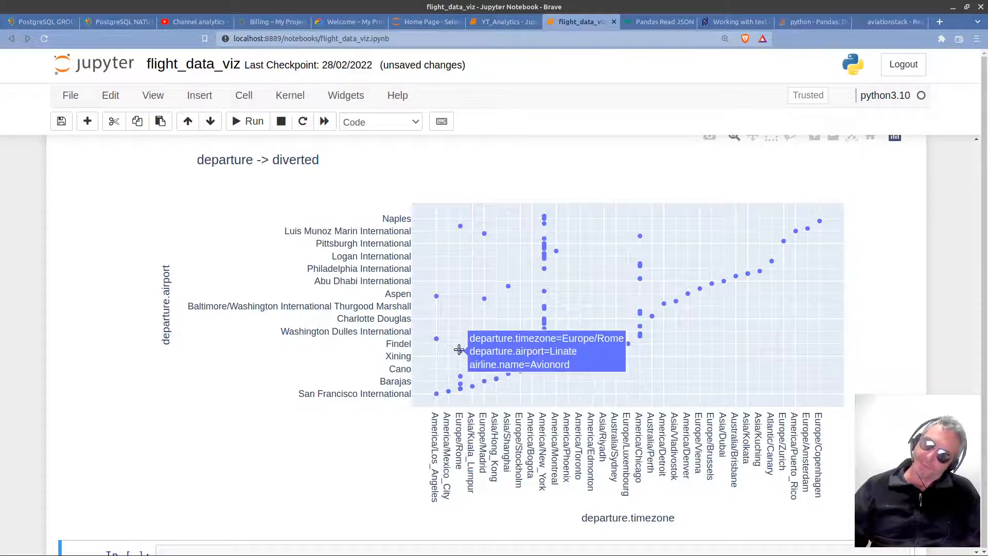
mouse_move(725, 413)
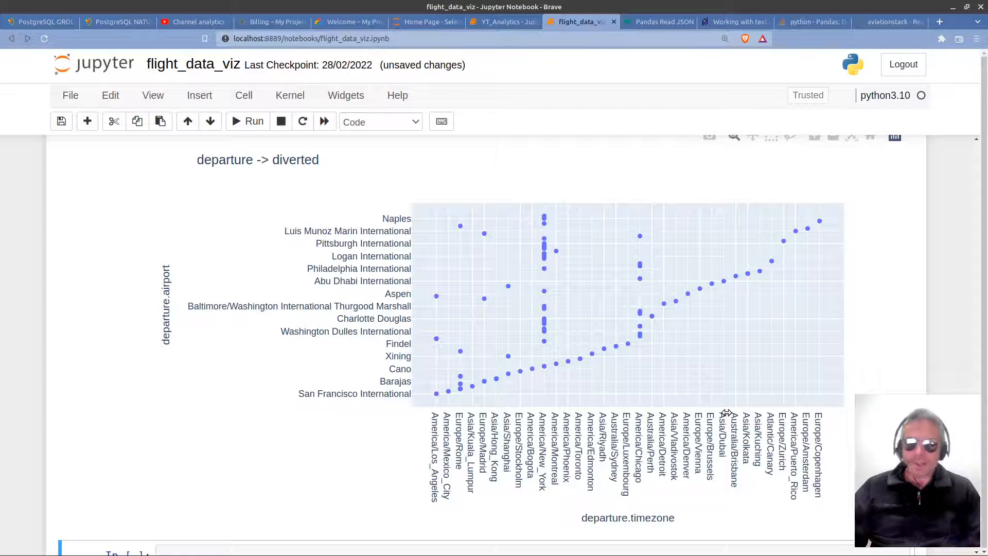
mouse_move(685, 382)
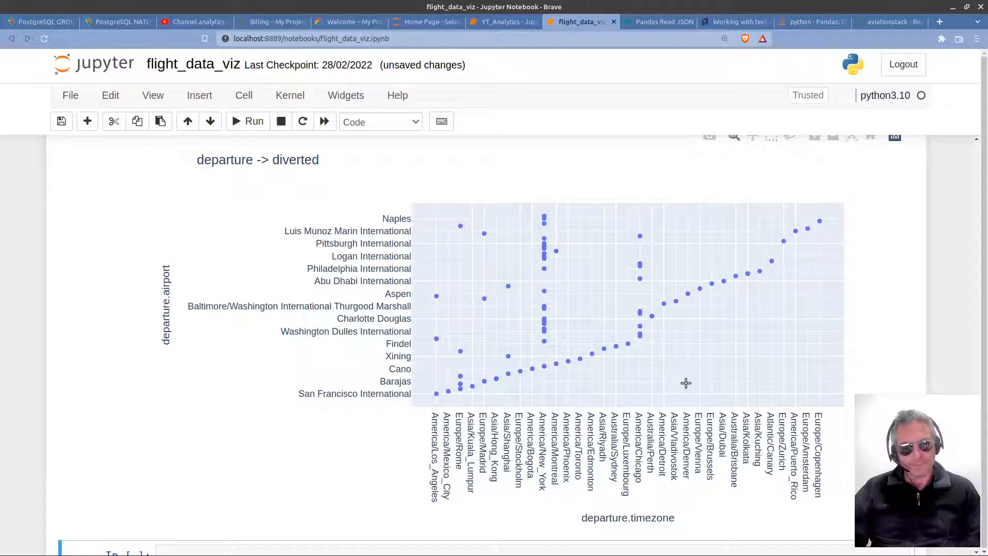
mouse_move(553, 338)
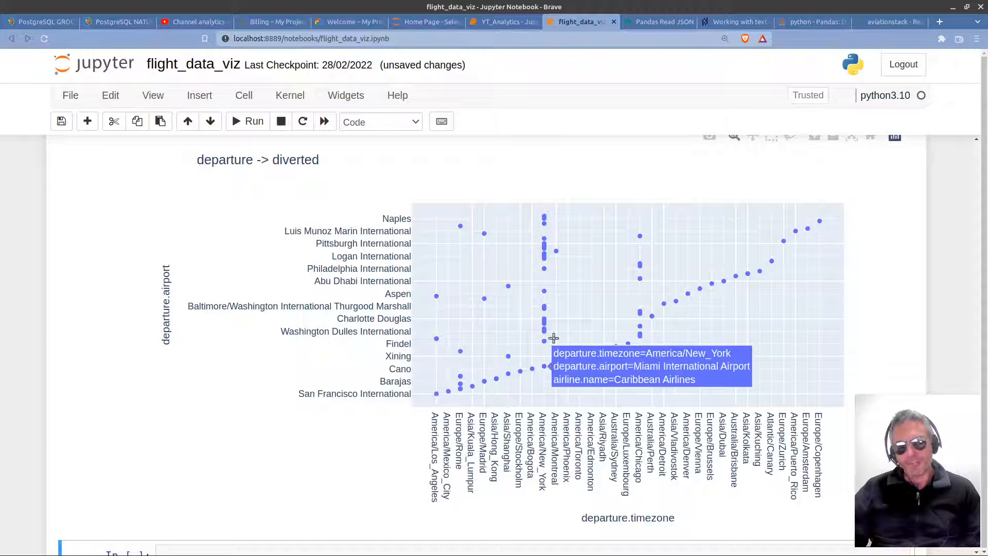
mouse_move(884, 239)
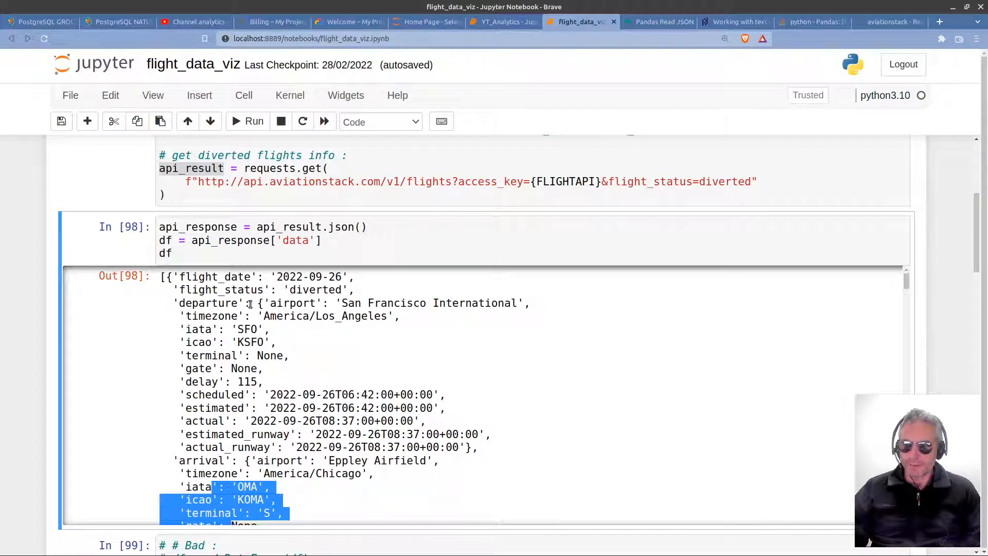
double_click(294, 303)
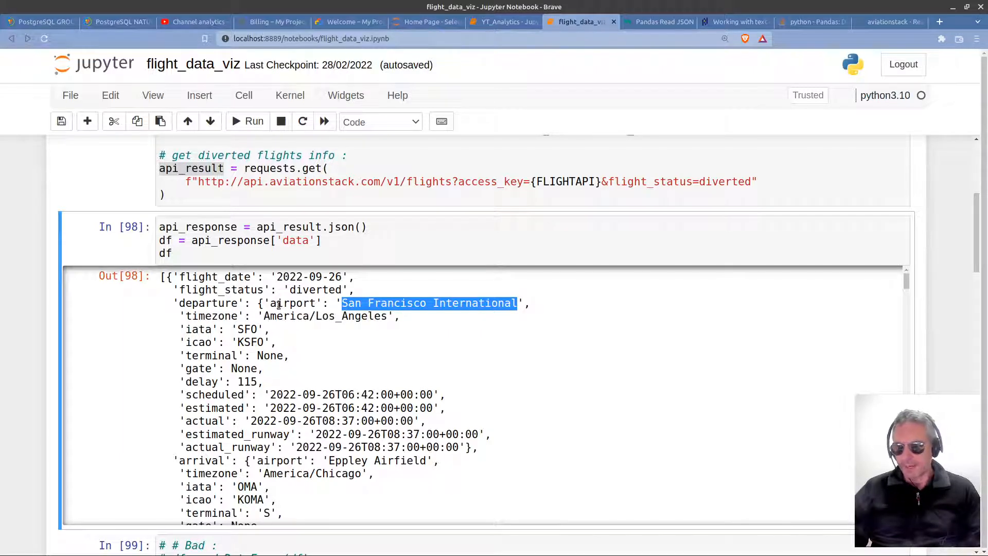
click(280, 316)
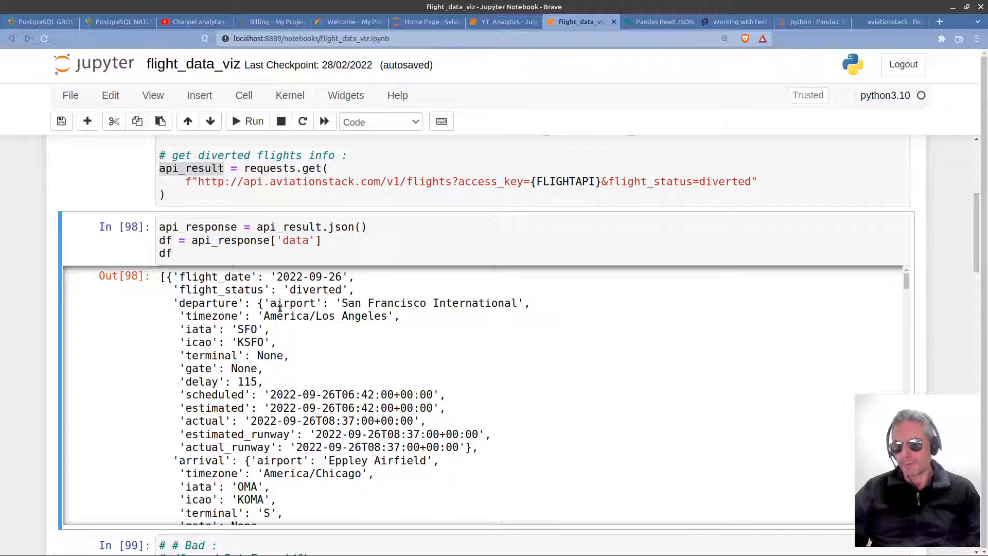
drag(259, 303, 281, 368)
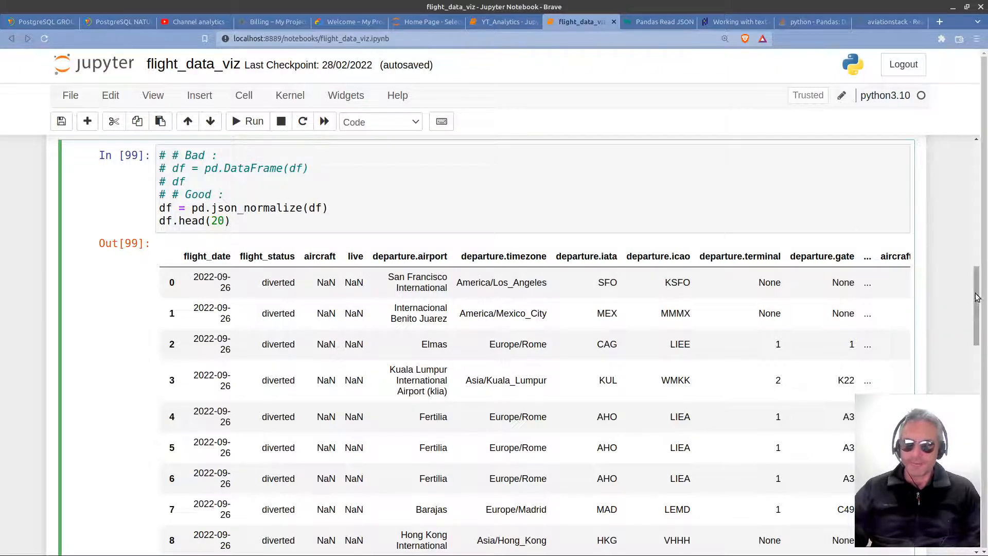
scroll(up, 3)
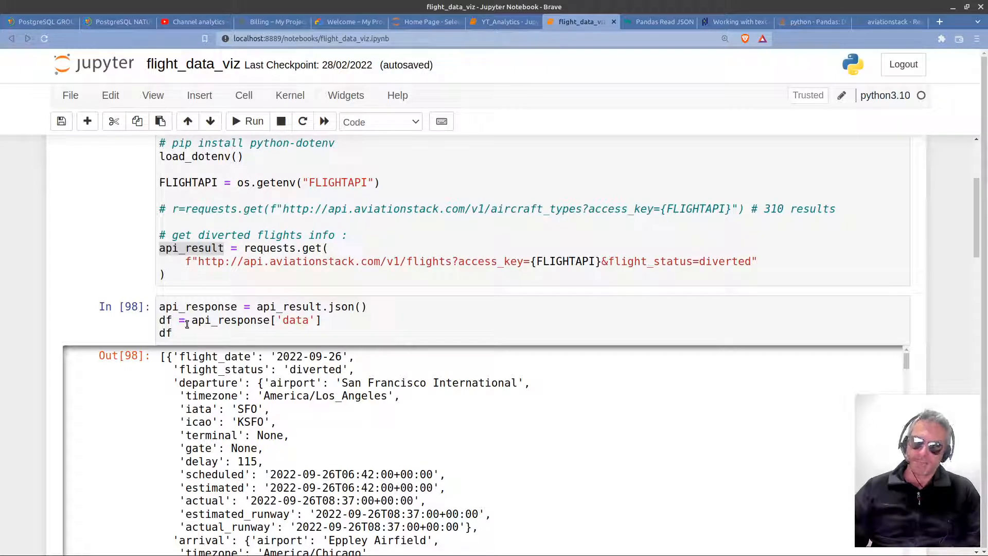
mouse_move(344, 320)
text(api_response)
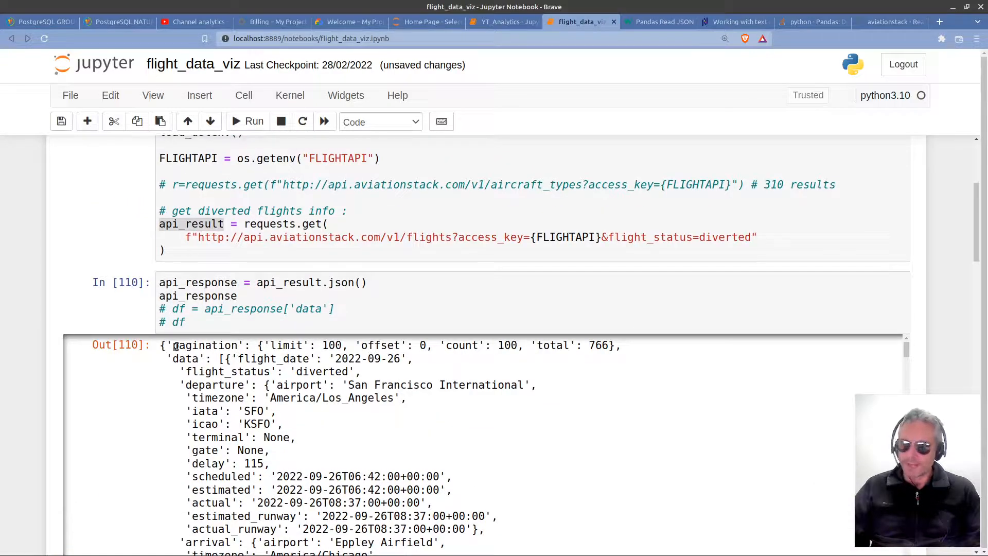
Highlight the 'pagination' key and its total of 766 flights in the printed api_response.
double_click(204, 345)
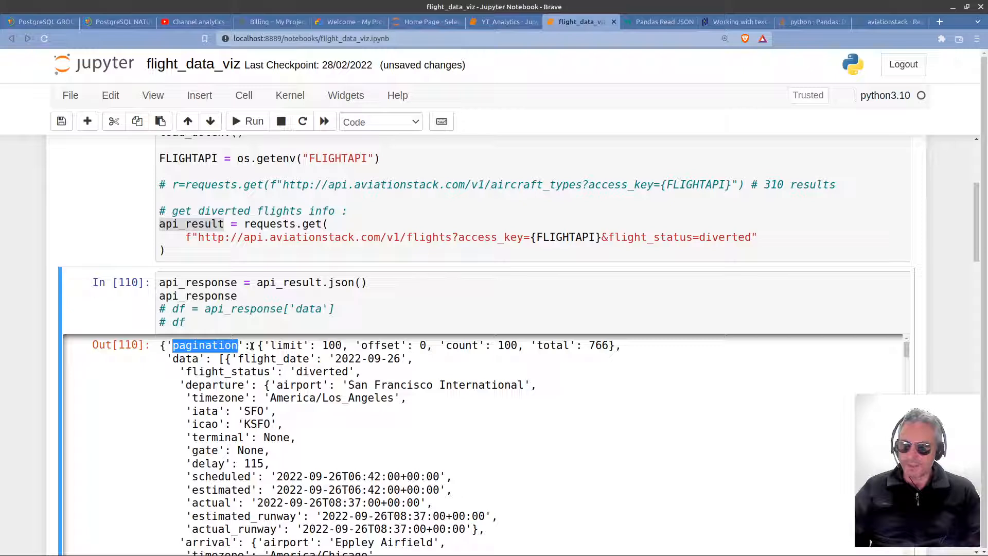
mouse_move(569, 361)
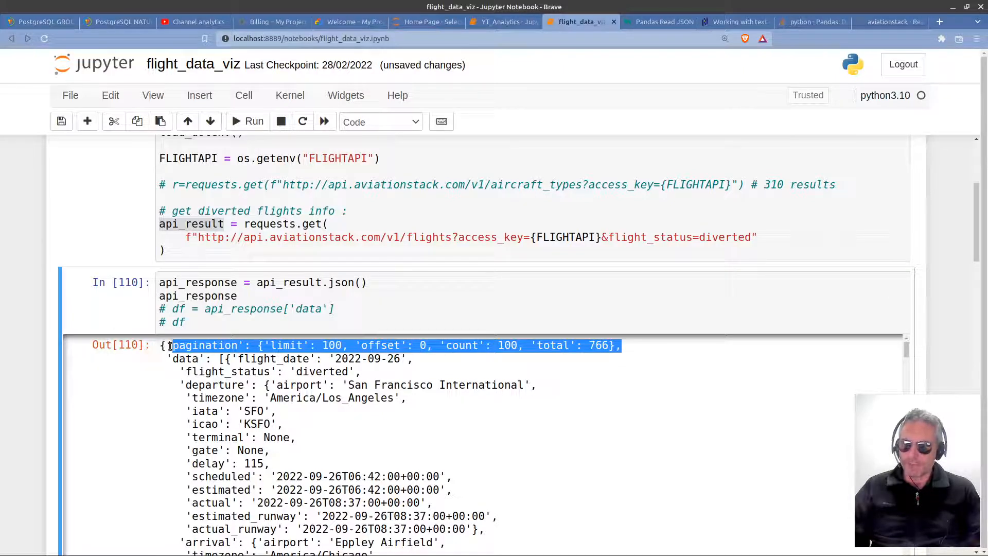
mouse_move(403, 444)
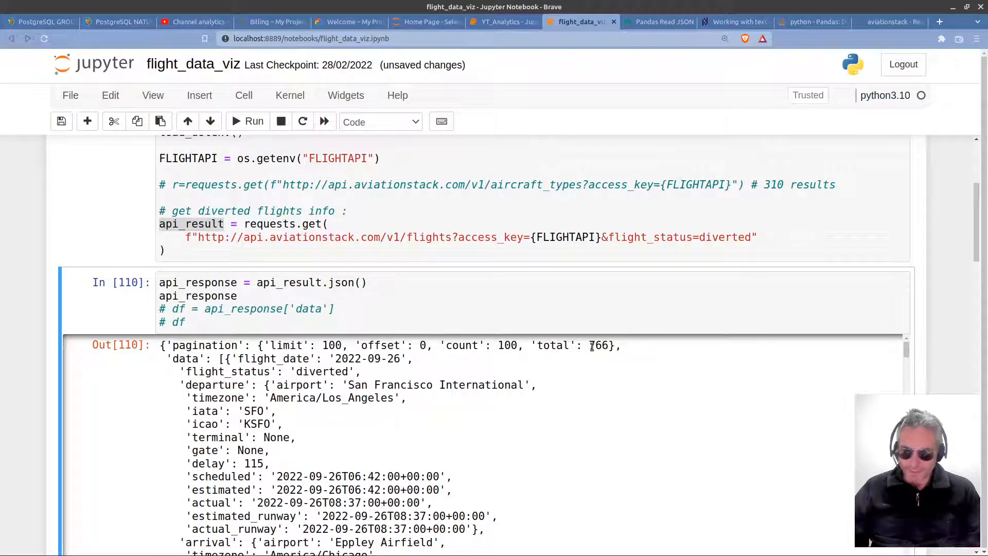
double_click(599, 344)
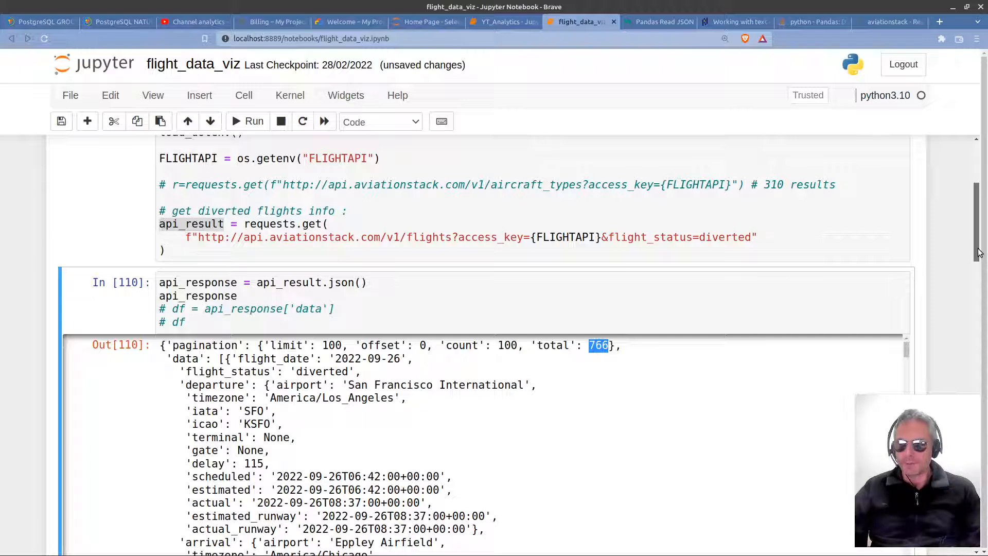
scroll(down, 3)
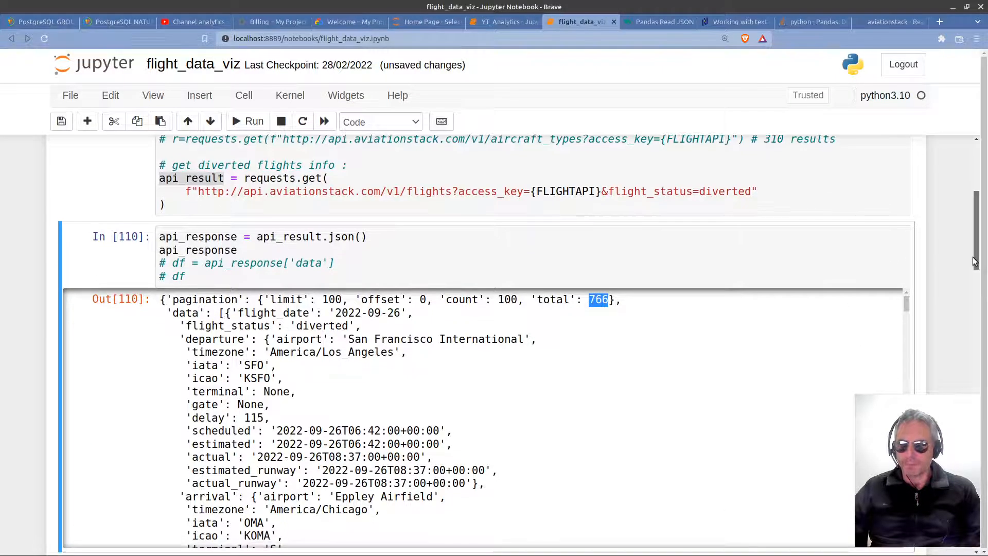
scroll(down, 3)
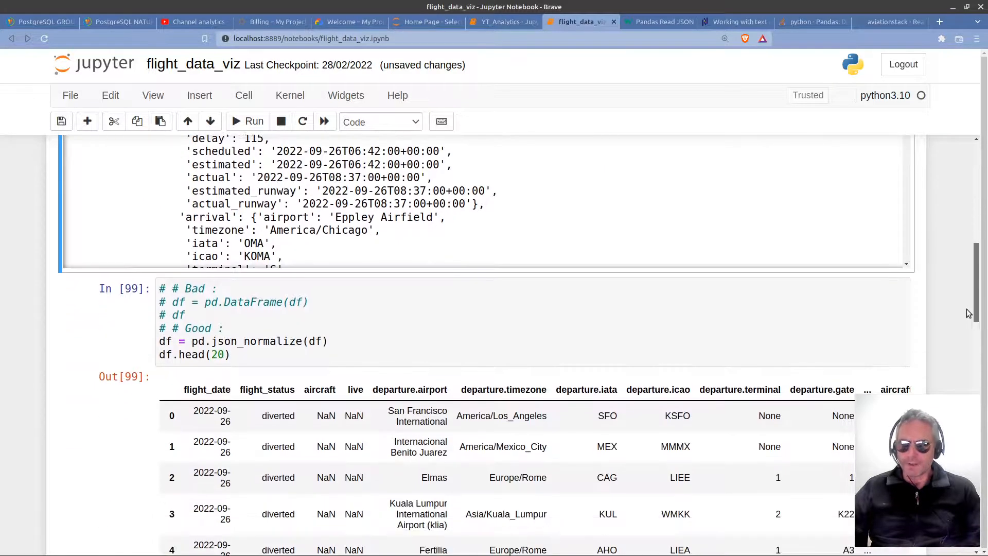
scroll(down, 3)
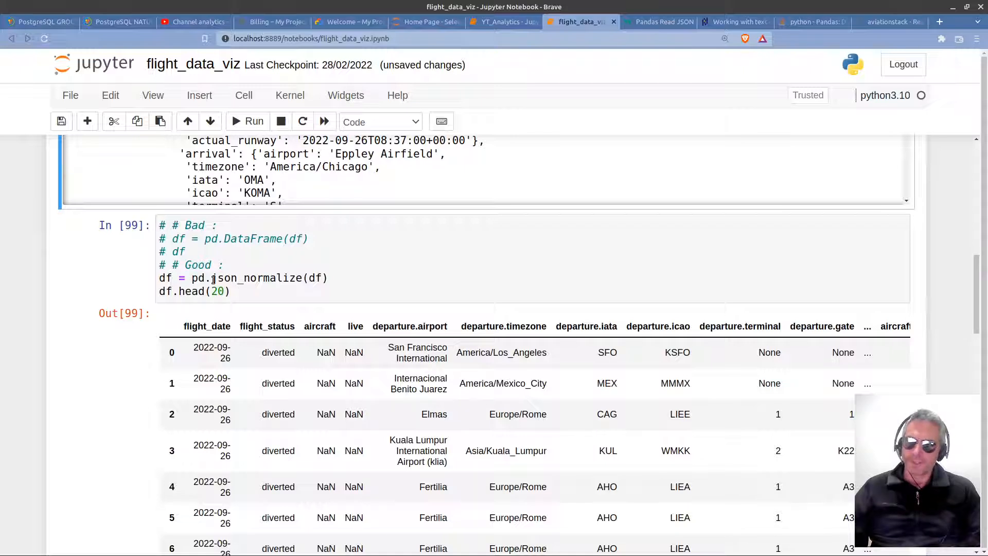
mouse_move(409, 296)
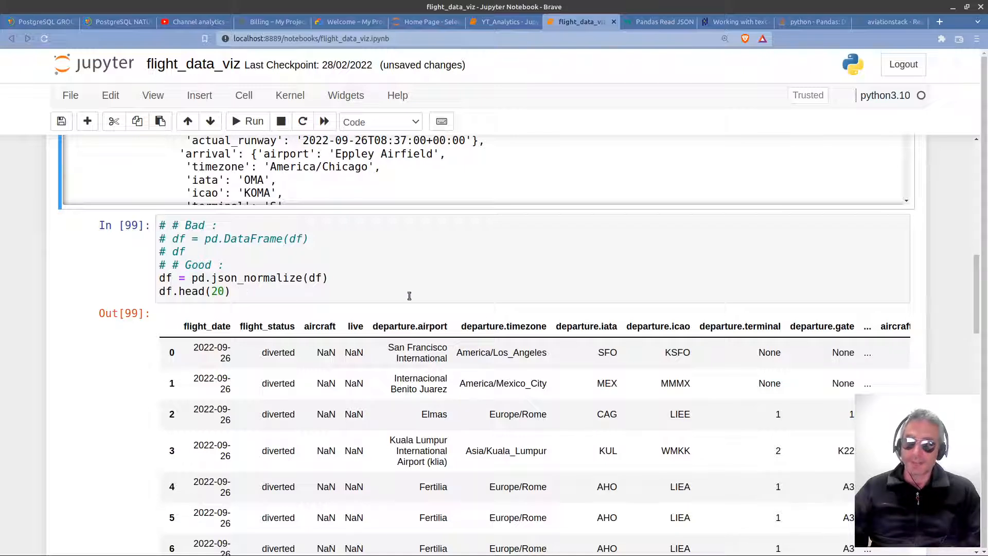
double_click(474, 326)
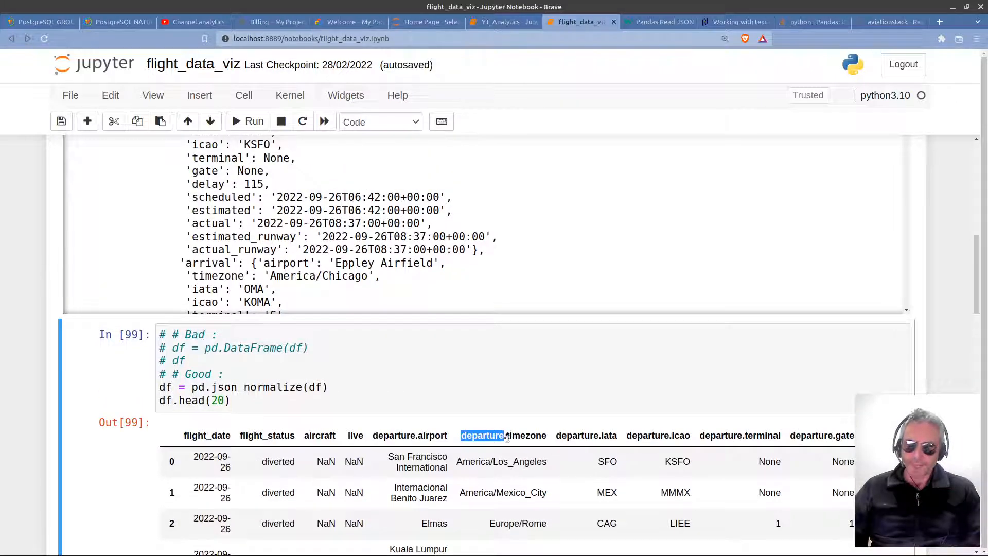
double_click(526, 435)
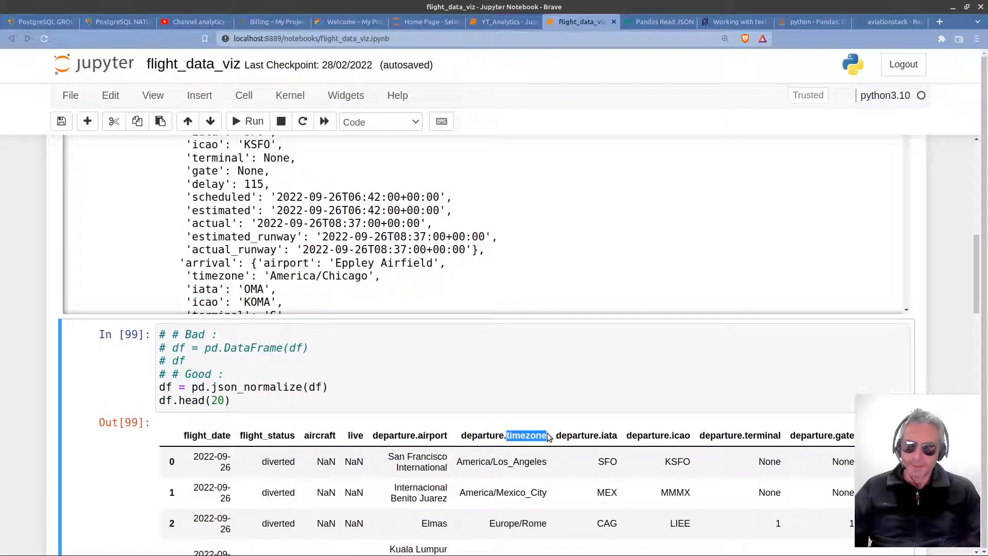
scroll(down, 3)
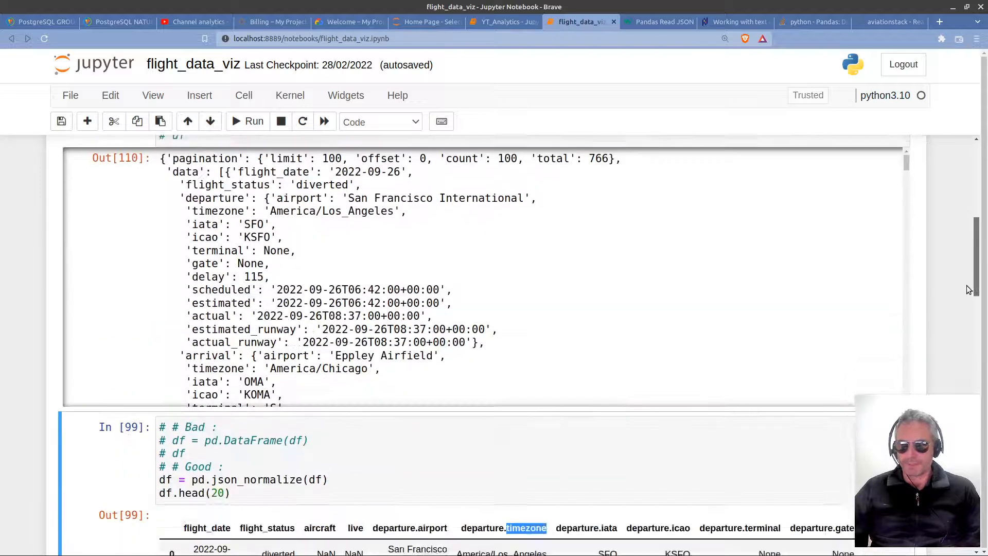
scroll(down, 3)
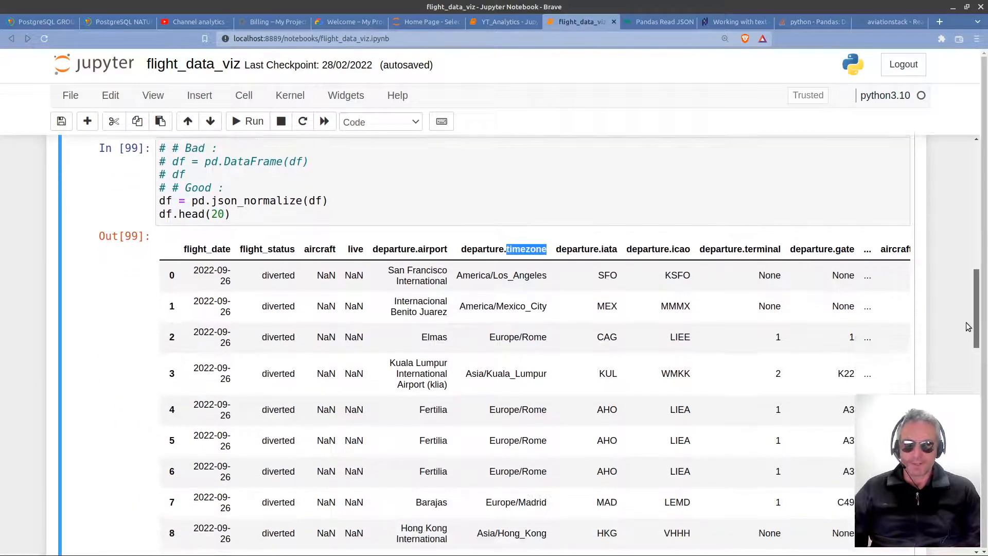
scroll(down, 3)
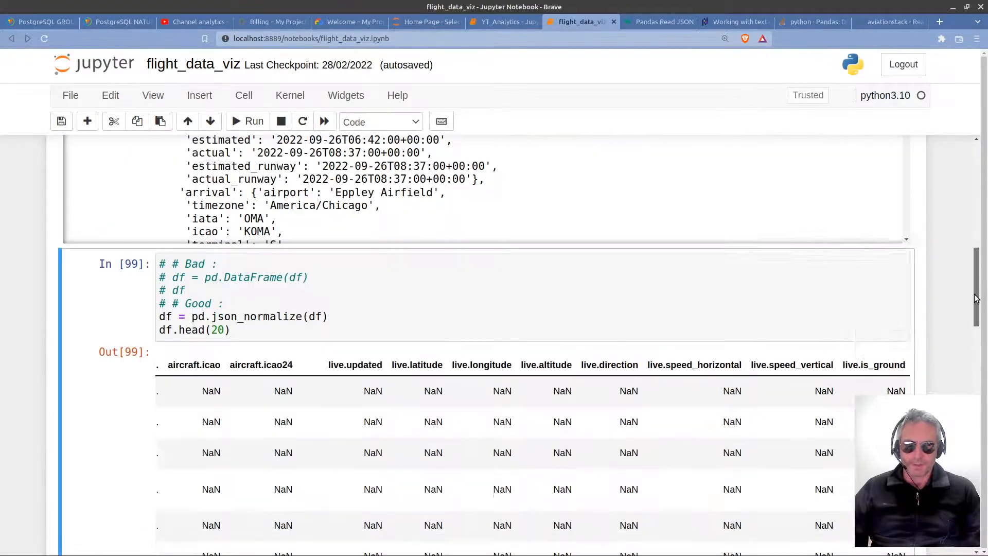
scroll(down, 3)
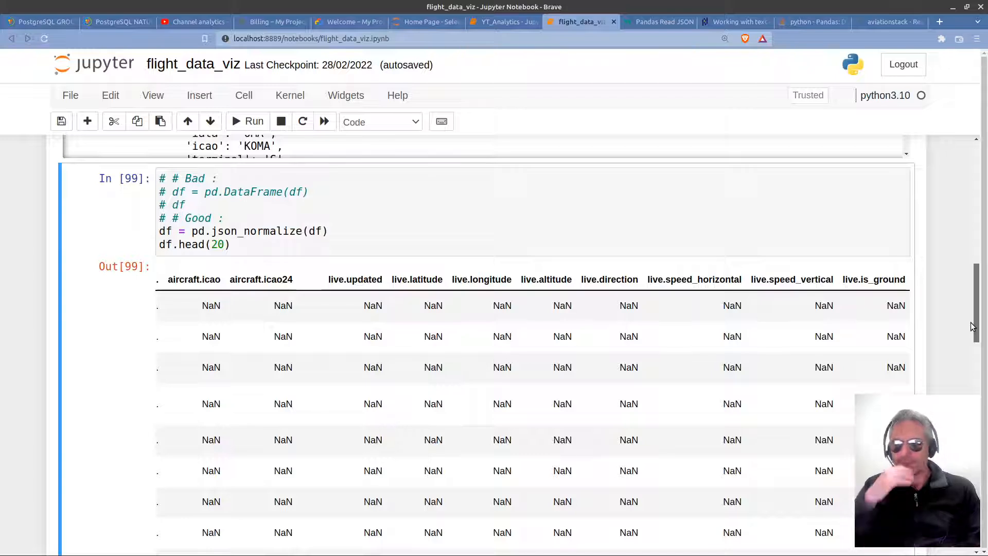
scroll(down, 3)
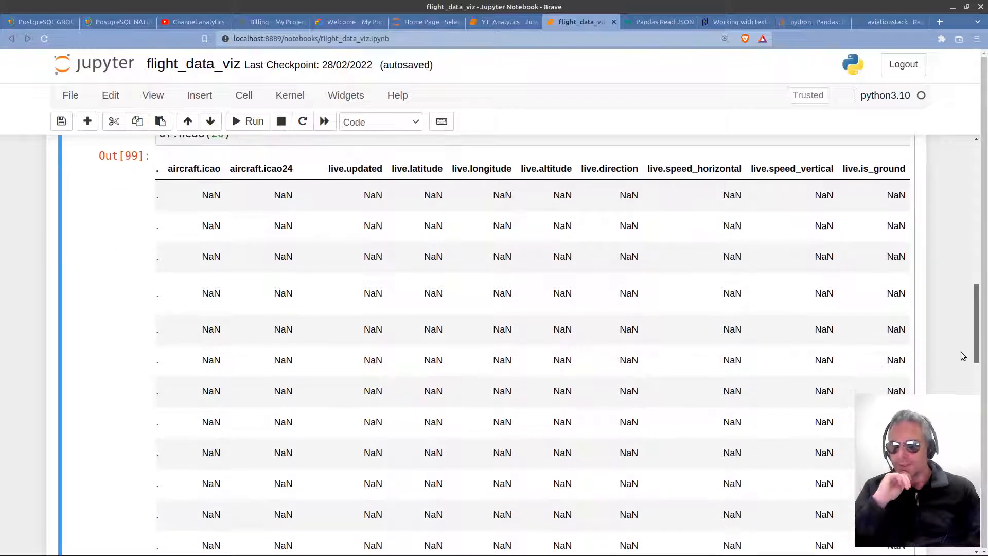
scroll(down, 3)
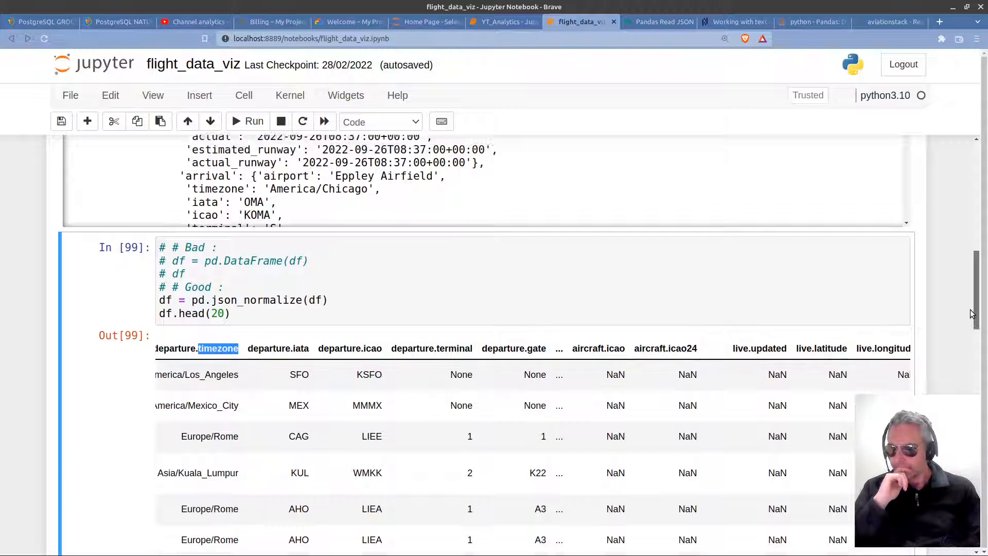
scroll(down, 3)
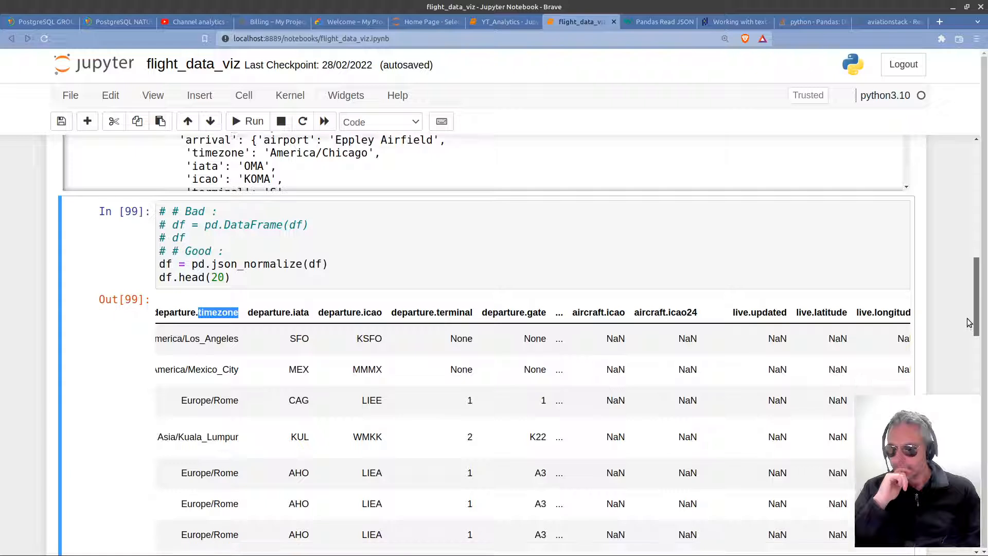
scroll(down, 3)
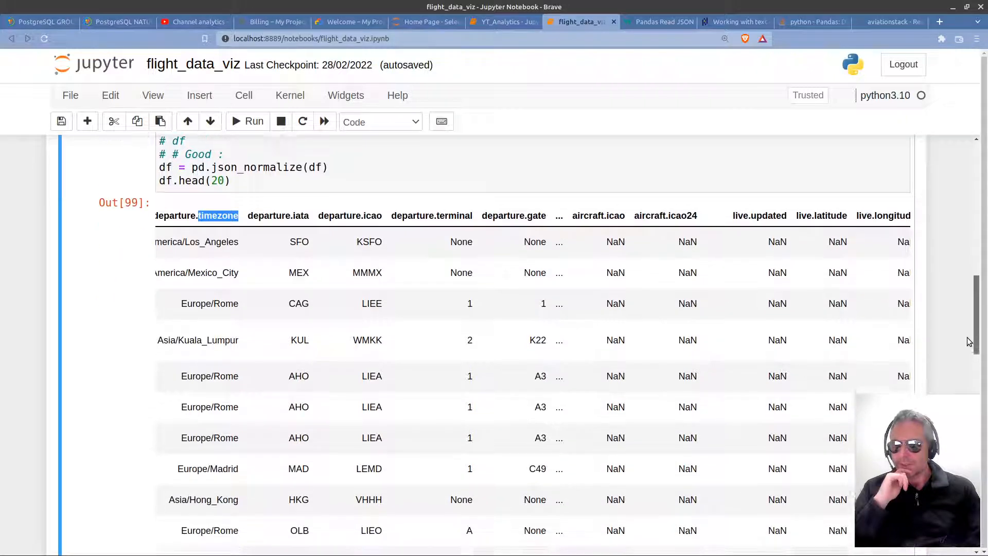
scroll(down, 3)
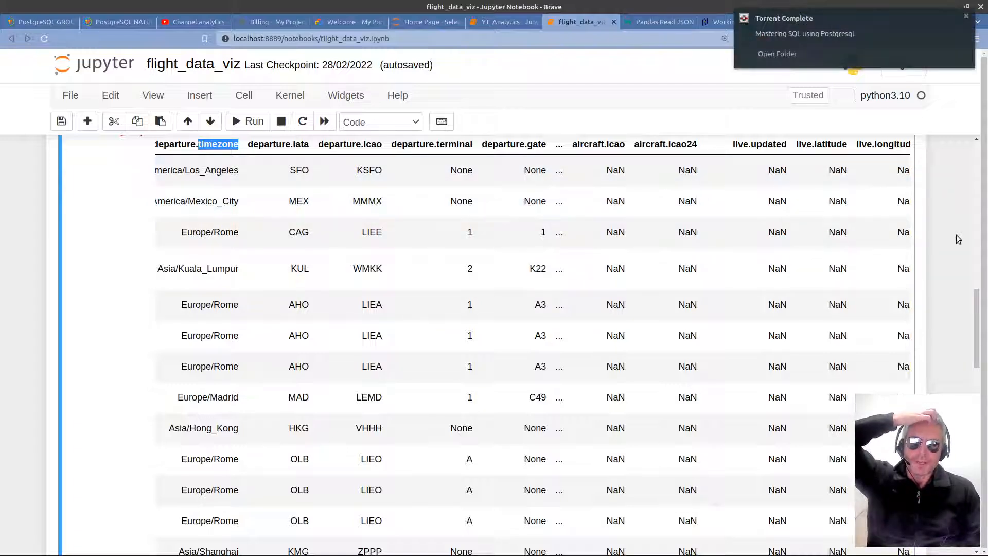
scroll(down, 3)
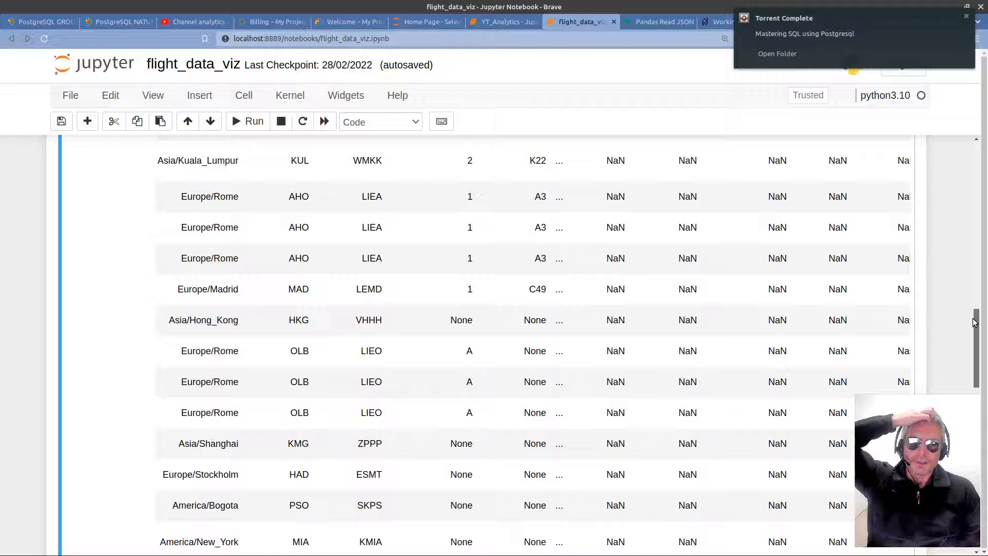
scroll(down, 3)
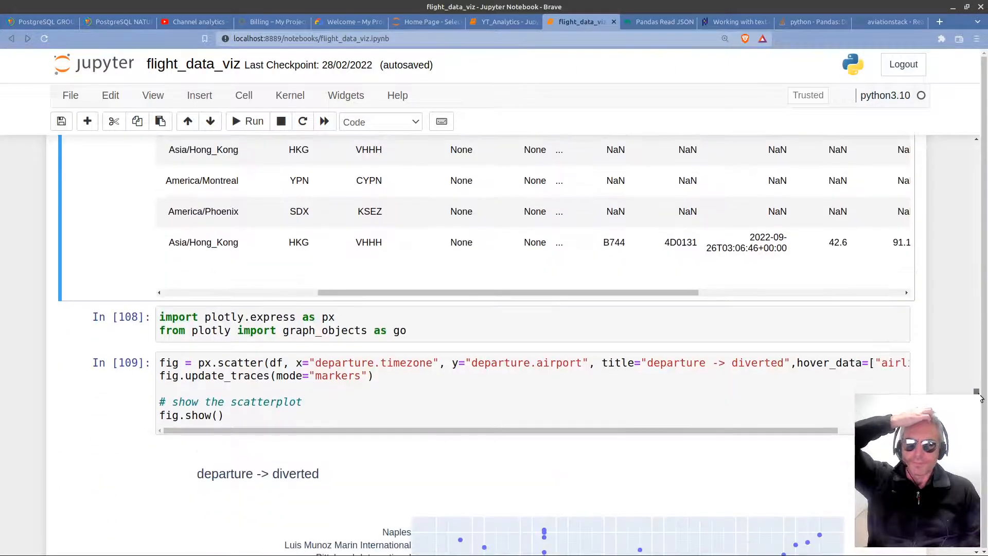
scroll(down, 3)
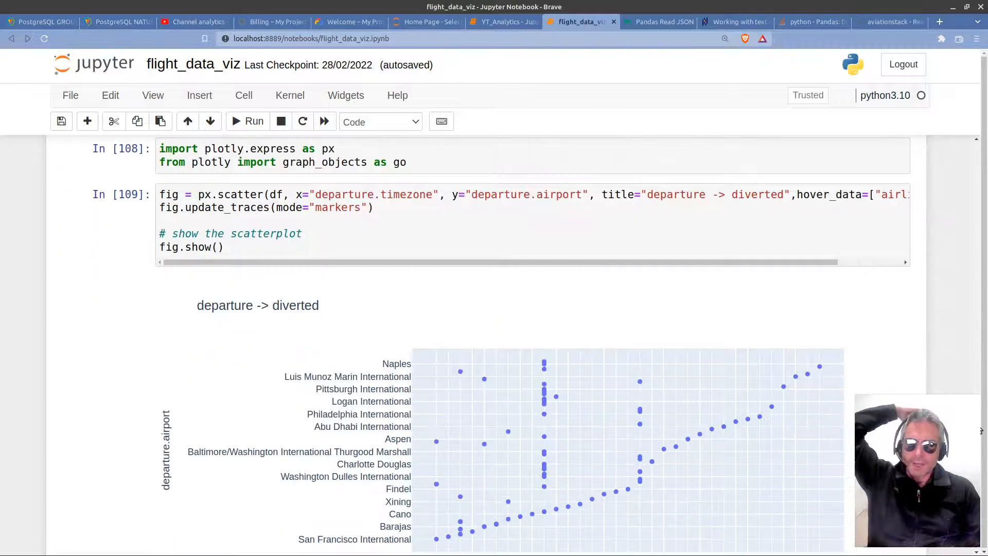
scroll(down, 3)
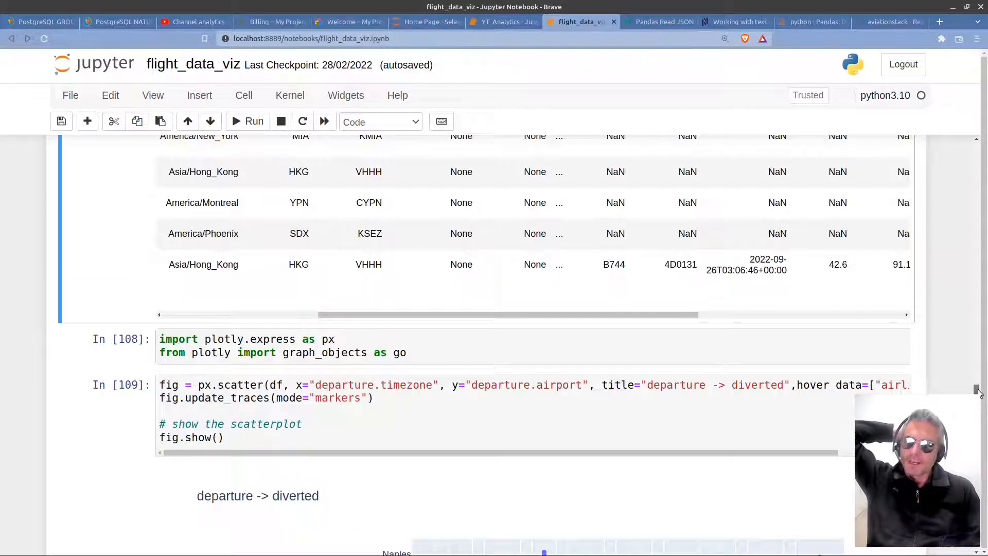
scroll(up, 3)
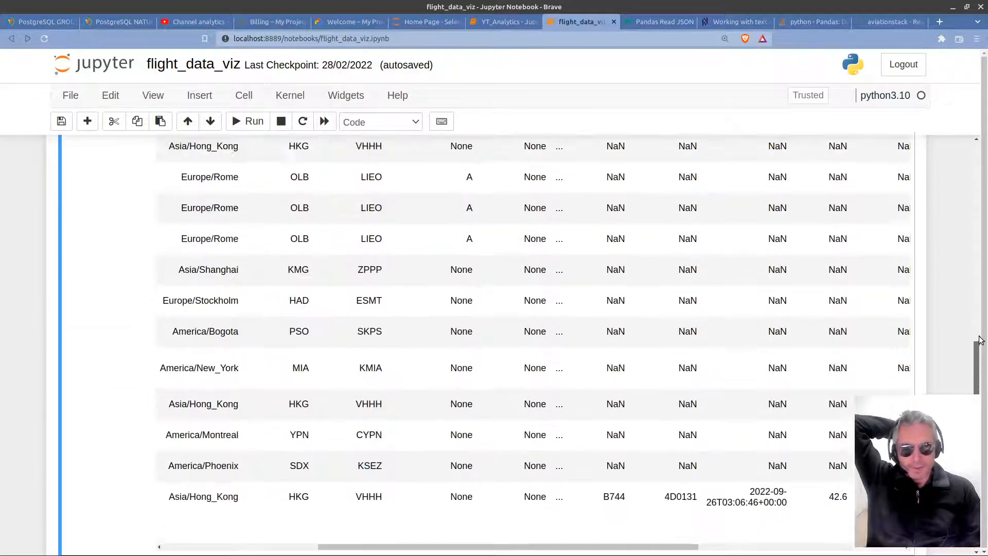